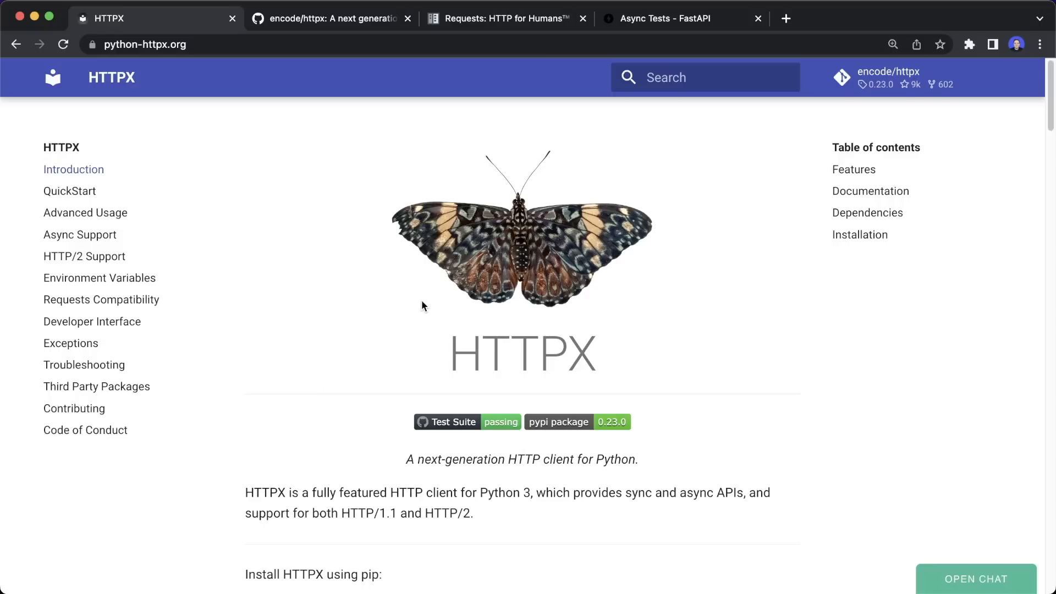
# - Compare the Requests page title and requests.get example, then return to the HTTPX homepage
pyautogui.click(505, 19)
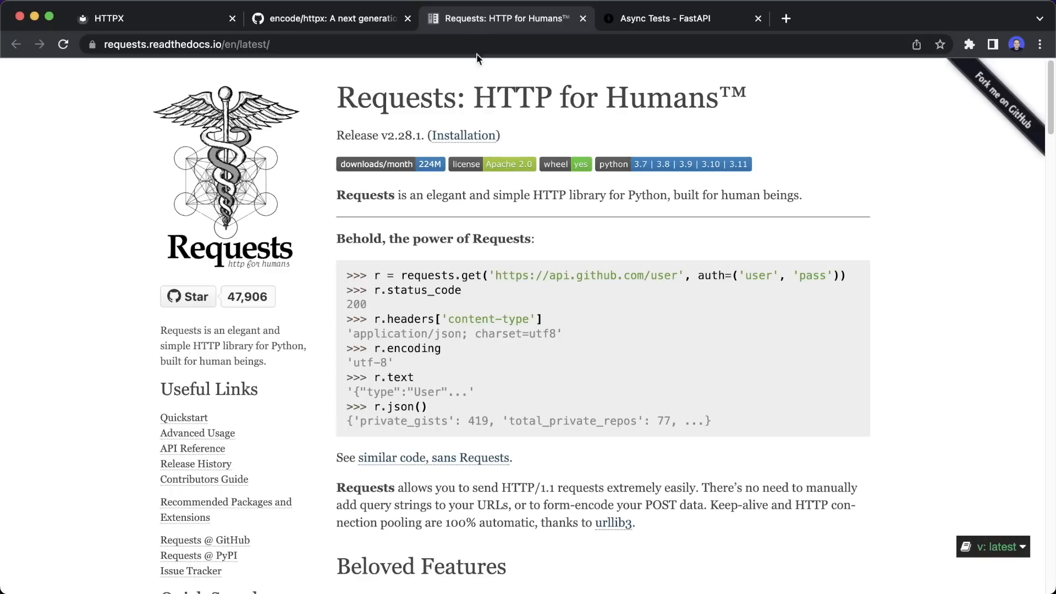
pyautogui.doubleClick(511, 98)
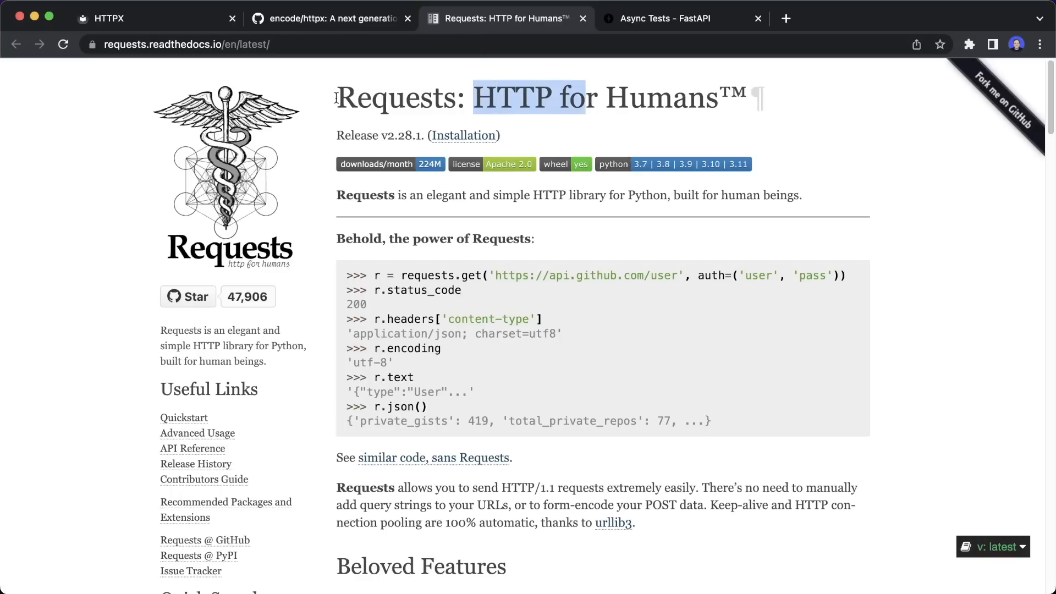
pyautogui.click(400, 274)
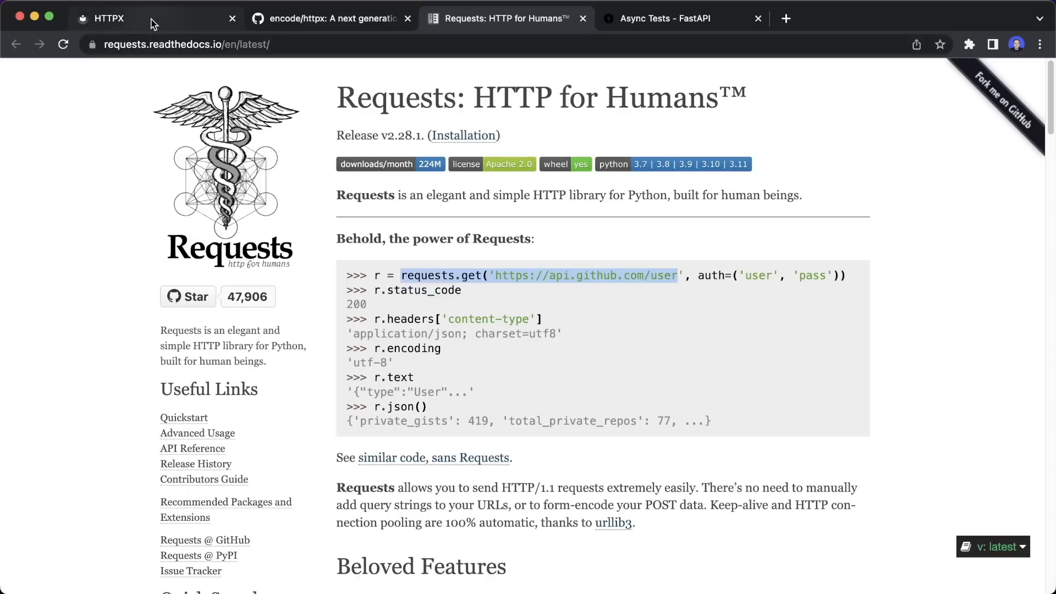
pyautogui.click(108, 19)
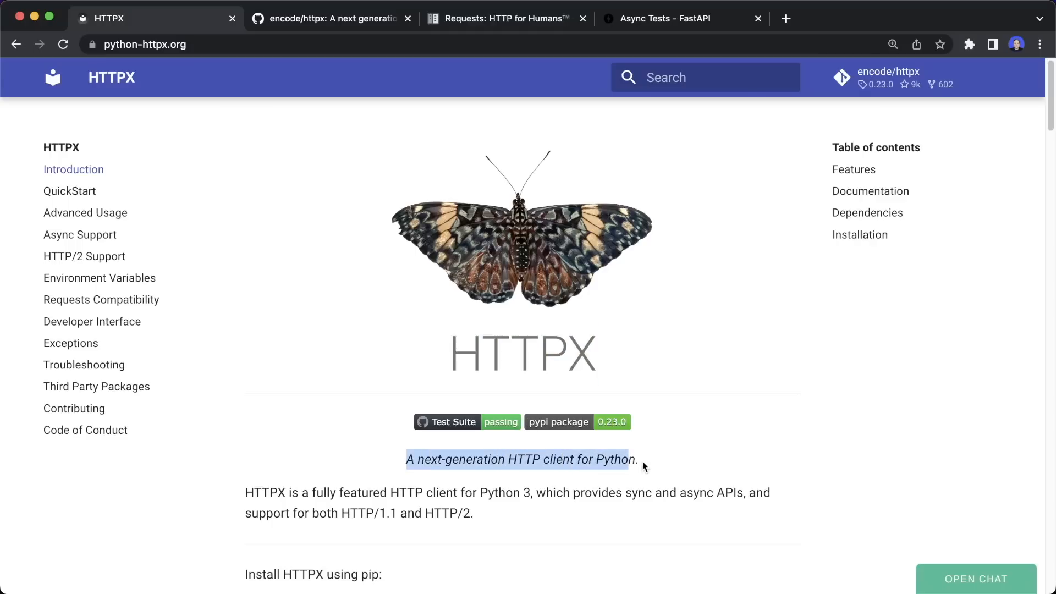
pyautogui.moveTo(339, 450)
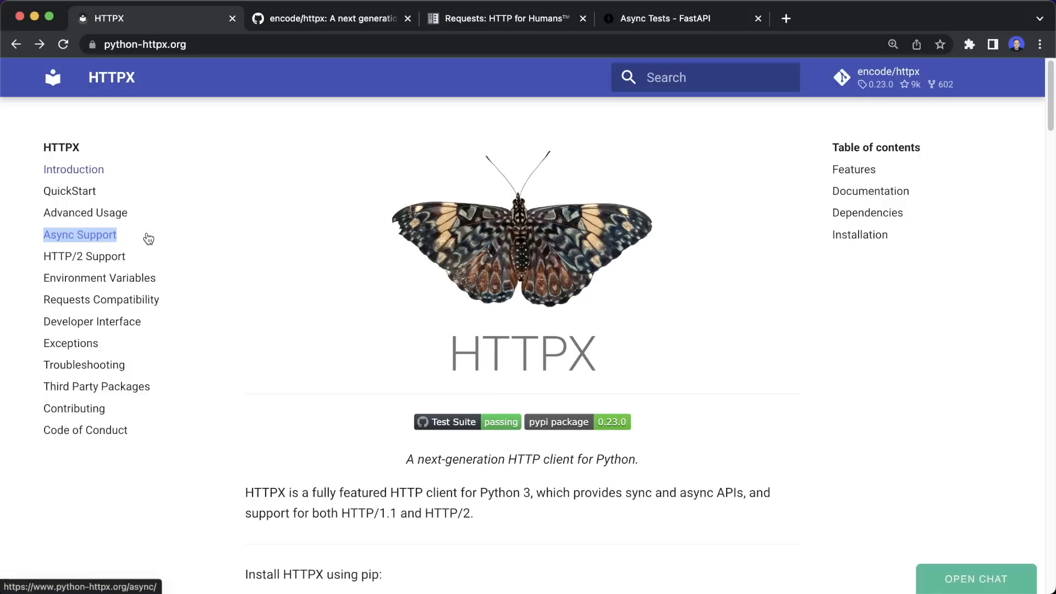
pyautogui.moveTo(85, 256)
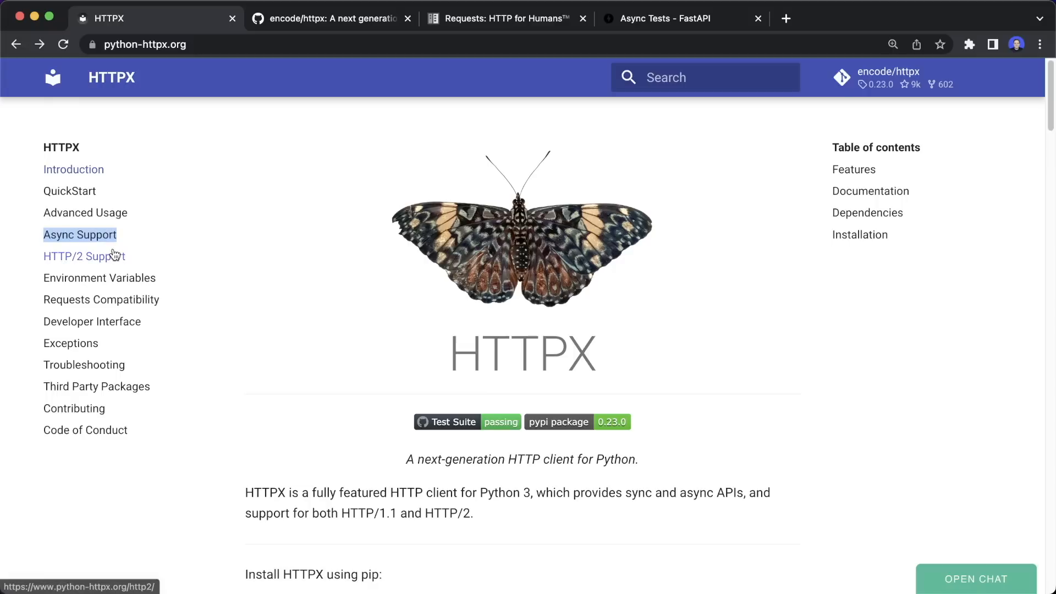
pyautogui.moveTo(464, 19)
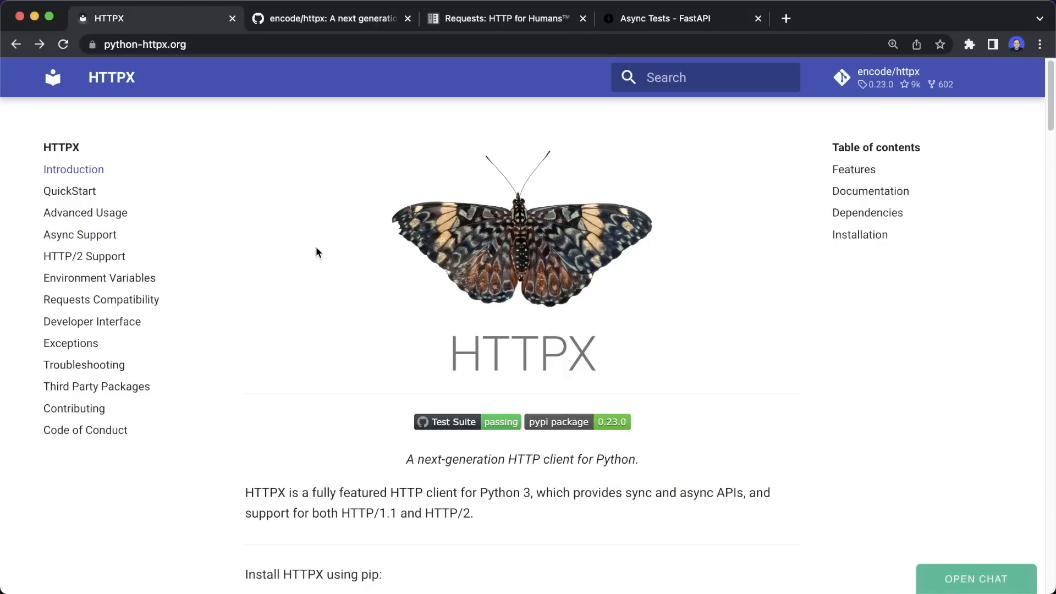
# - Read down the Introduction past the httpx.get quick-start to the command-line client output
pyautogui.scroll(-3)
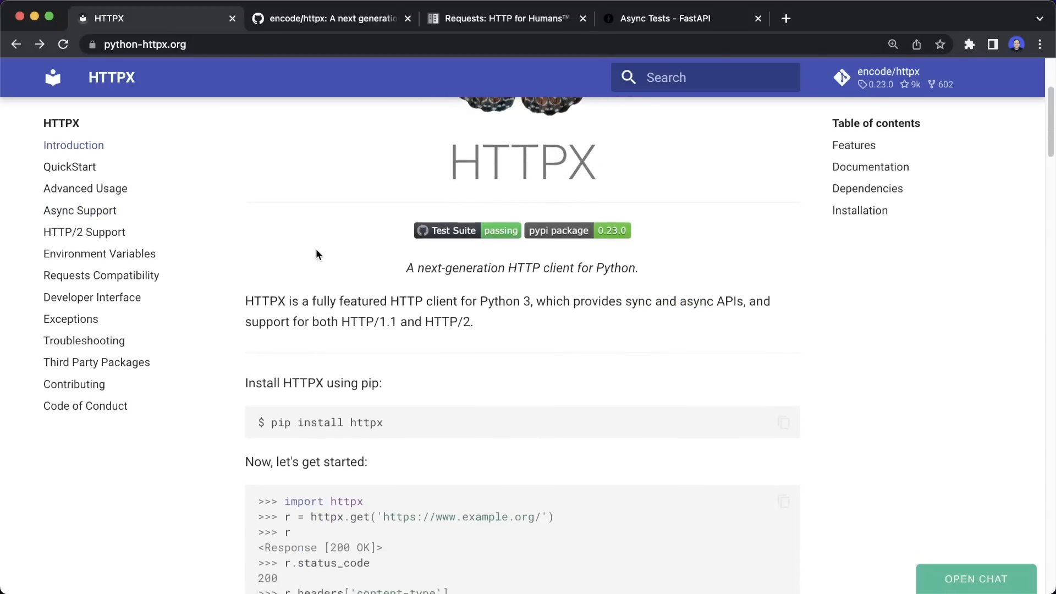
pyautogui.scroll(-3)
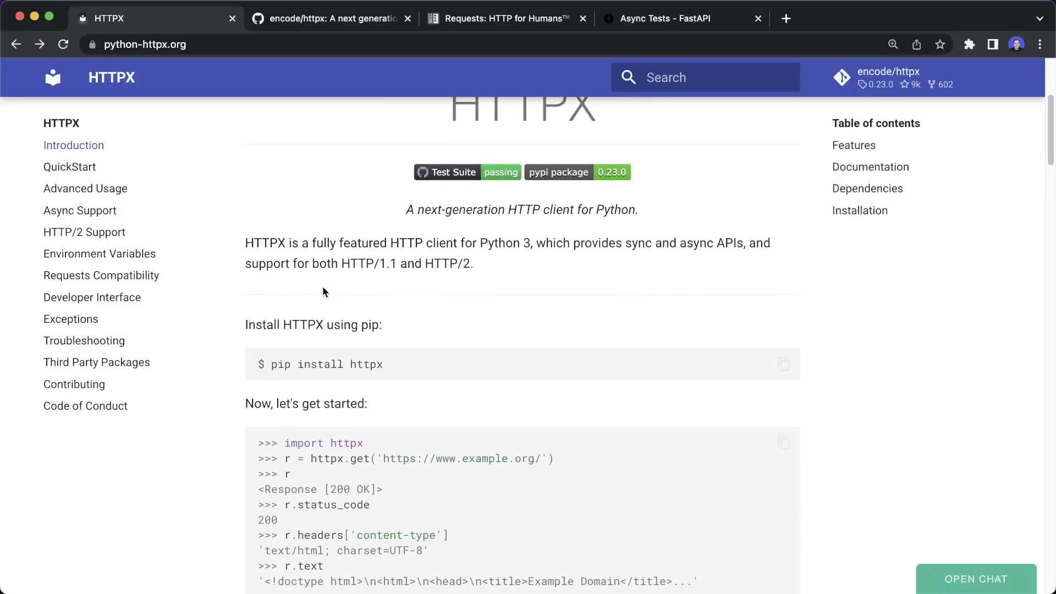
pyautogui.scroll(-3)
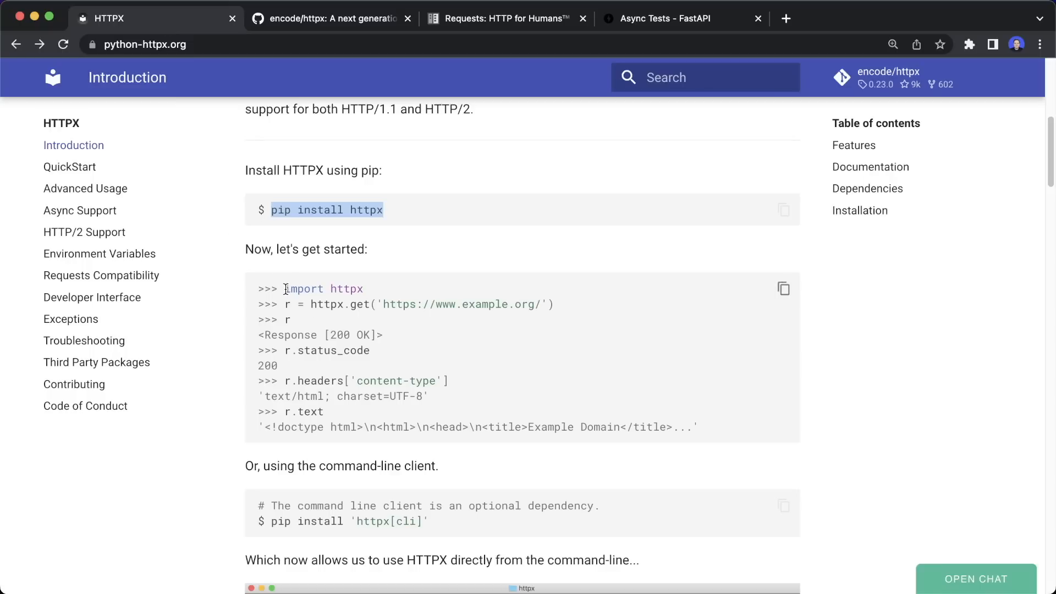
pyautogui.doubleClick(323, 288)
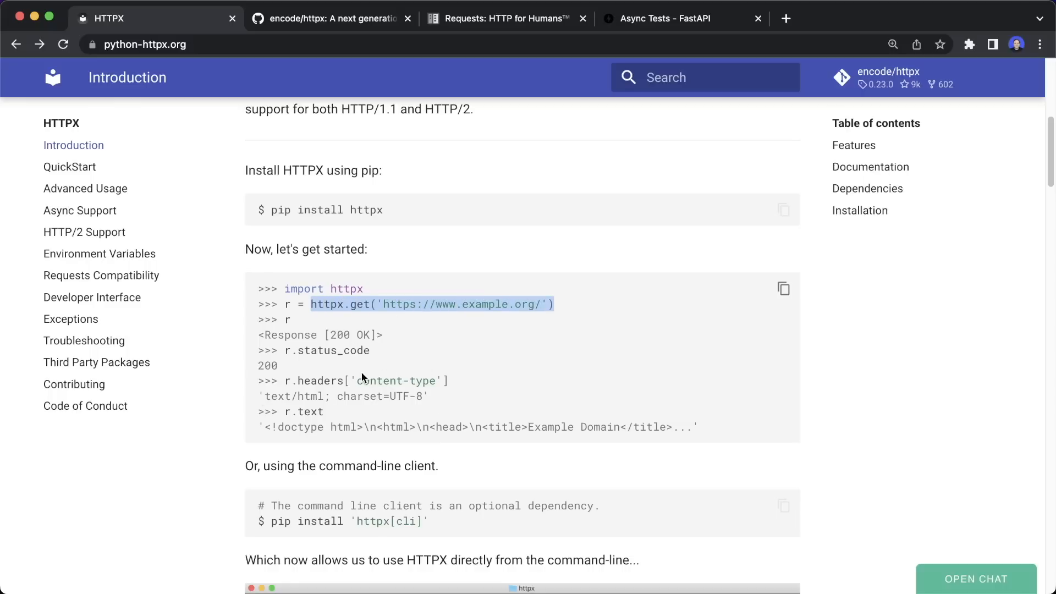
pyautogui.moveTo(377, 341)
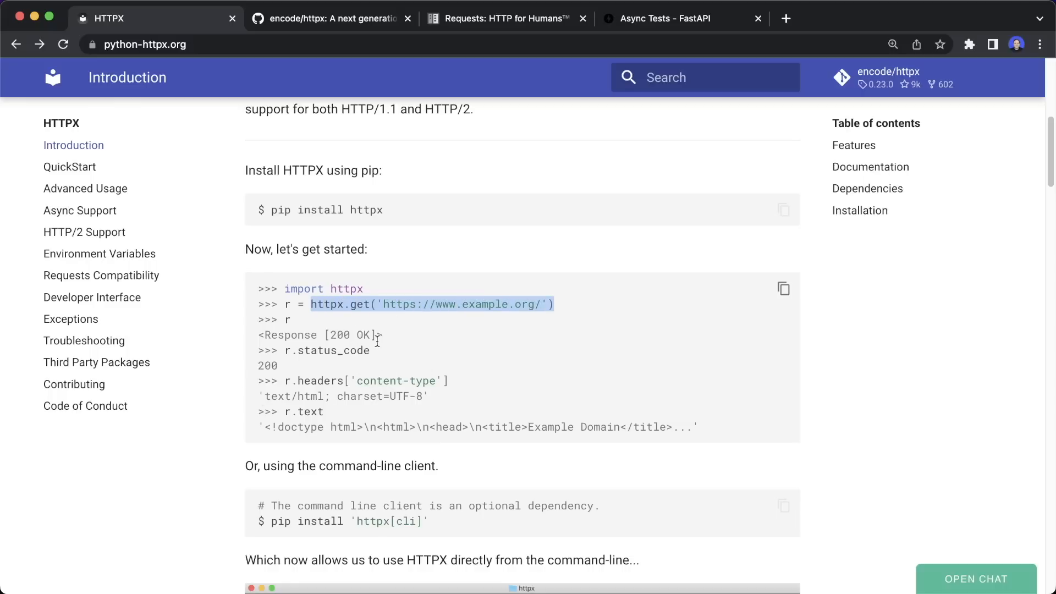
pyautogui.moveTo(387, 358)
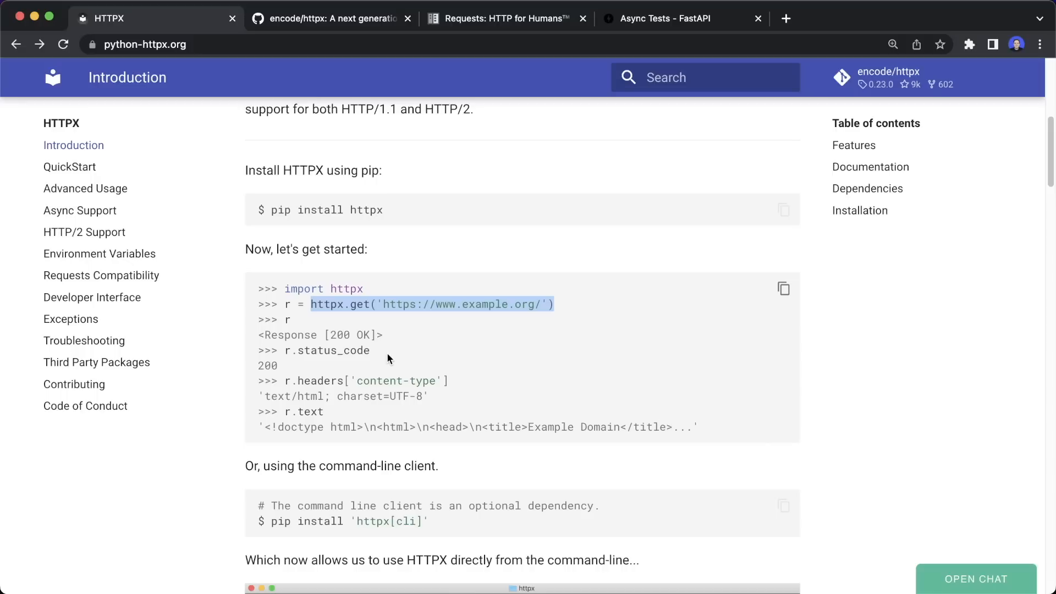
pyautogui.scroll(-3)
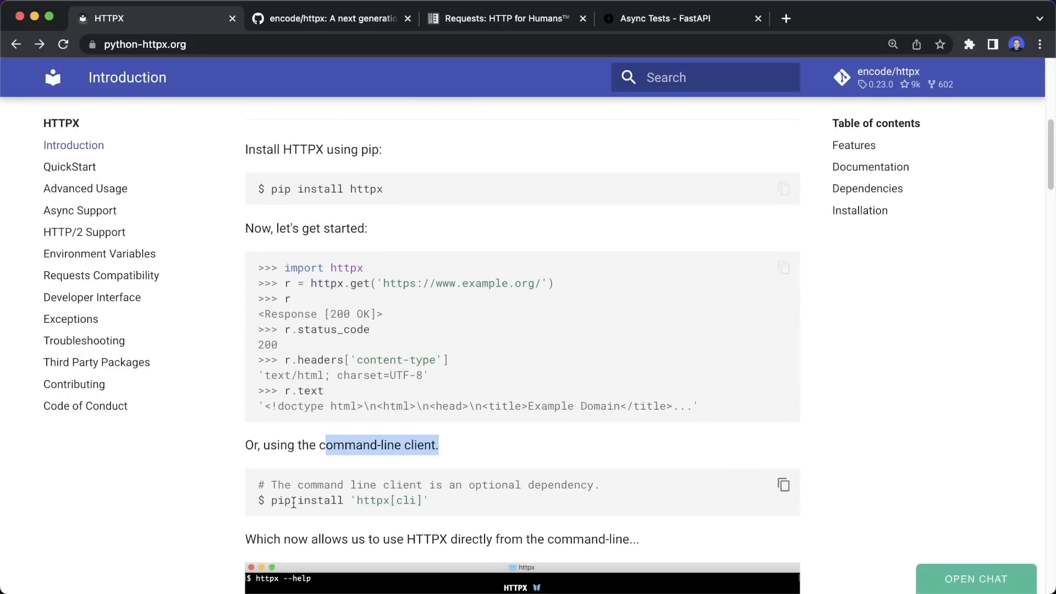
pyautogui.scroll(-3)
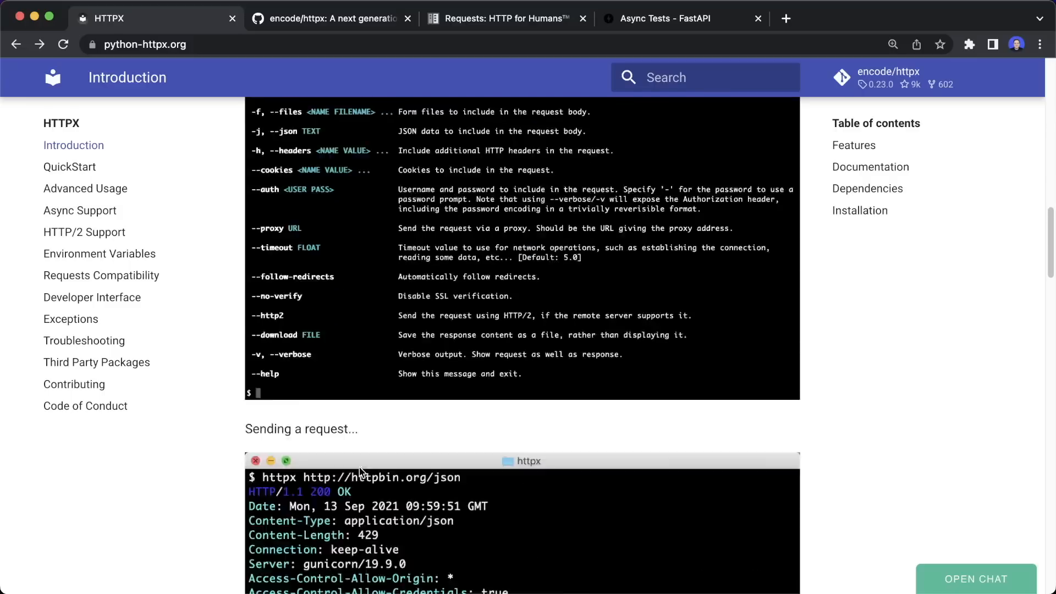
pyautogui.scroll(-3)
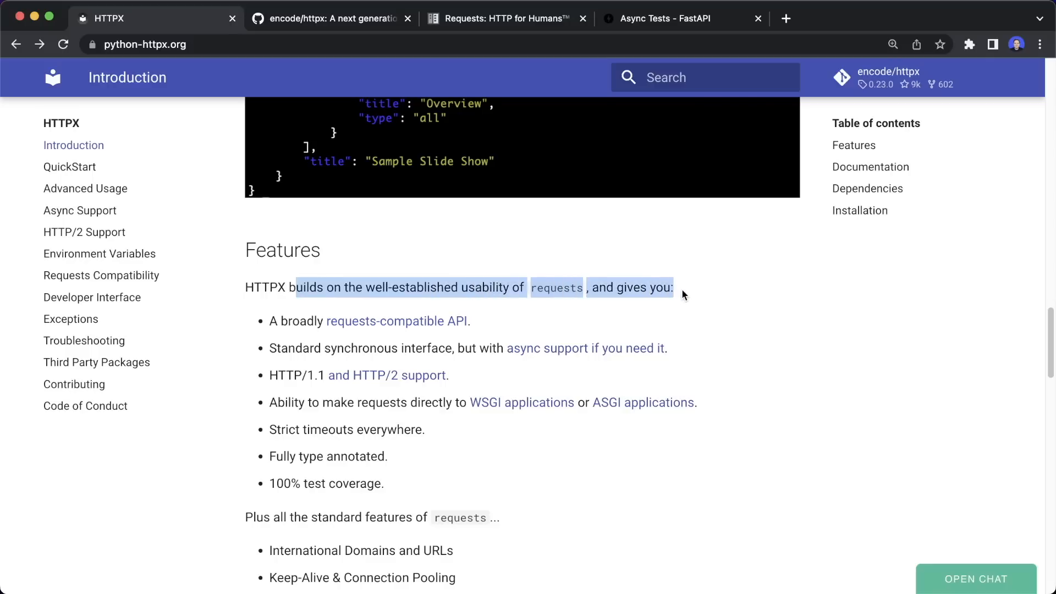
pyautogui.moveTo(367, 325)
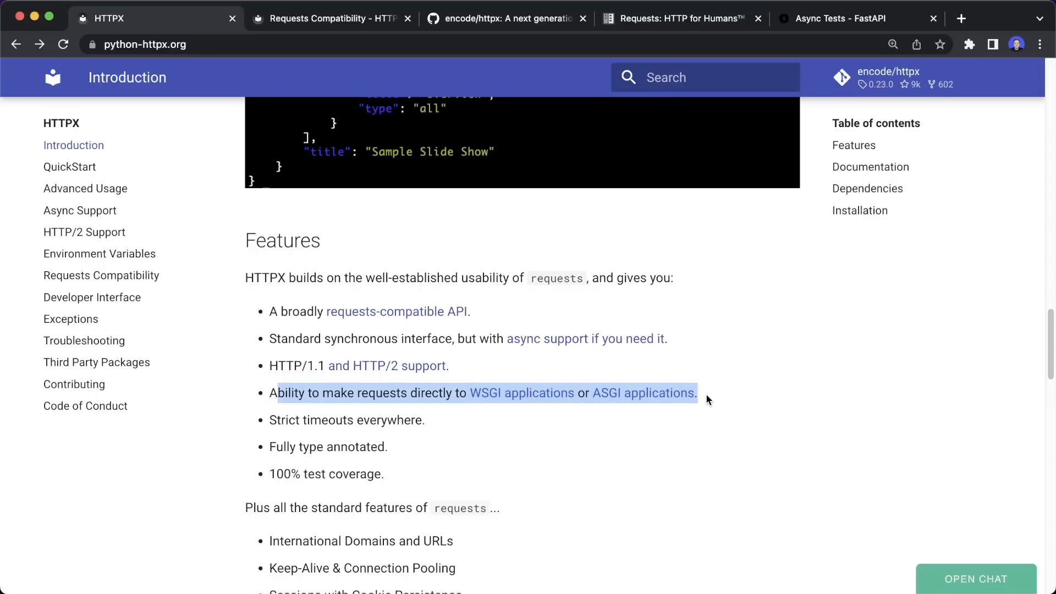
pyautogui.moveTo(755, 398)
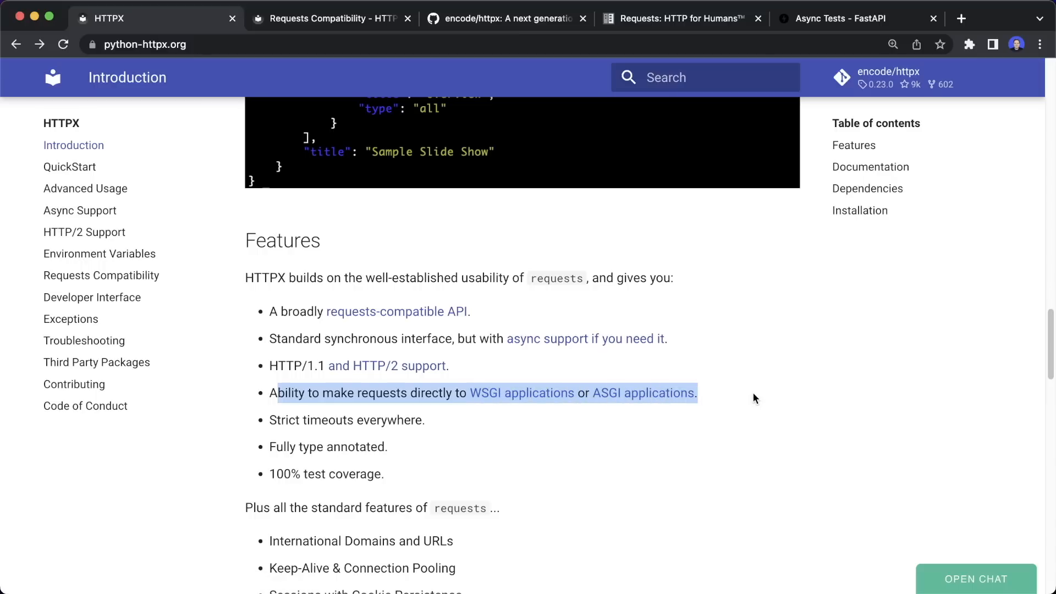
pyautogui.moveTo(746, 394)
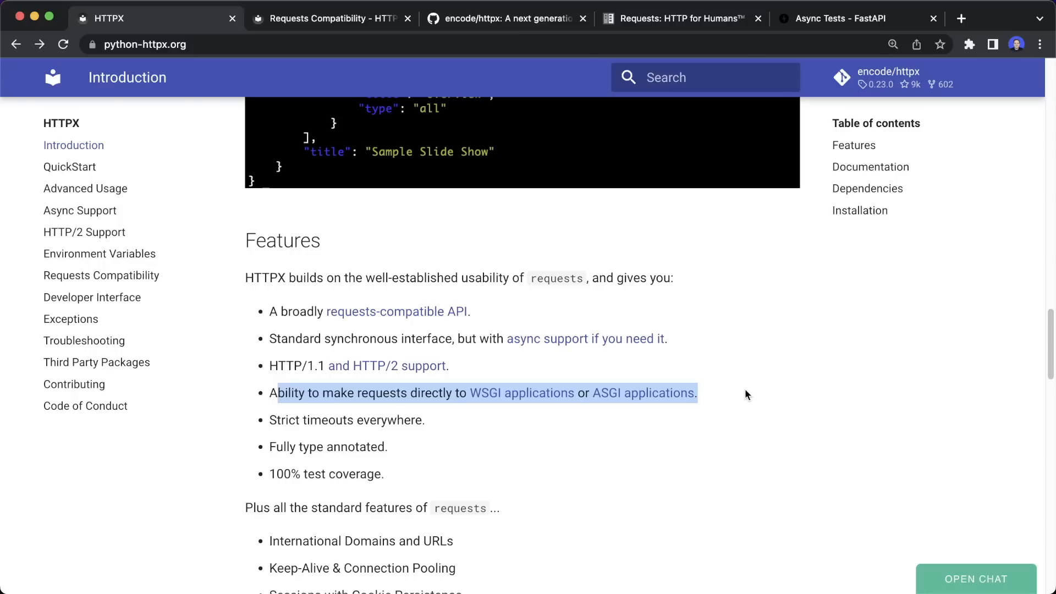
pyautogui.moveTo(764, 378)
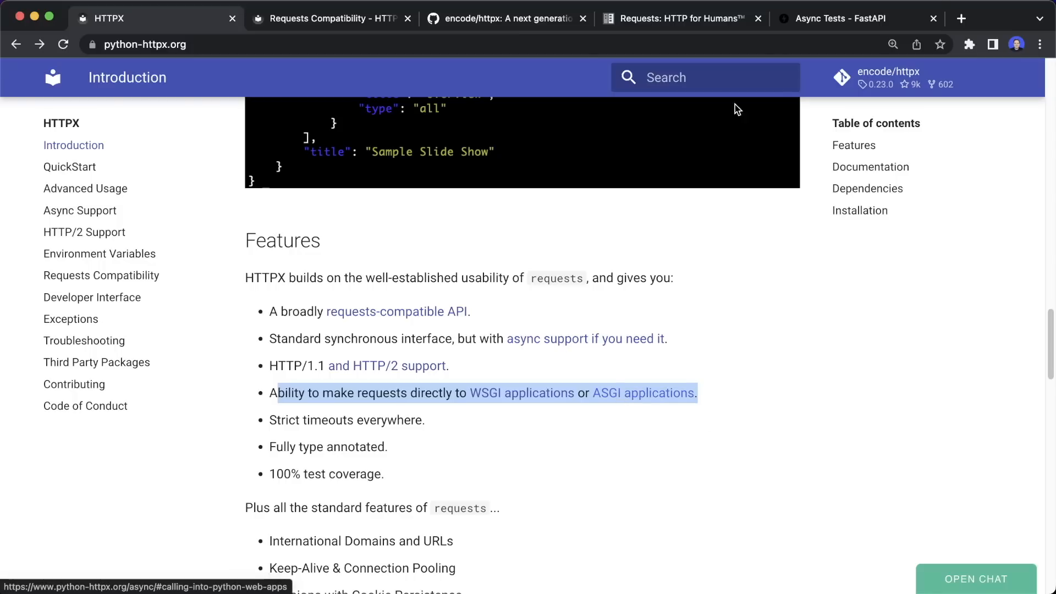
# - Glance at the FastAPI async tests page and scroll its content up and down
pyautogui.click(842, 19)
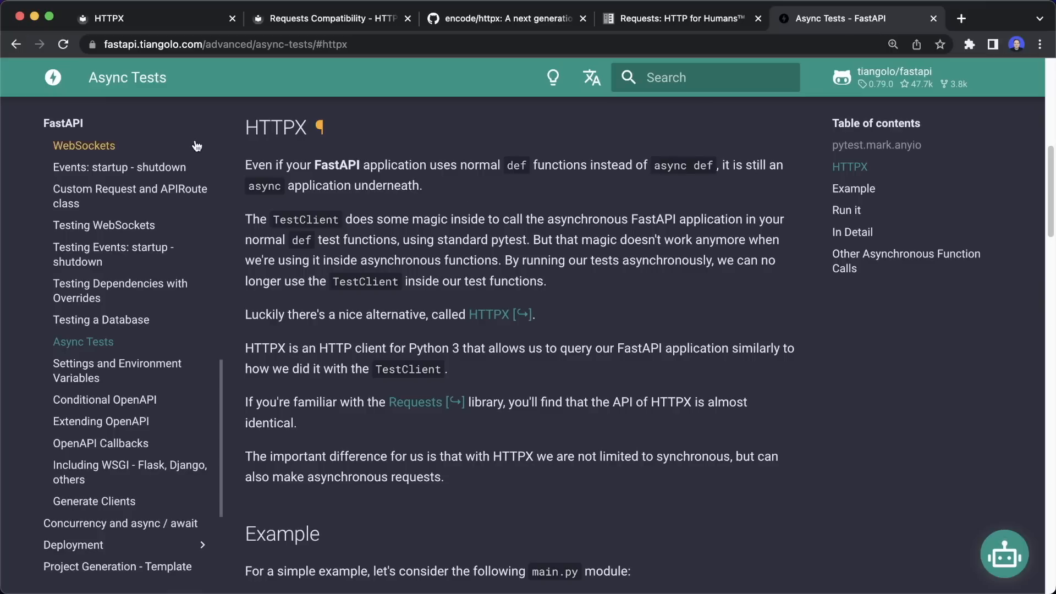
pyautogui.moveTo(197, 104)
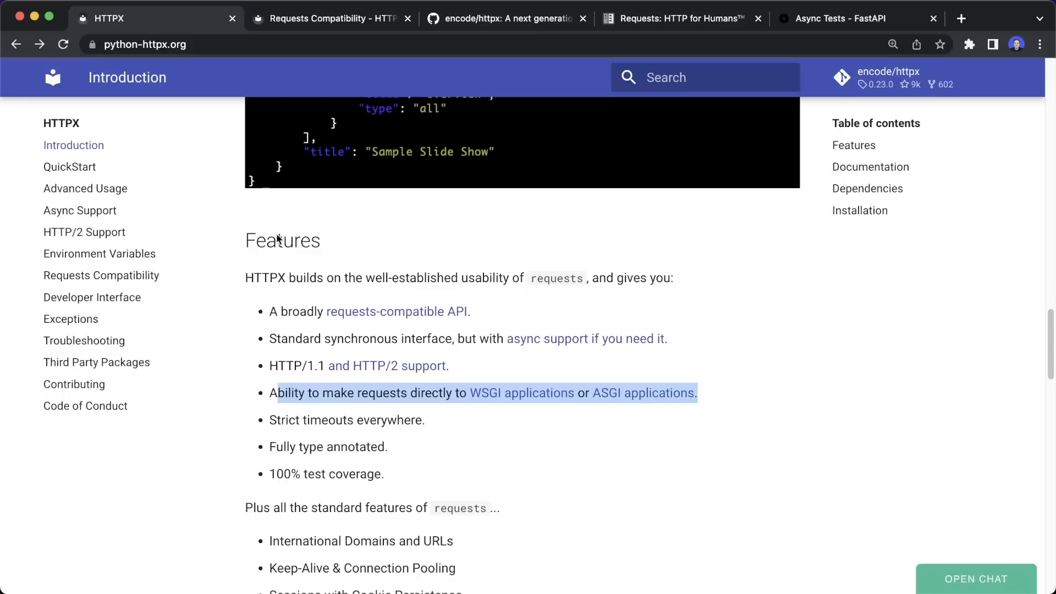
pyautogui.scroll(-3)
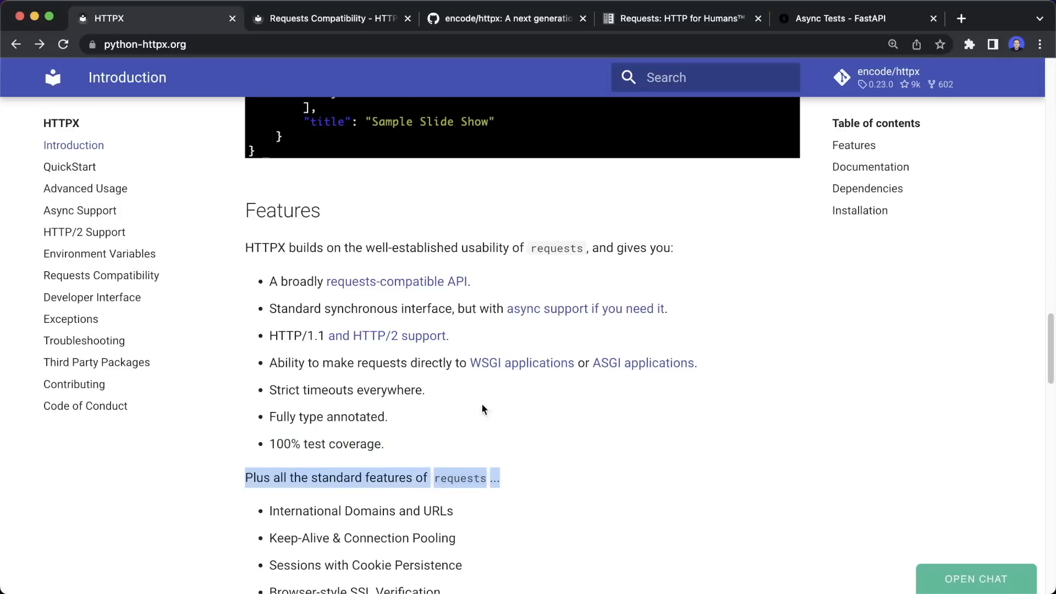
pyautogui.scroll(3)
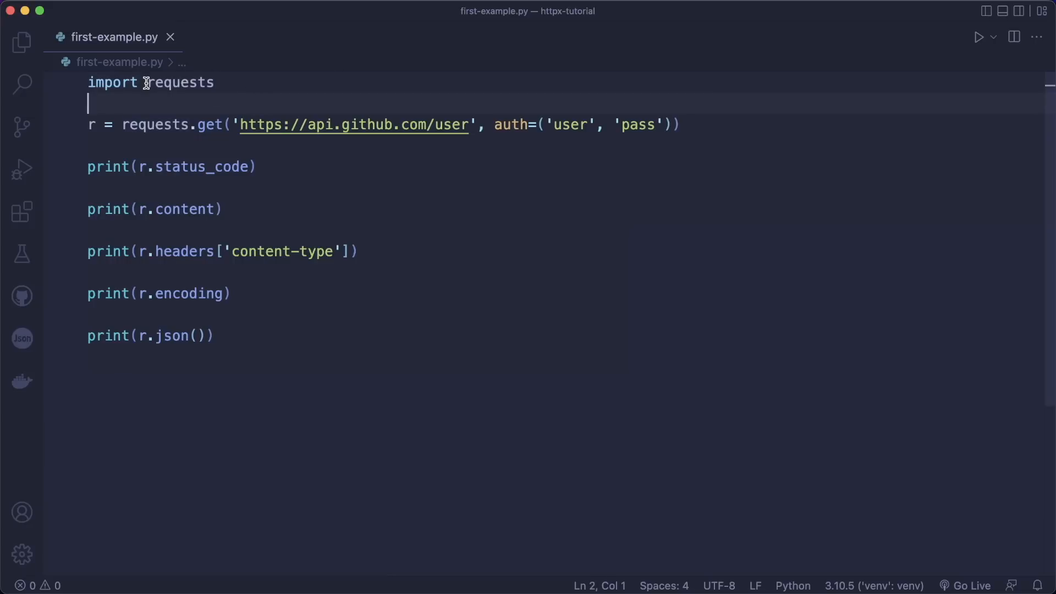
# - Point out the content attribute and run first-example.py to see the 401 output
pyautogui.doubleClick(180, 83)
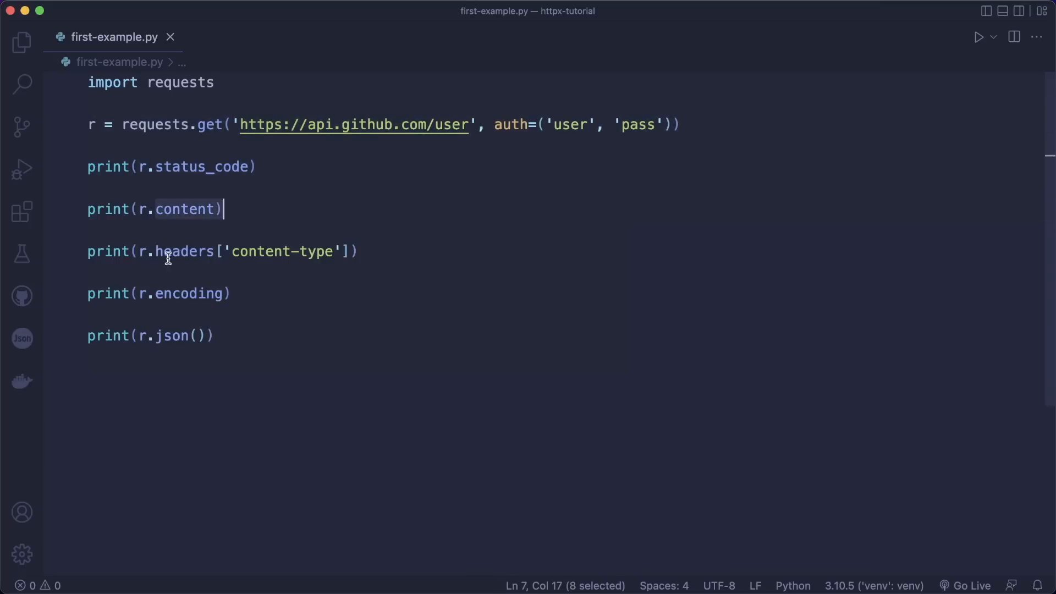
pyautogui.click(216, 336)
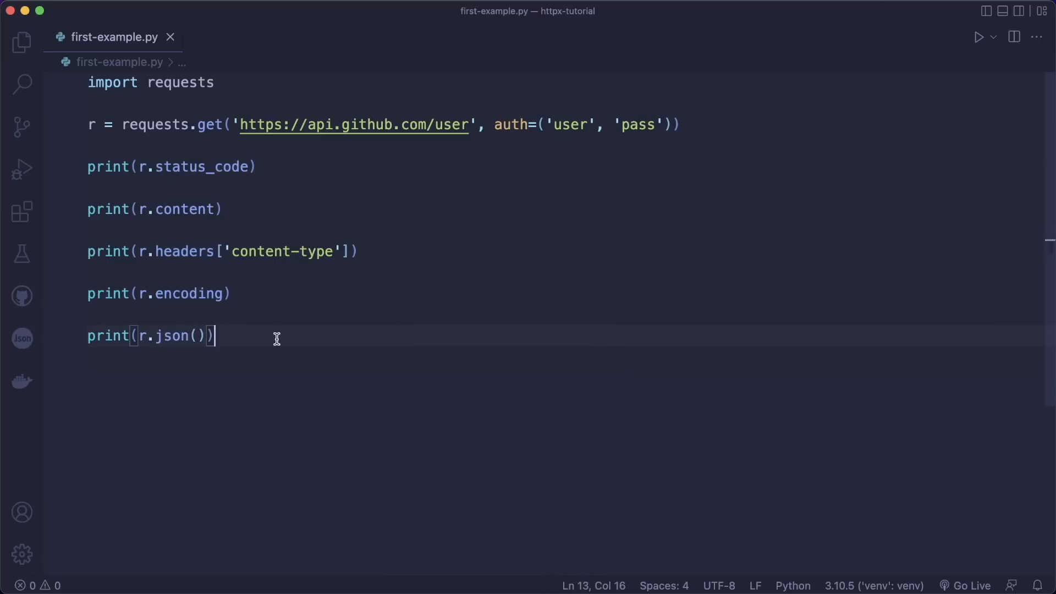
pyautogui.click(979, 37)
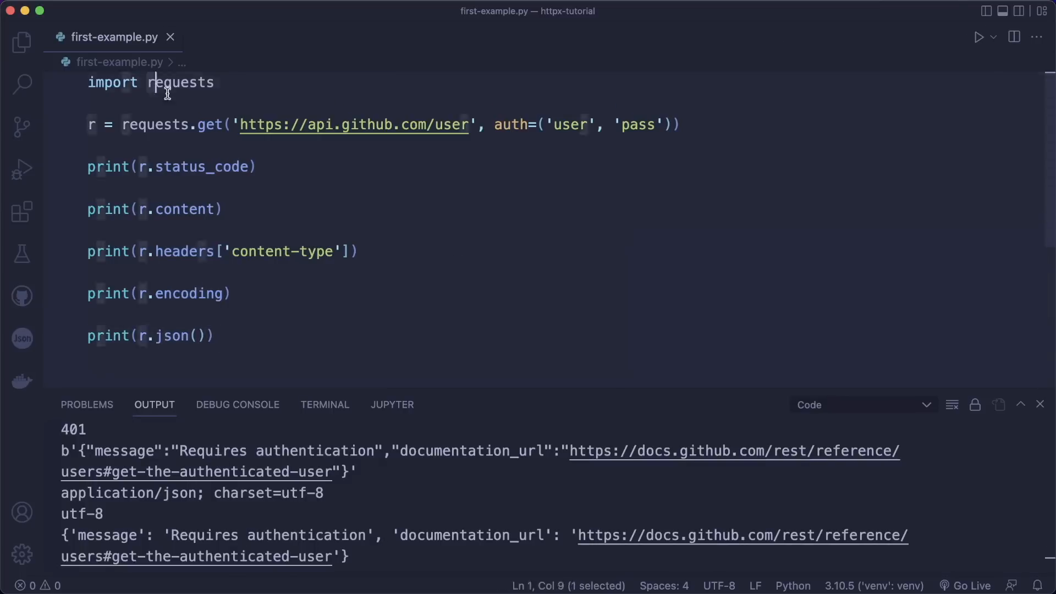
# - Switch the import from requests to httpx, clear the old output and rerun the script
pyautogui.write('httpx')
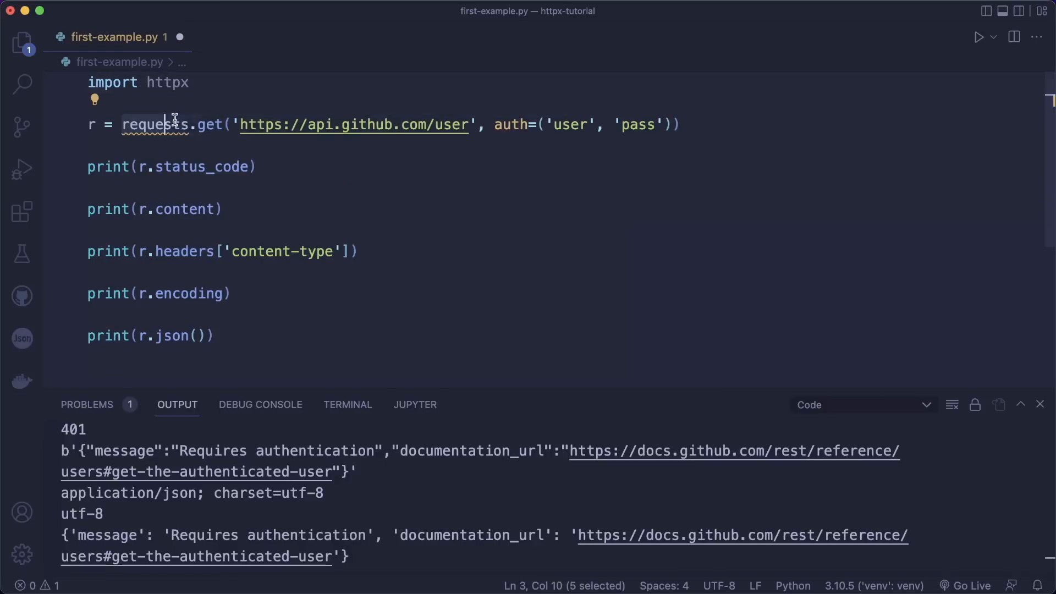
pyautogui.write('ht')
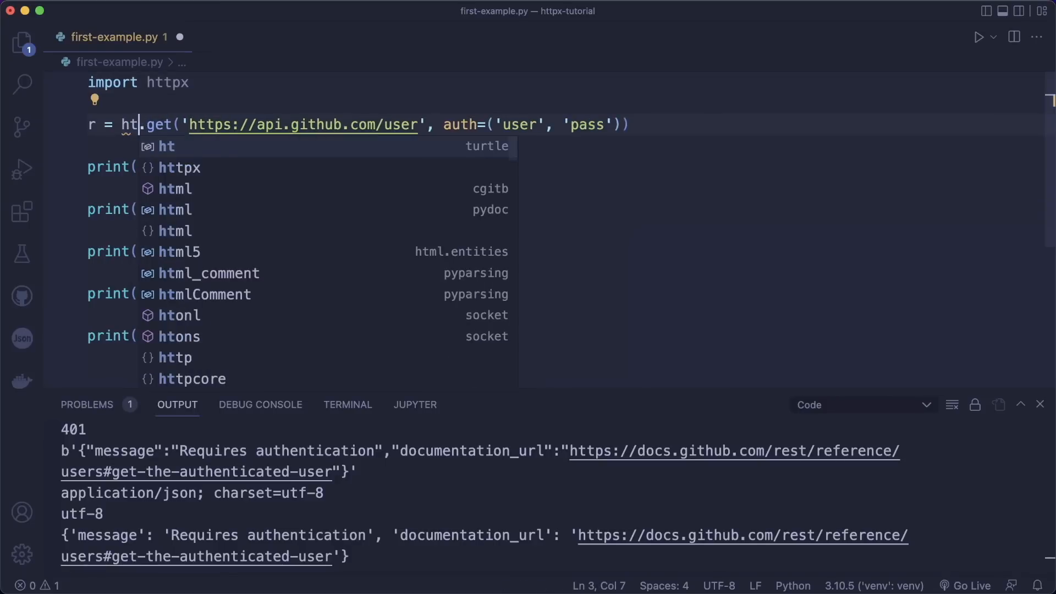
pyautogui.write('px')
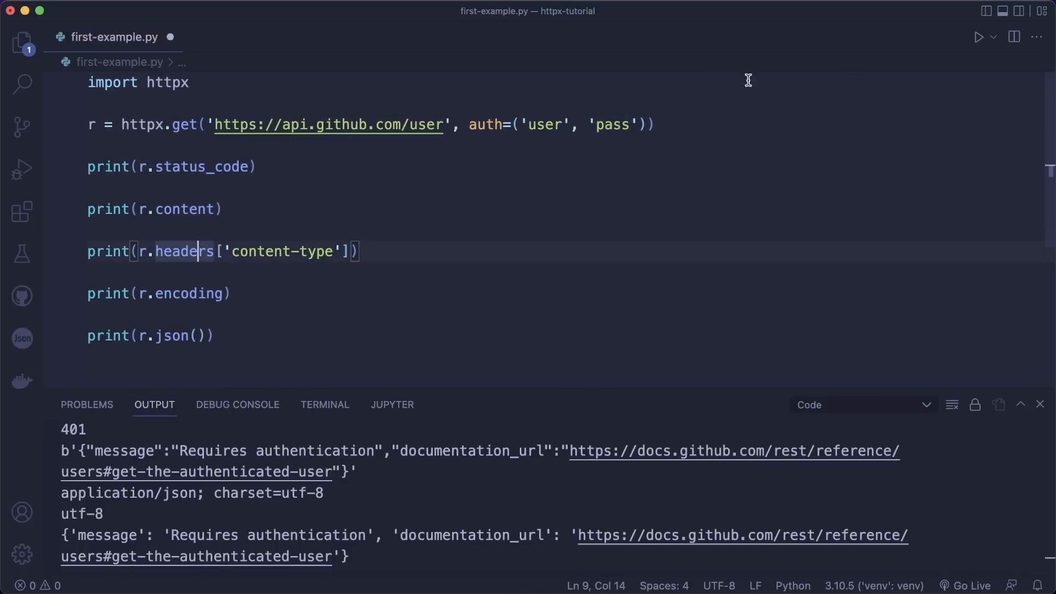
pyautogui.click(952, 403)
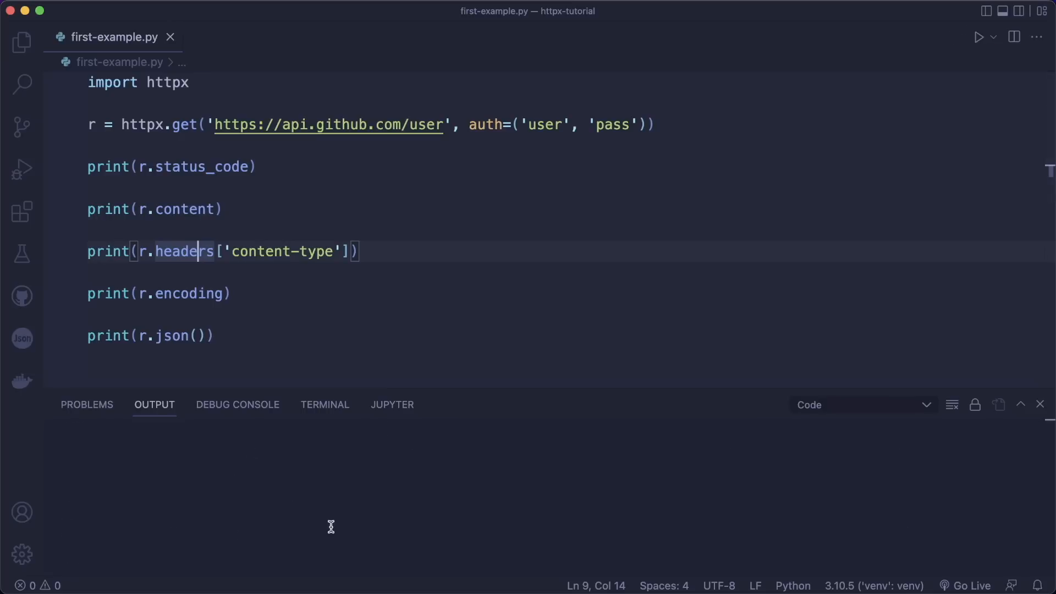
pyautogui.click(979, 38)
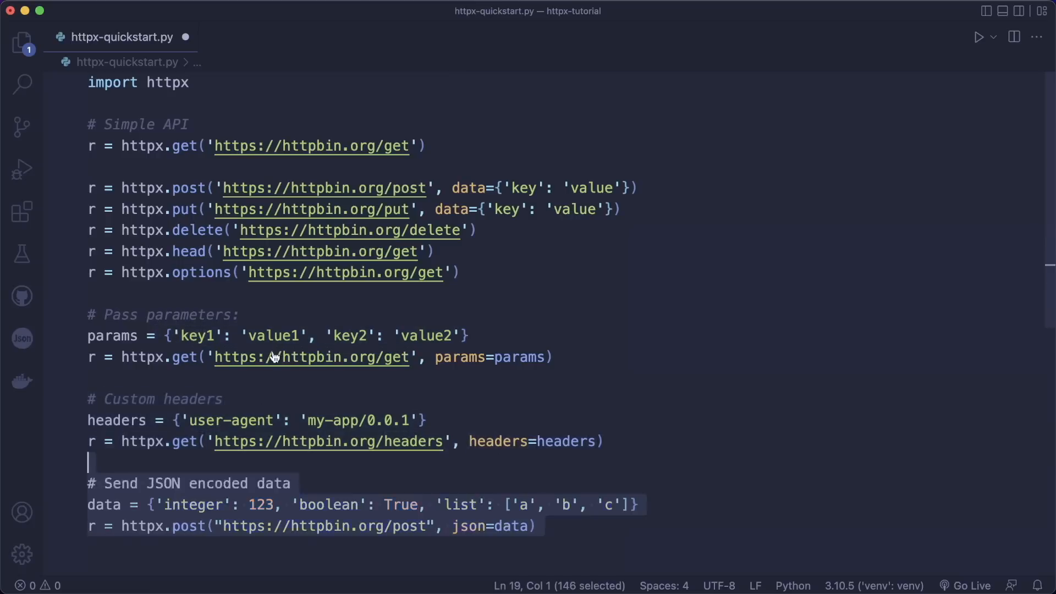
# - Walk through the quickstart JSON data, cookies and timeout examples in httpx-quickstart.py
pyautogui.scroll(-3)
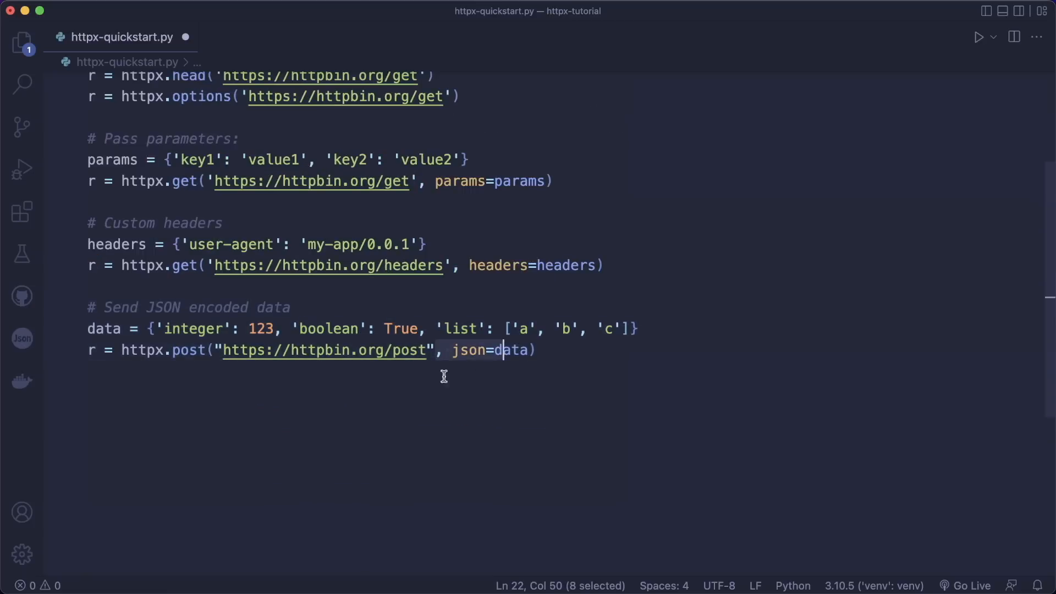
pyautogui.click(395, 350)
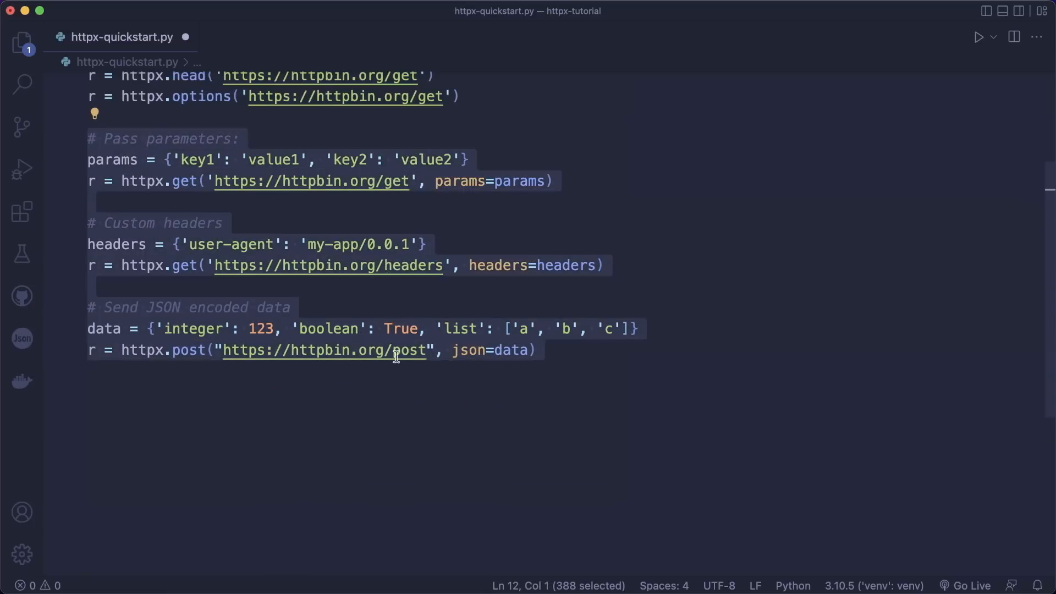
pyautogui.scroll(-3)
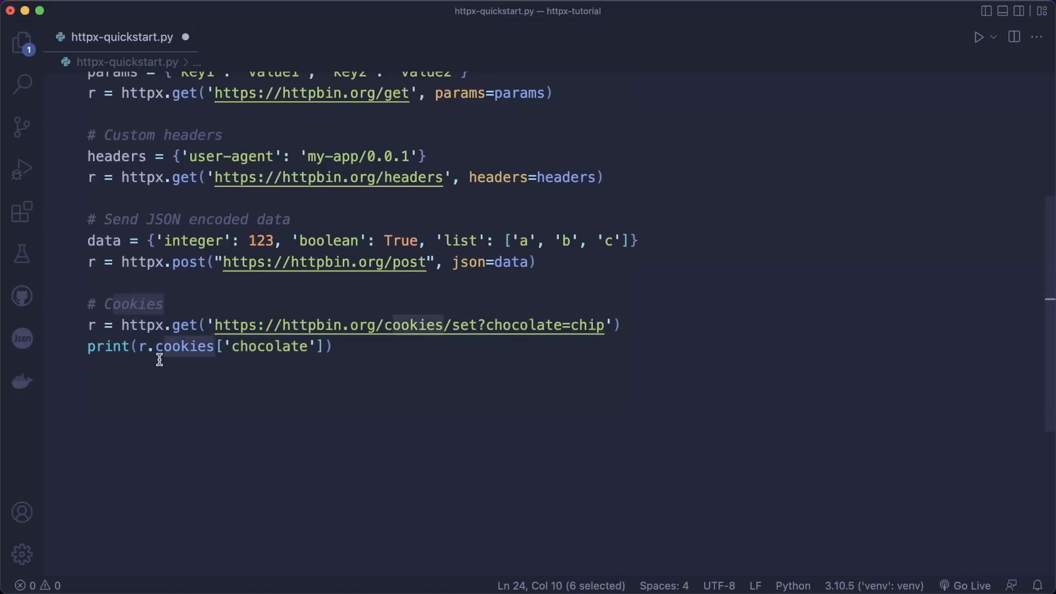
pyautogui.click(146, 347)
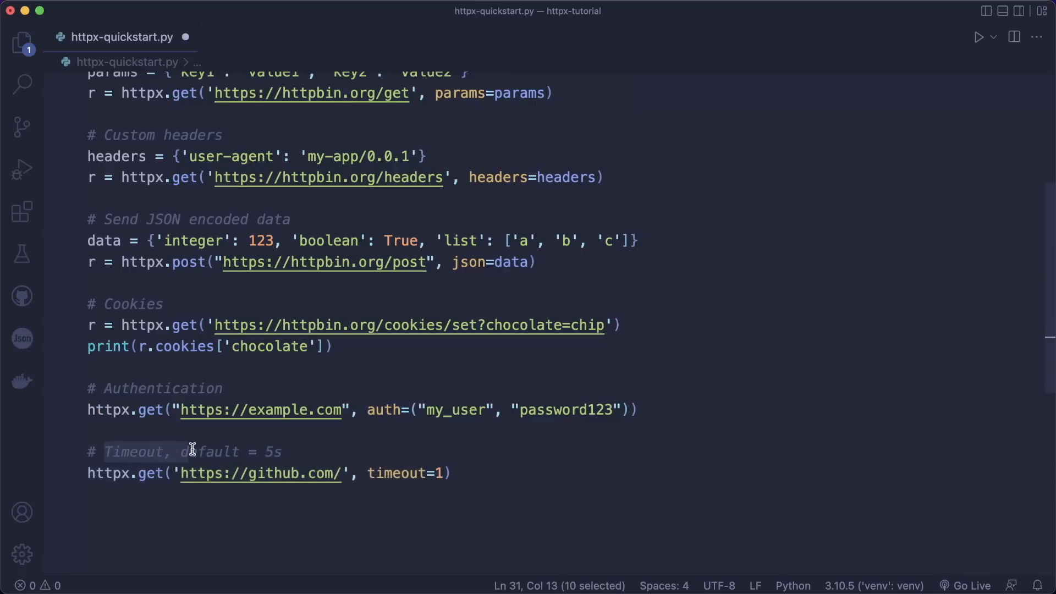
pyautogui.click(359, 472)
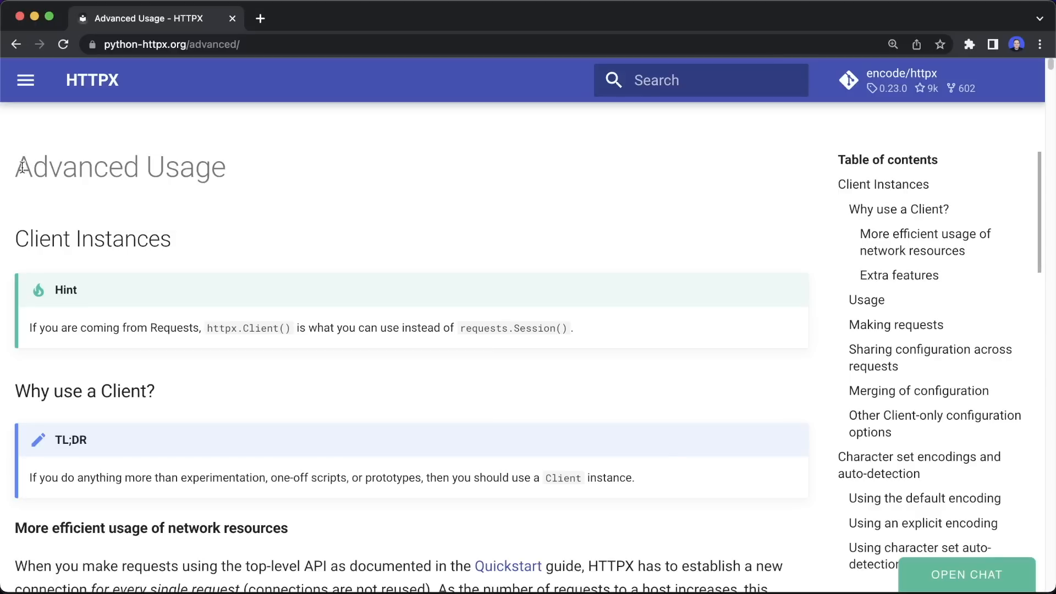
# - Highlight the Client-replaces-Session hint and read the 'Why use a Client?' efficiency section
pyautogui.doubleClick(224, 328)
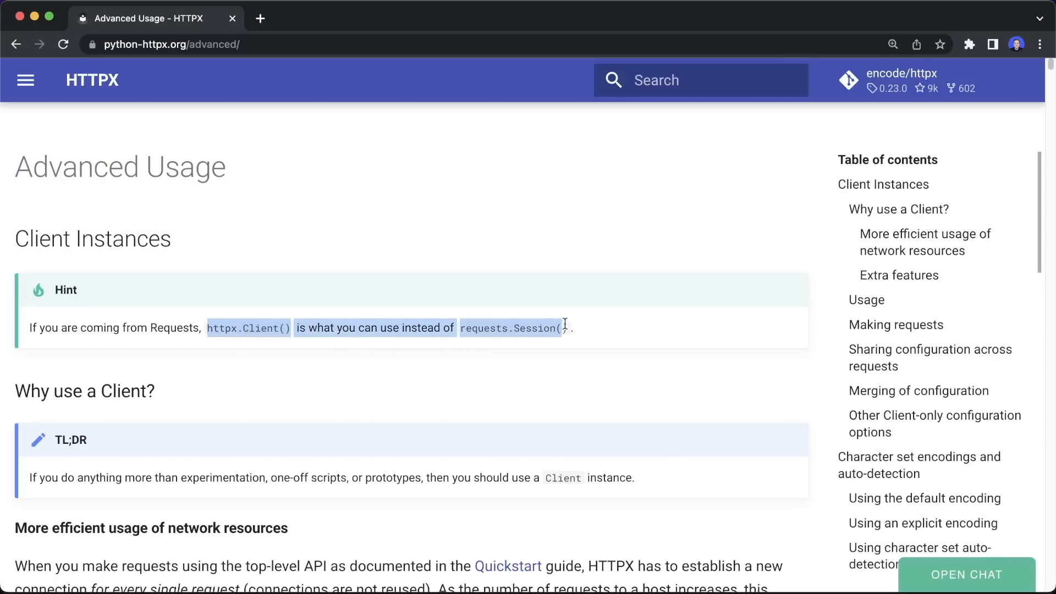
pyautogui.scroll(-3)
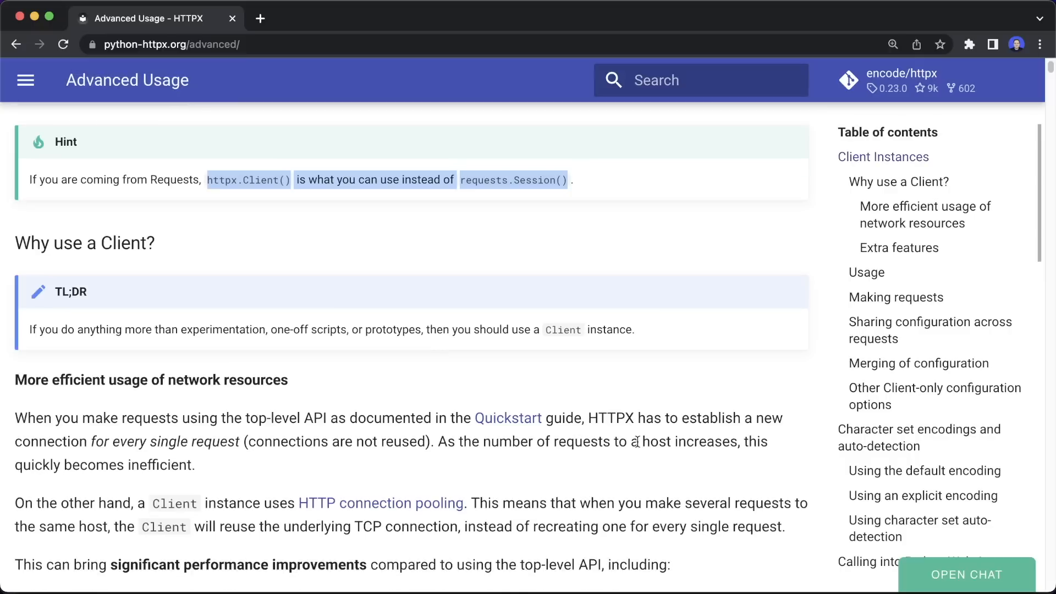
pyautogui.scroll(-3)
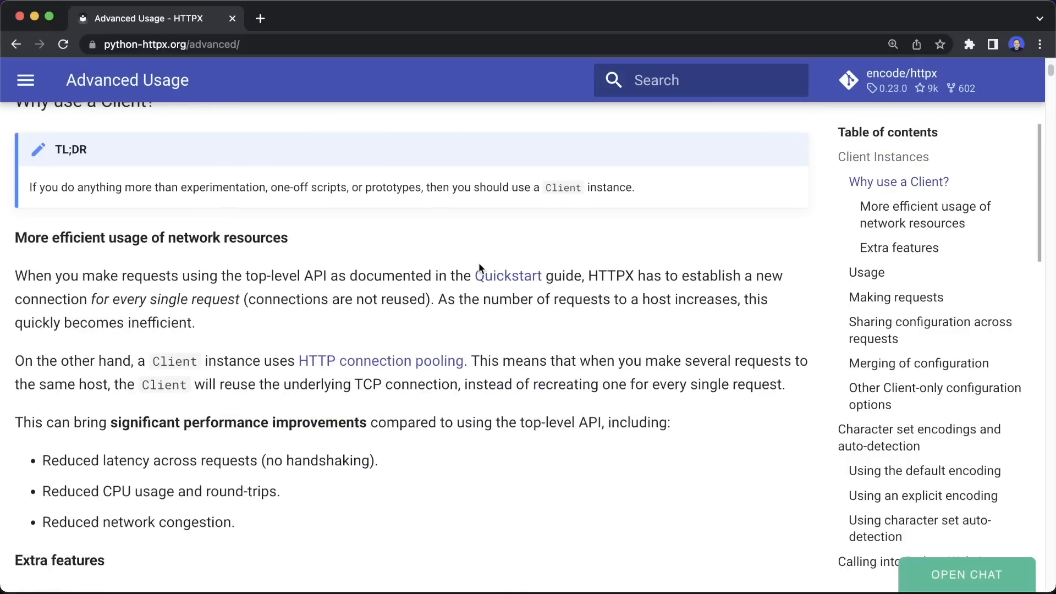
pyautogui.moveTo(509, 275)
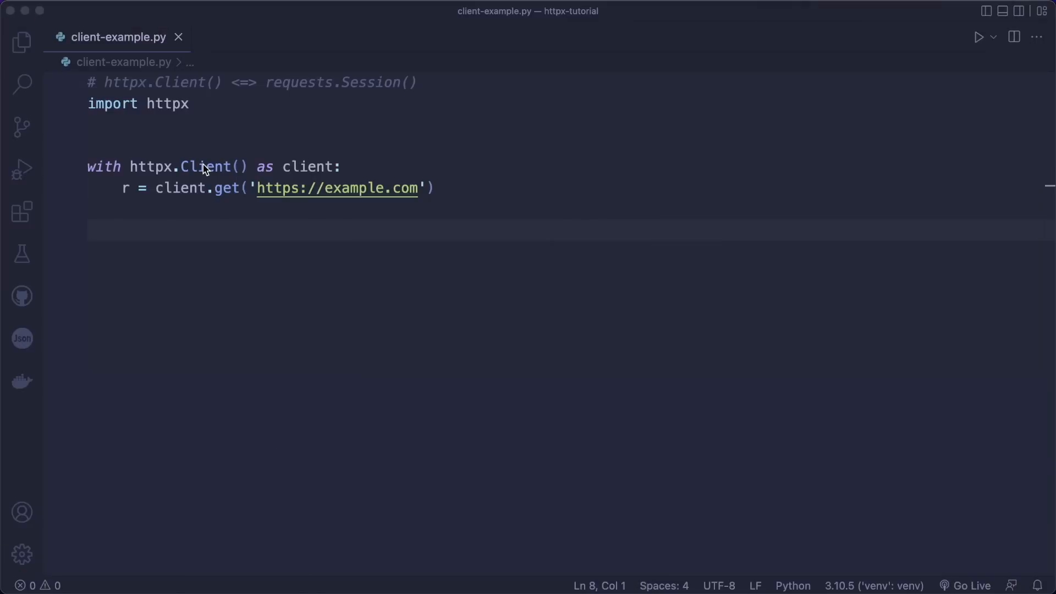
# - Point out the basic client request, custom headers on client.get, and headers shared on httpx.Client
pyautogui.click(88, 144)
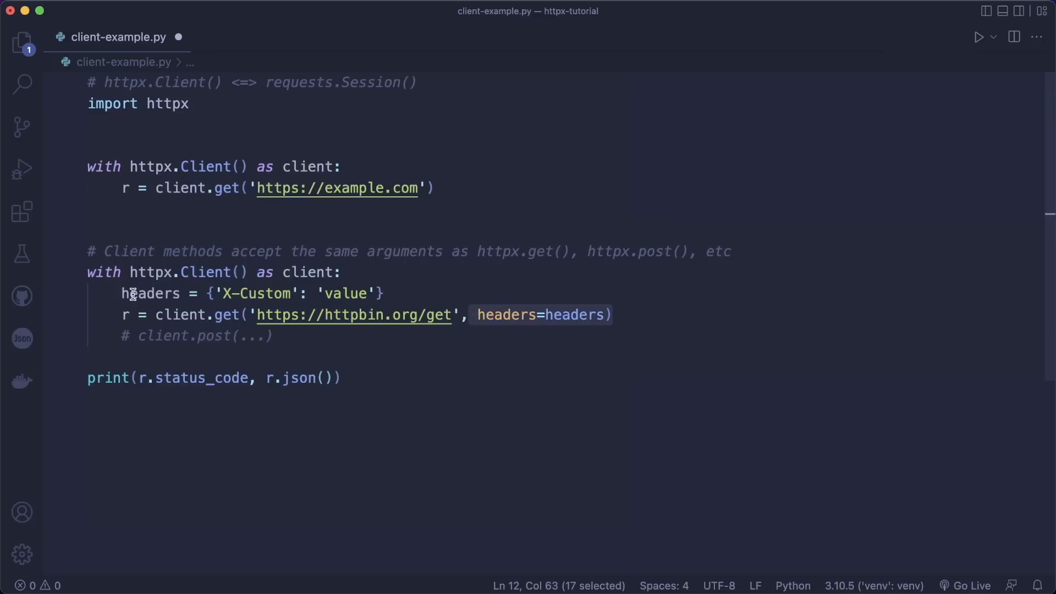
pyautogui.click(171, 395)
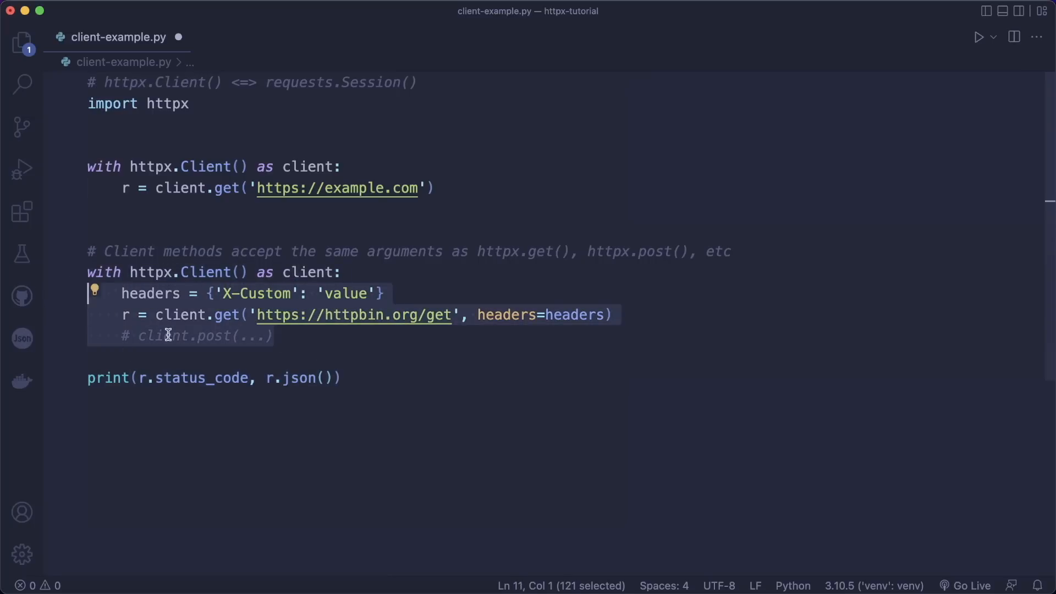
pyautogui.moveTo(383, 383)
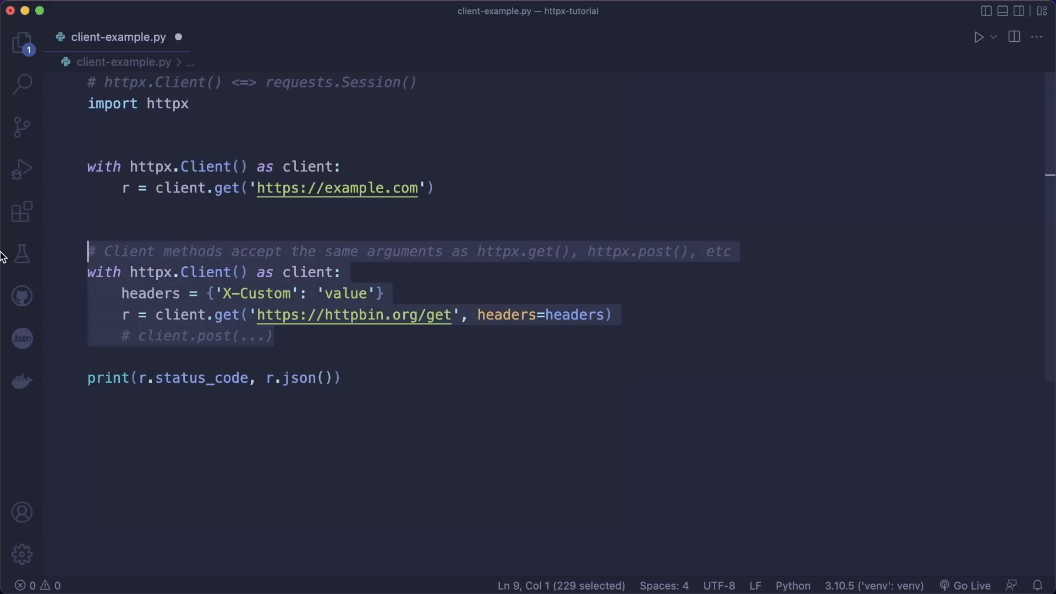
pyautogui.click(166, 251)
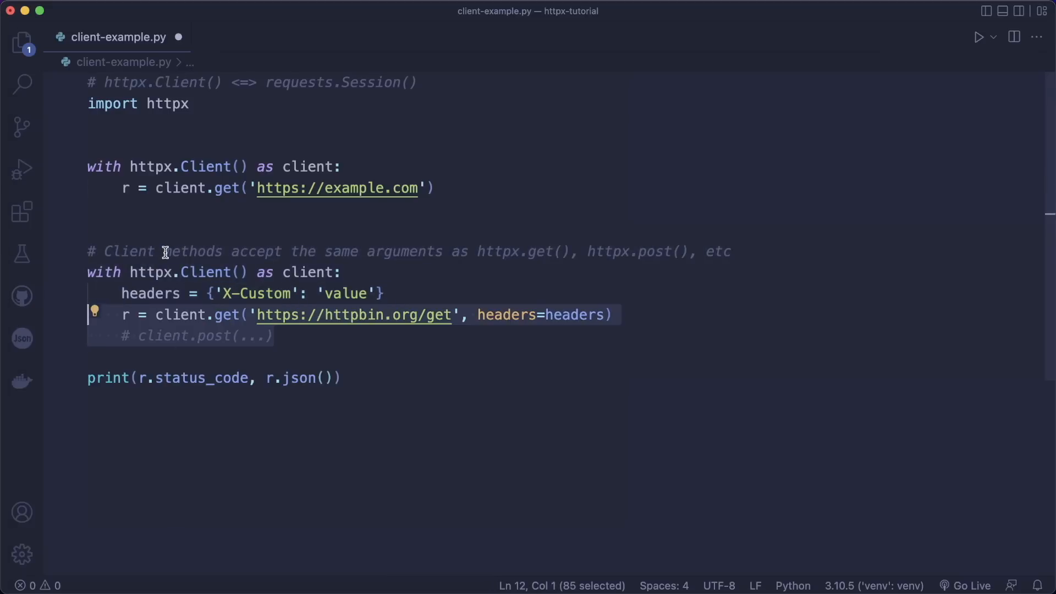
pyautogui.click(140, 315)
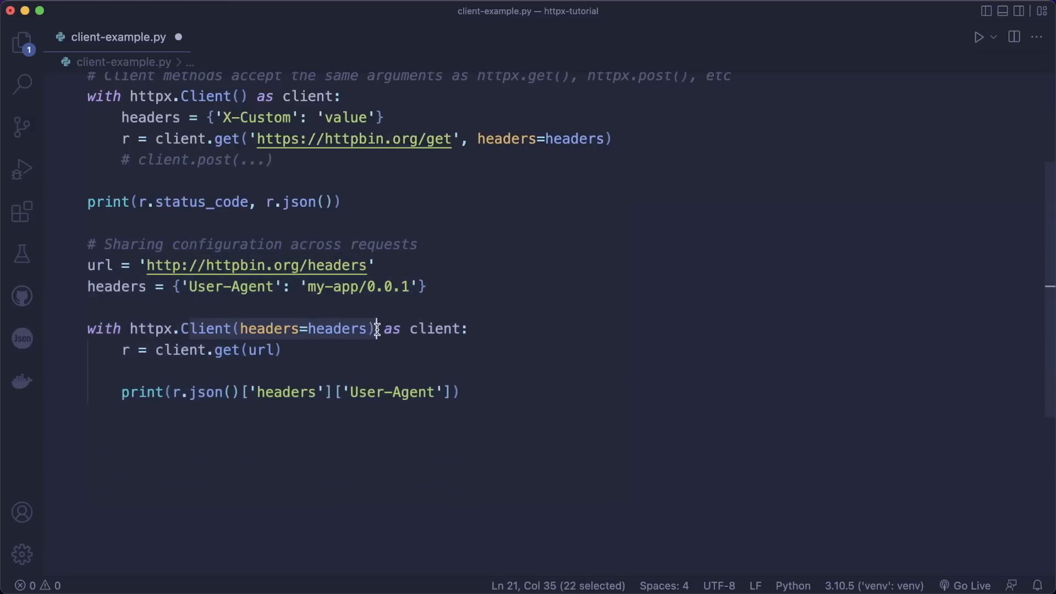
pyautogui.click(253, 350)
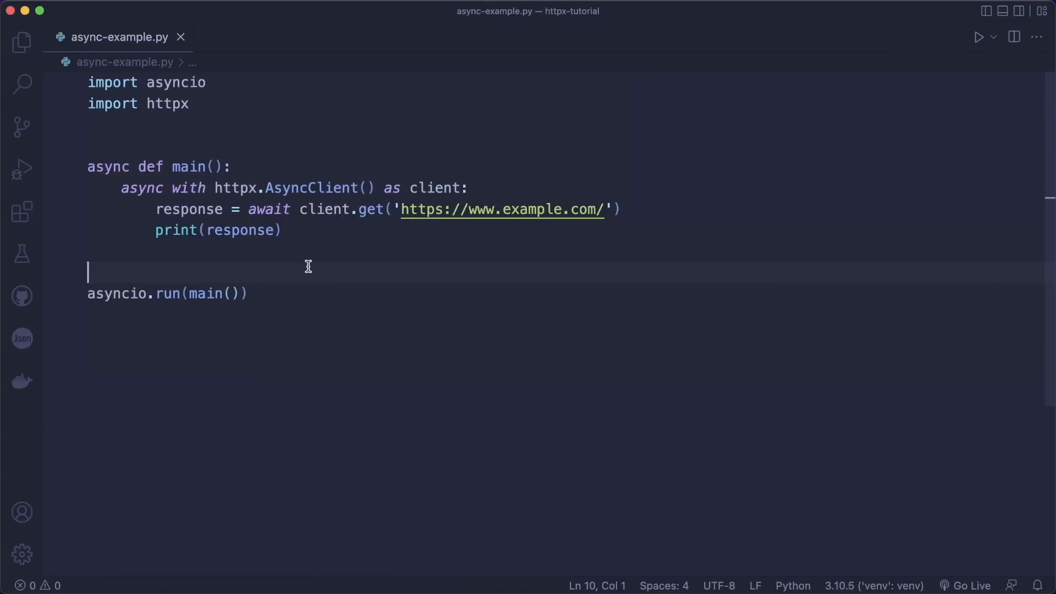
pyautogui.moveTo(303, 277)
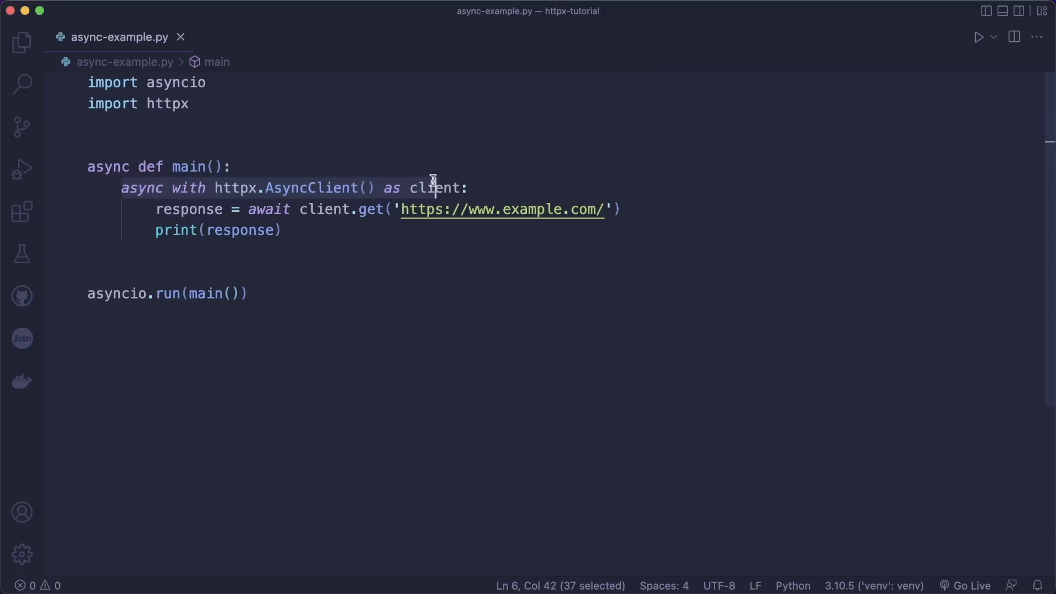
# - Point out async with AsyncClient, the awaited client.get, and the asyncio.run(main()) call
pyautogui.click(299, 209)
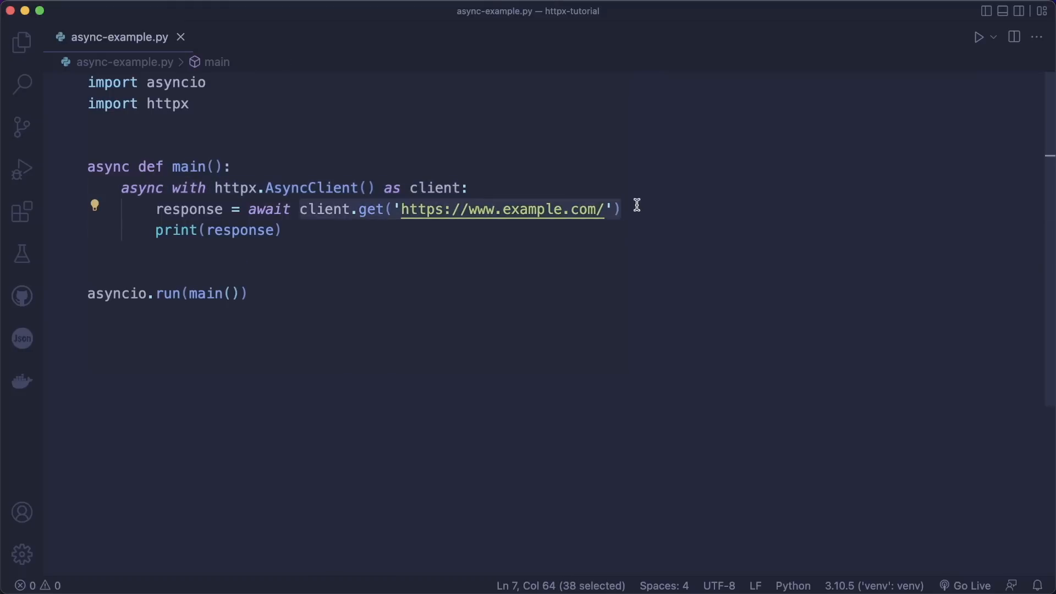
pyautogui.moveTo(356, 217)
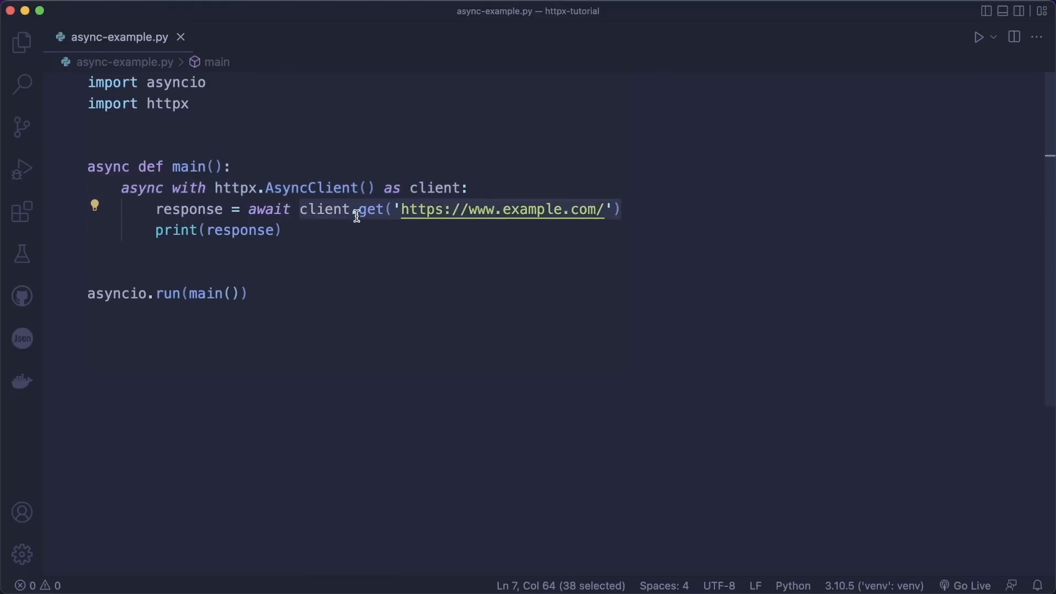
pyautogui.click(303, 209)
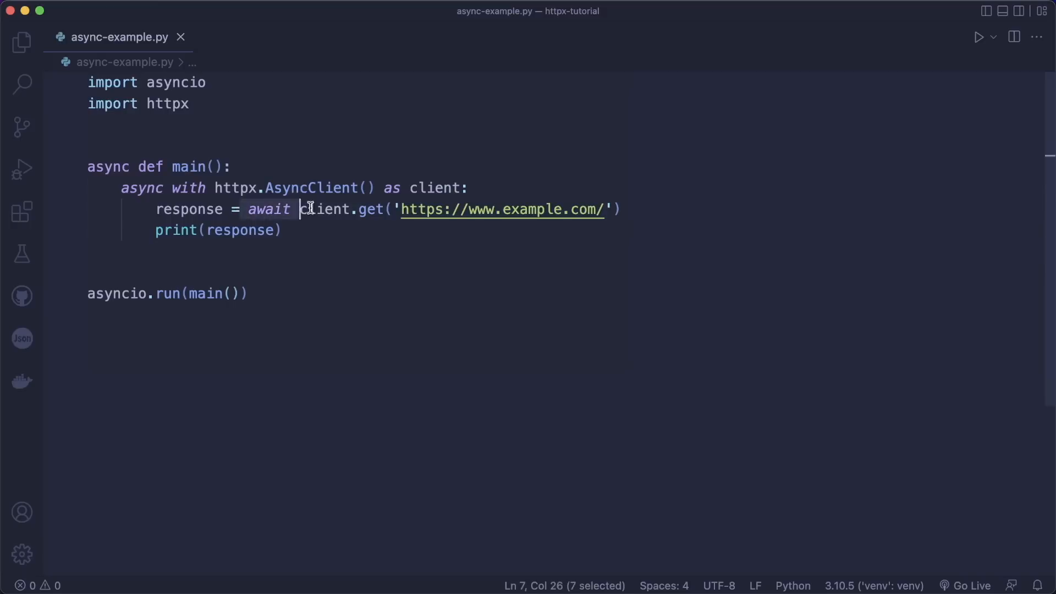
pyautogui.doubleClick(188, 209)
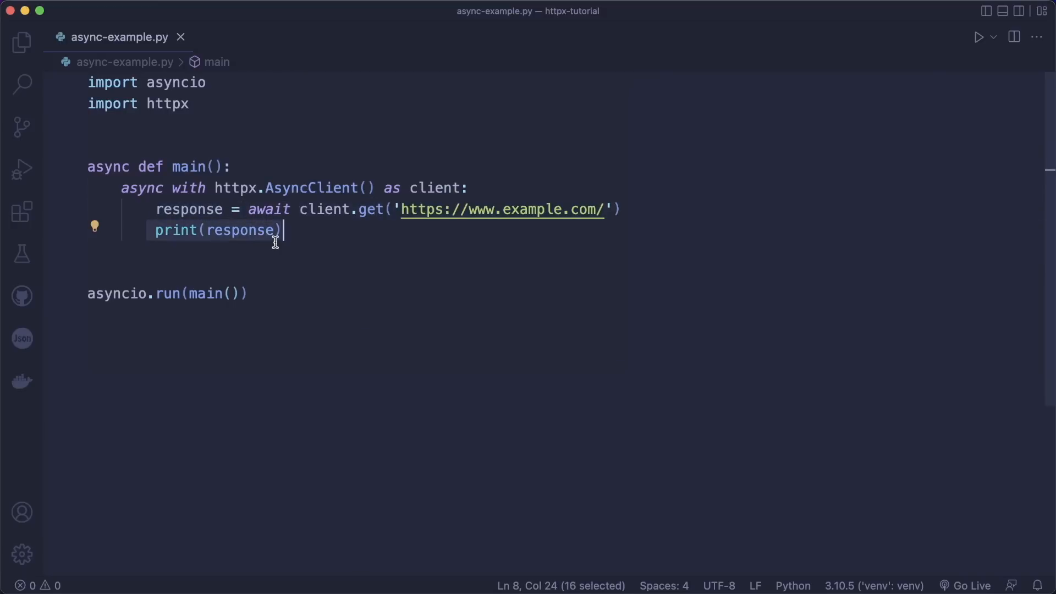
pyautogui.moveTo(86, 166)
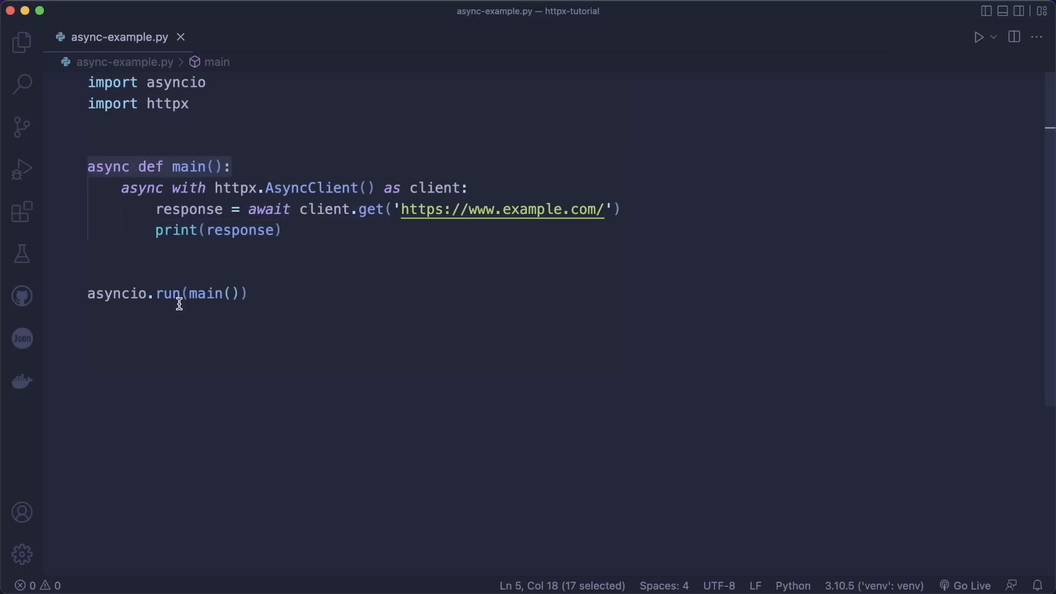
pyautogui.click(247, 293)
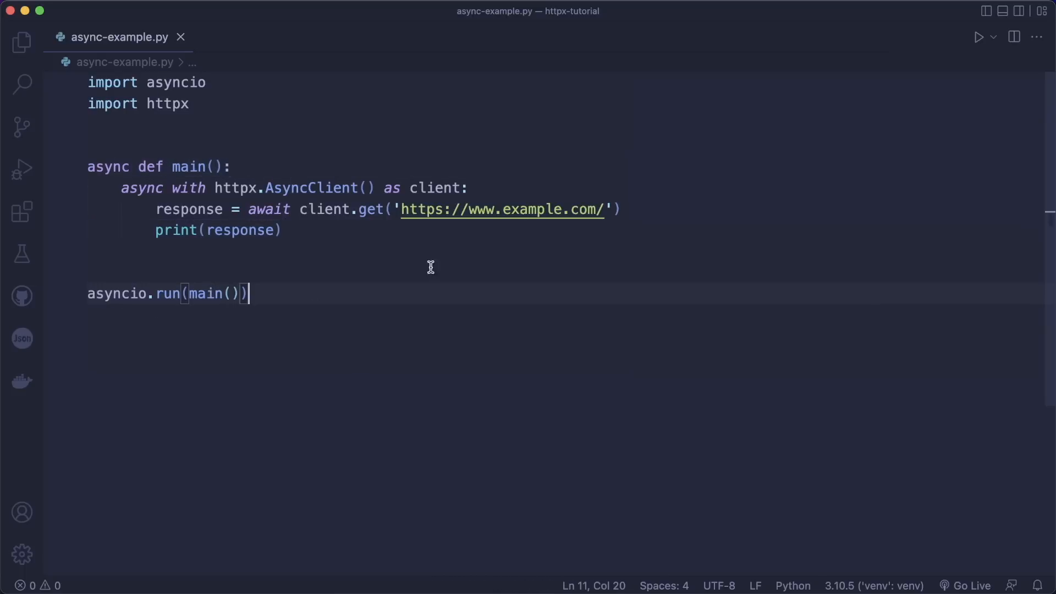
# - Run async-example.py to print <Response [200 OK]>, note the AsyncClient creation, and move to test_flask.py
pyautogui.click(979, 38)
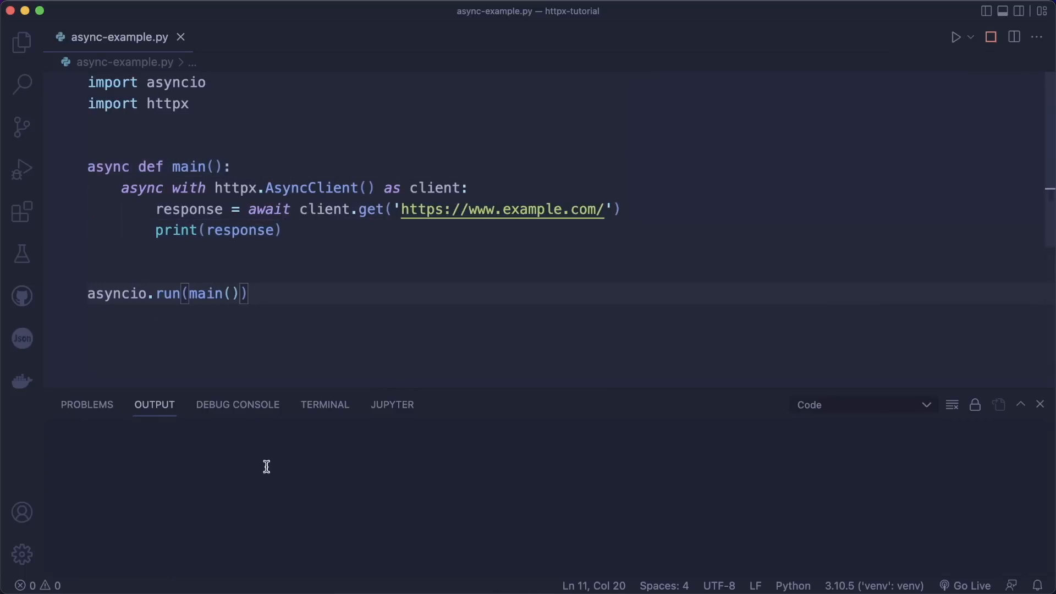
pyautogui.click(956, 37)
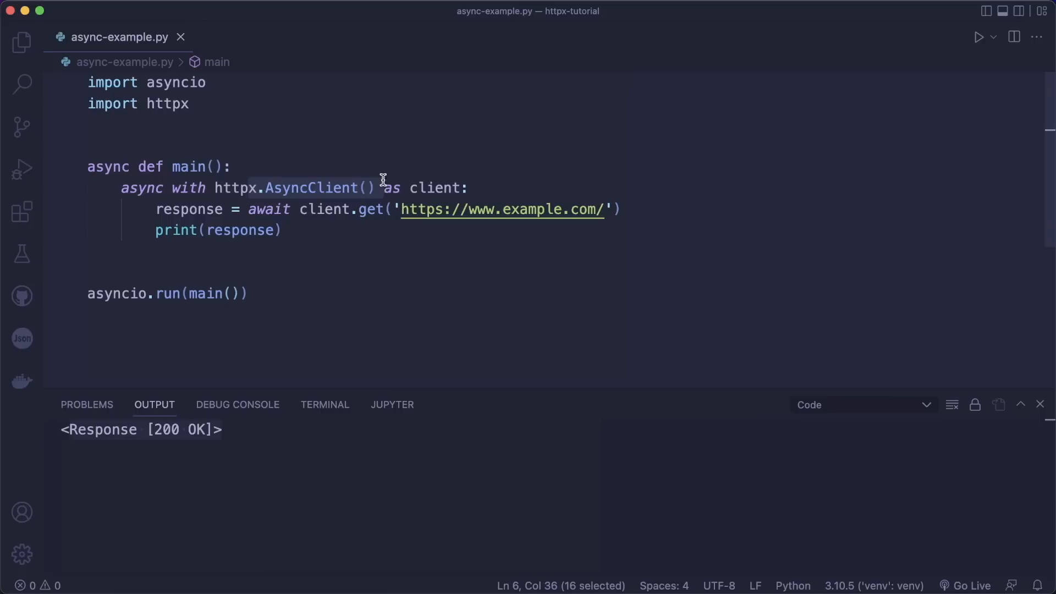
pyautogui.moveTo(327, 218)
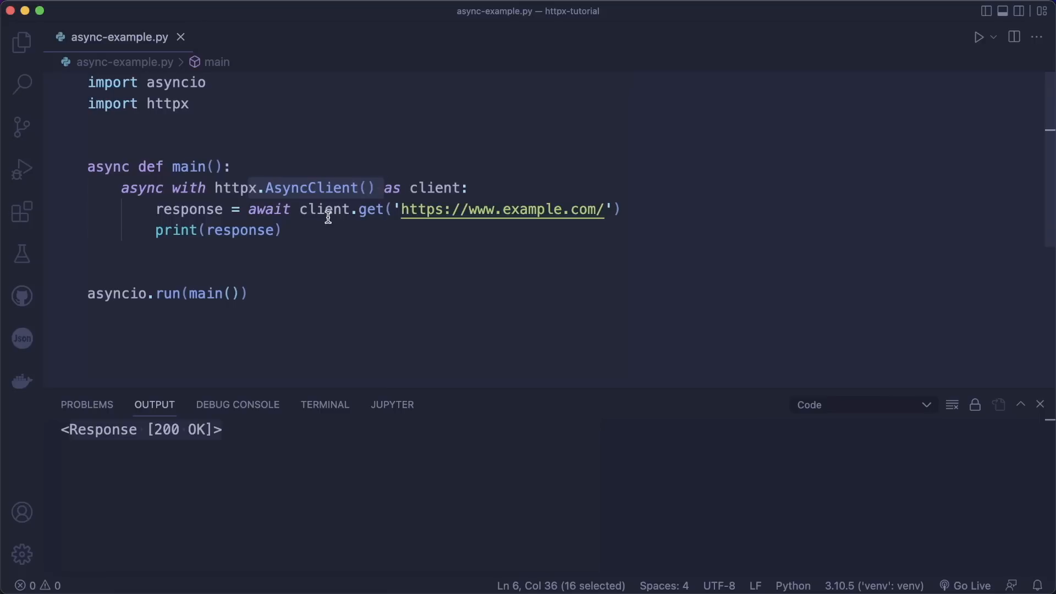
pyautogui.click(321, 251)
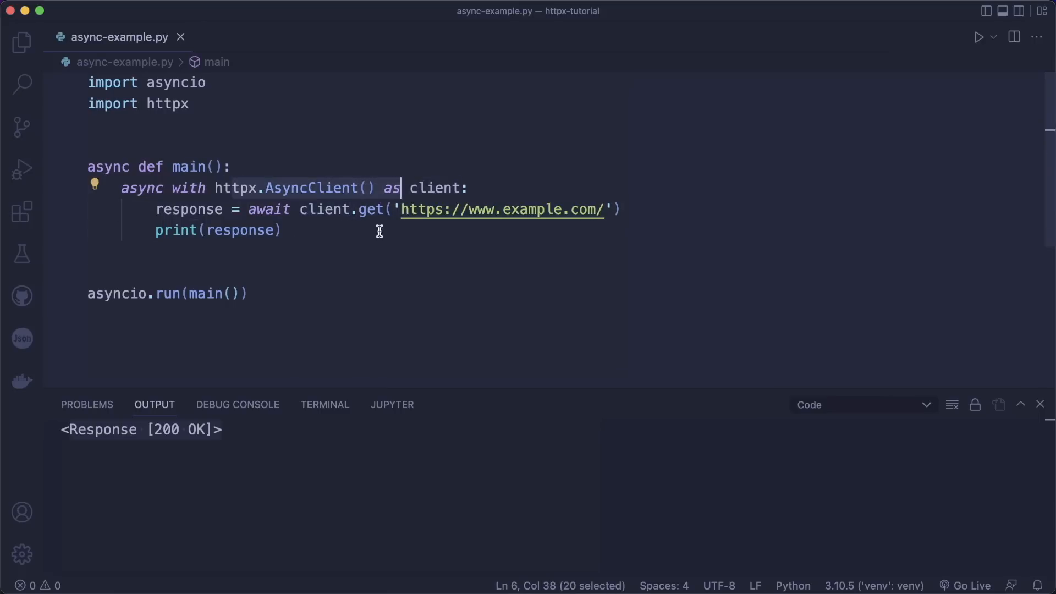
pyautogui.moveTo(276, 295)
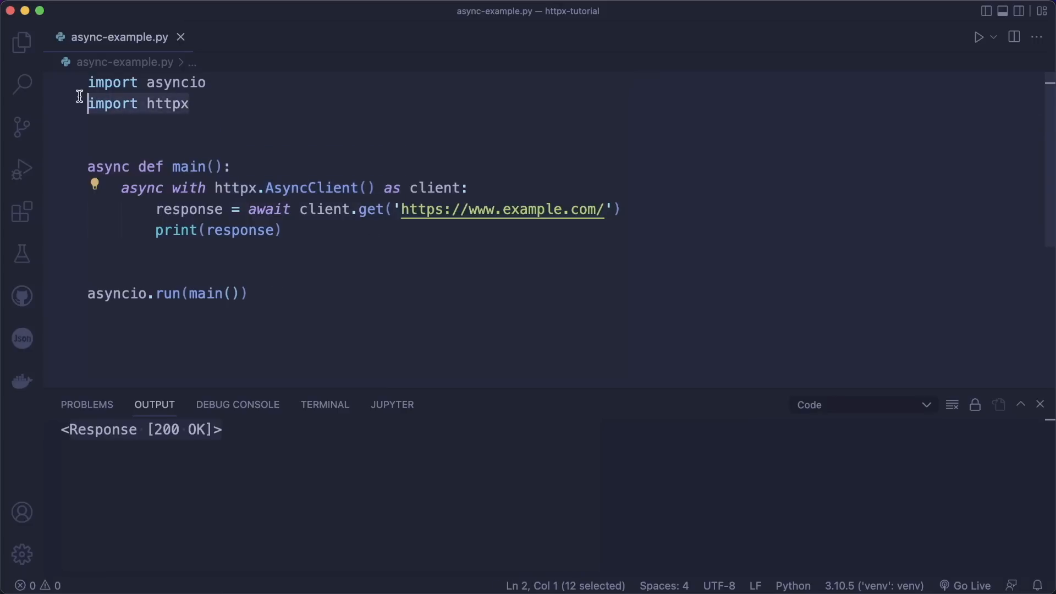
pyautogui.moveTo(319, 178)
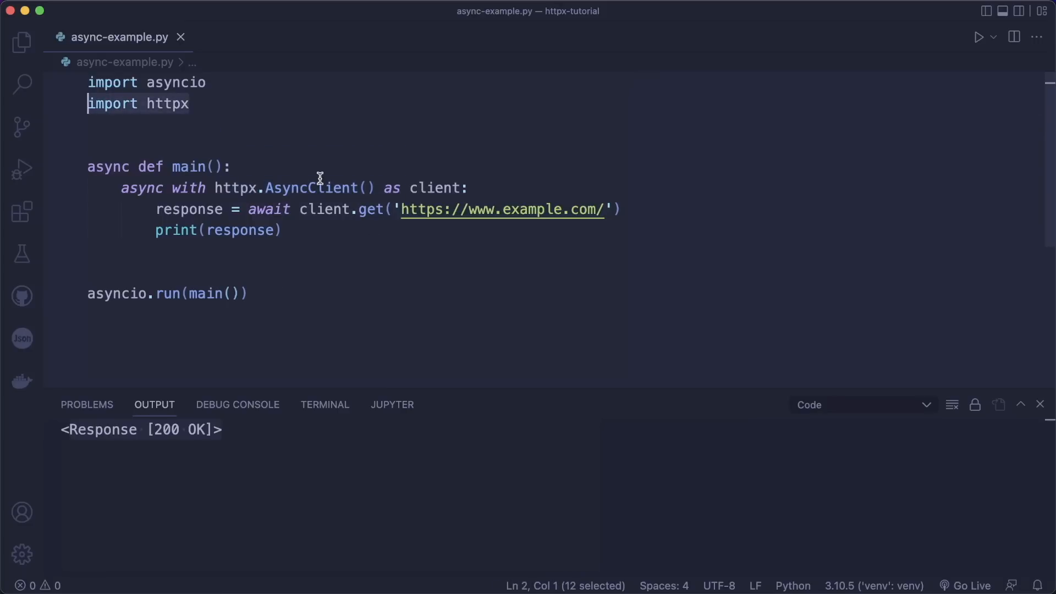
pyautogui.click(104, 38)
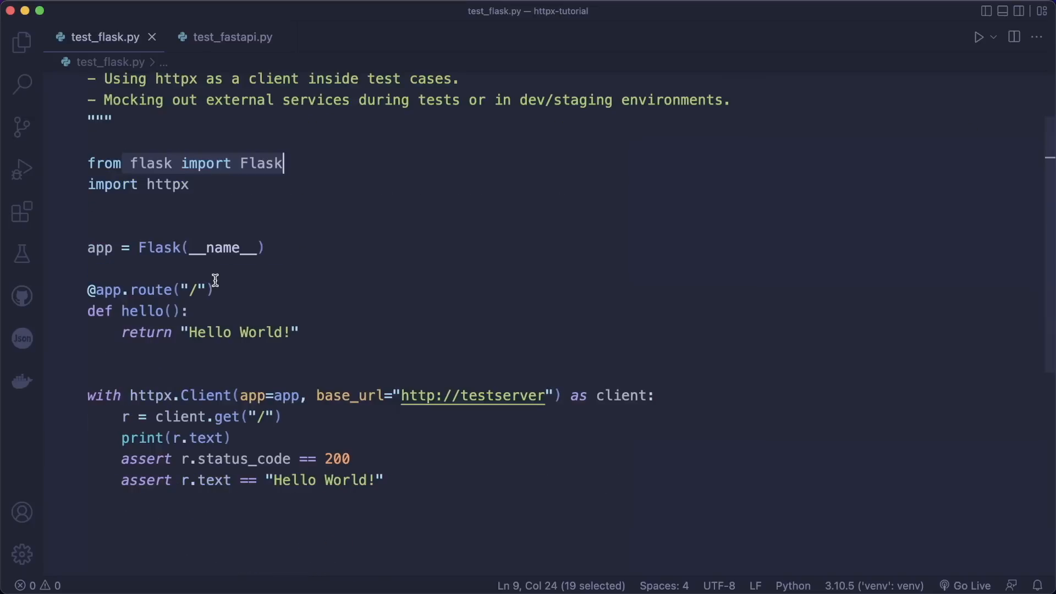
# - Mark the Flask hello route, the httpx.Client pointed at the app, and the response assertions
pyautogui.click(92, 290)
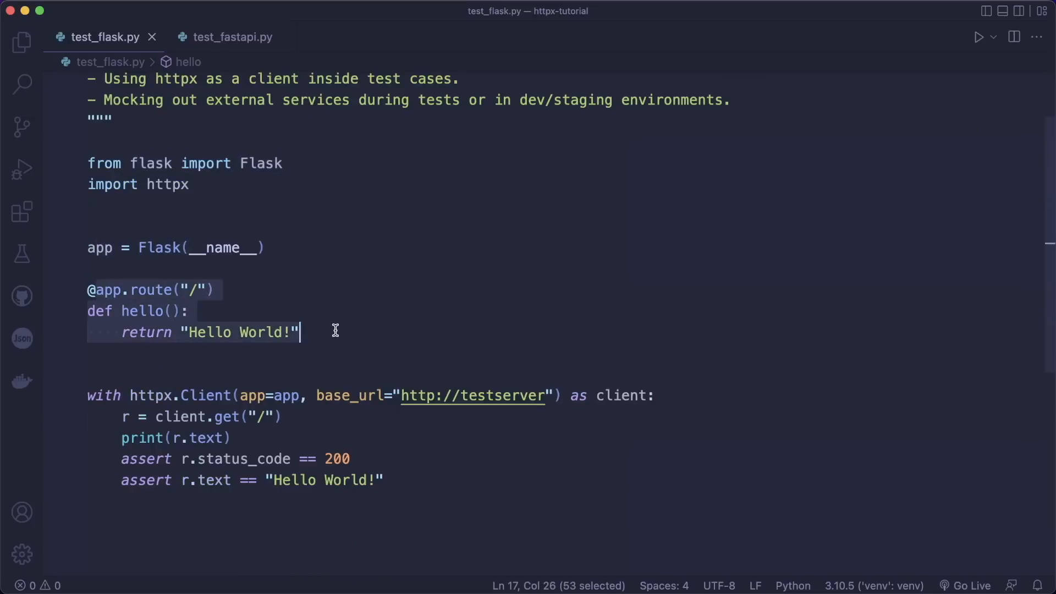
pyautogui.moveTo(111, 252)
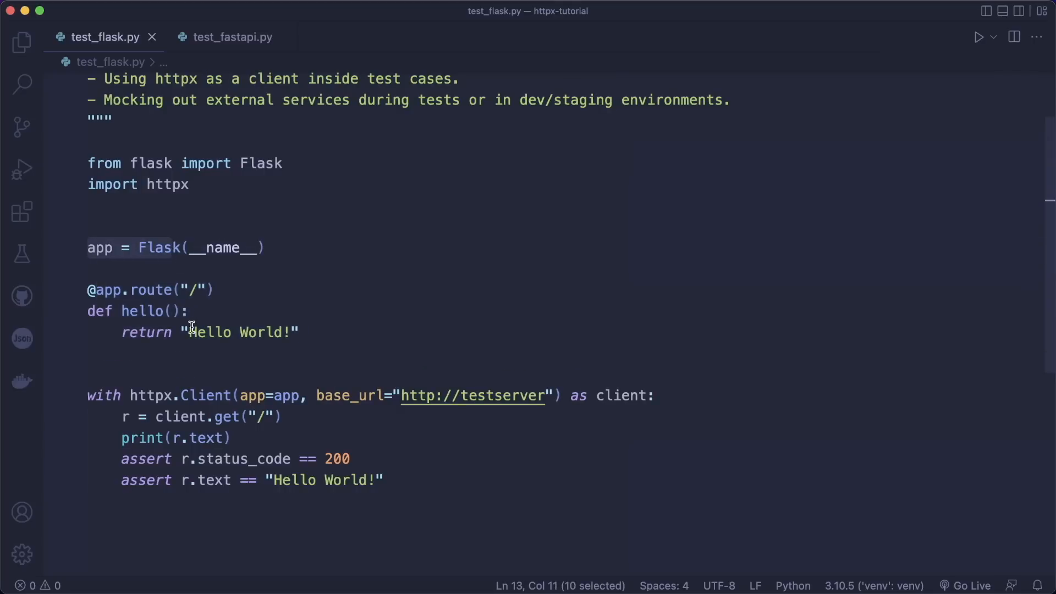
pyautogui.click(139, 395)
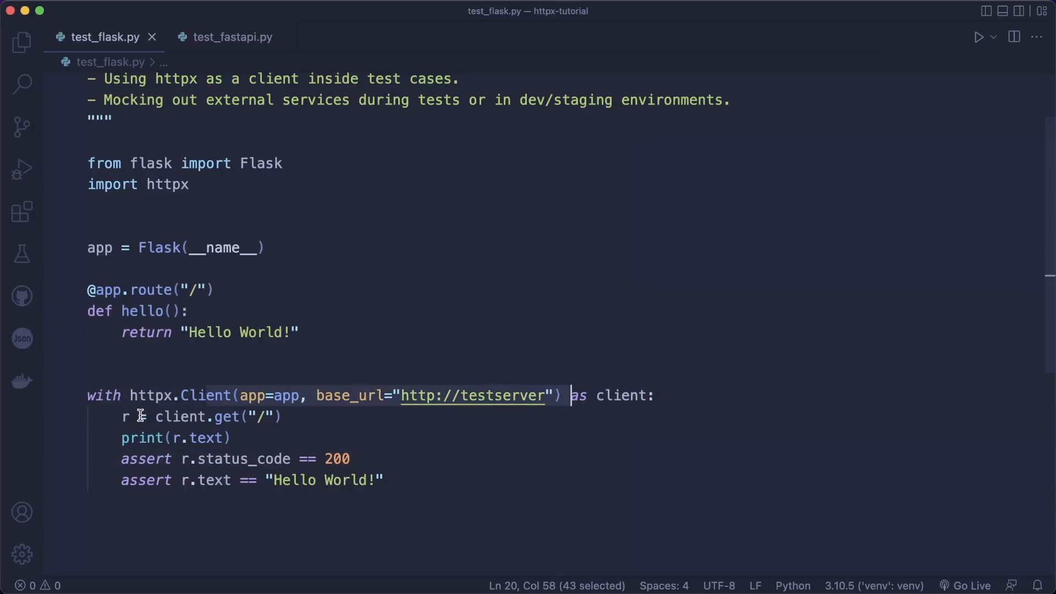
pyautogui.click(272, 416)
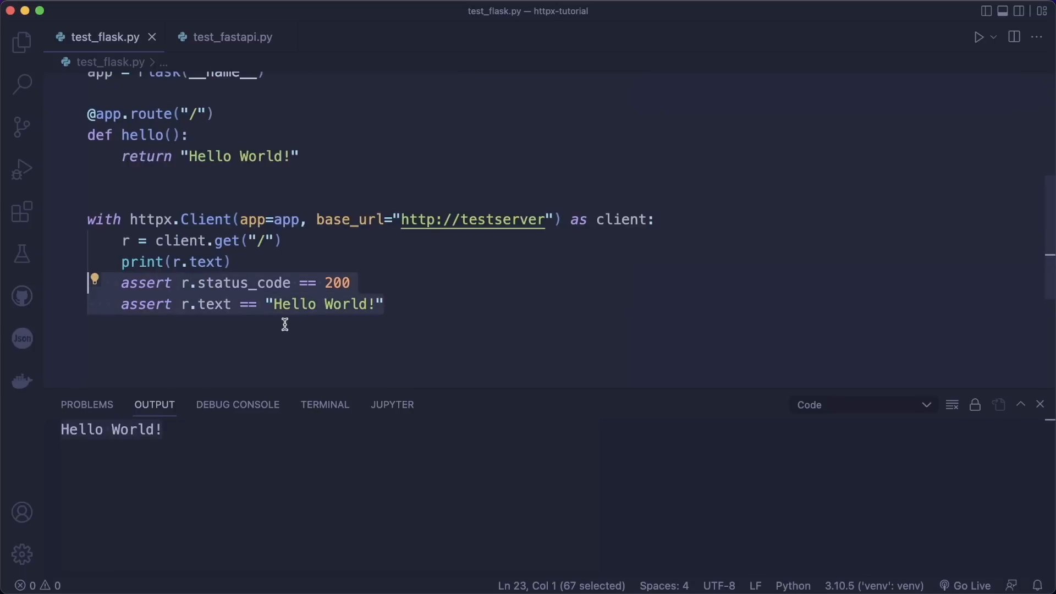
pyautogui.moveTo(232, 38)
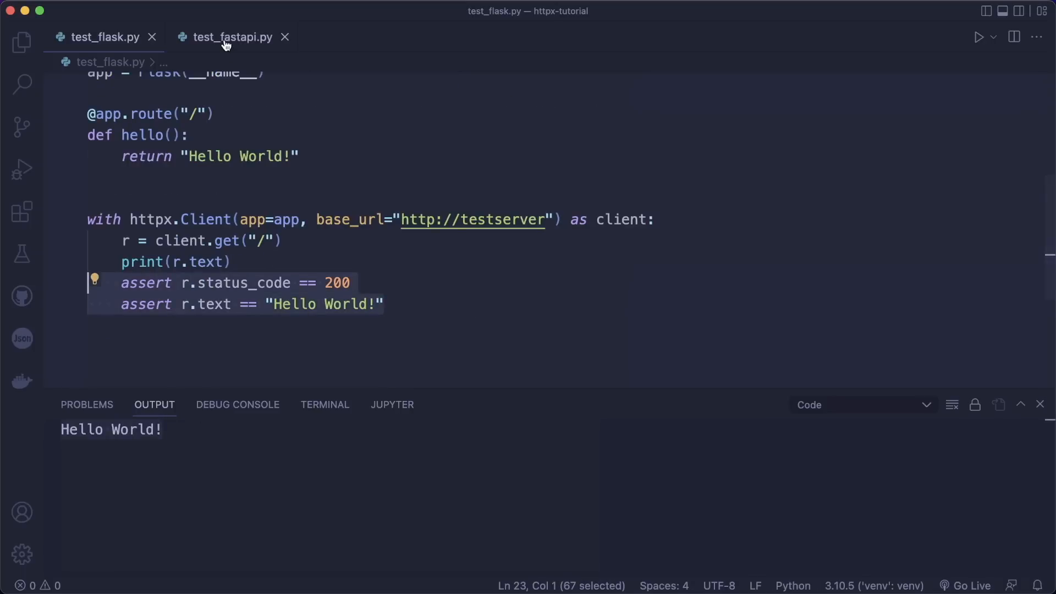
# - Review test_fastapi.py's awaited root-endpoint request in test_root and return to the top
pyautogui.click(232, 38)
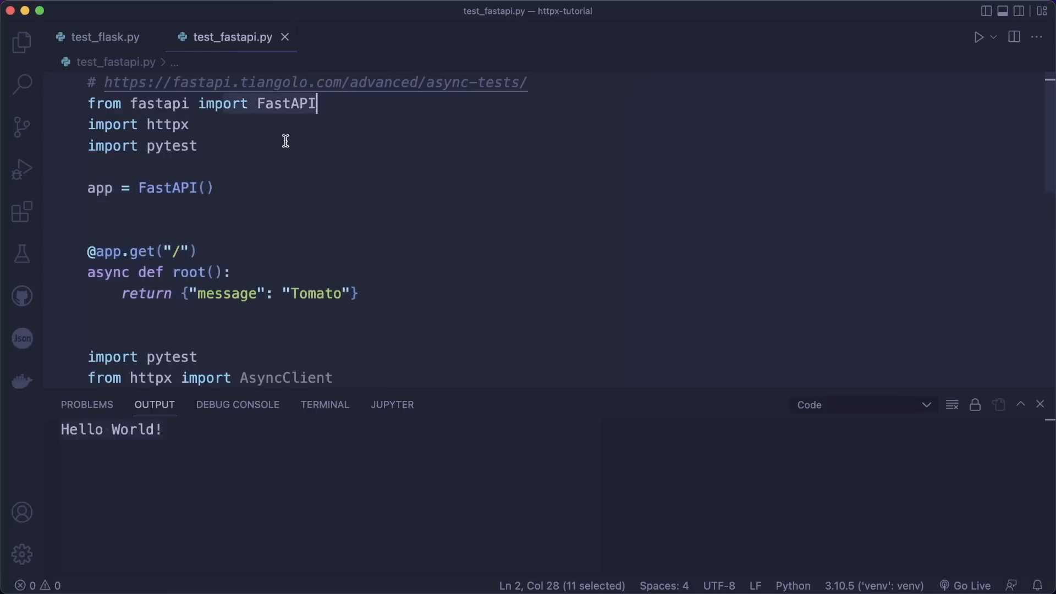
pyautogui.moveTo(210, 118)
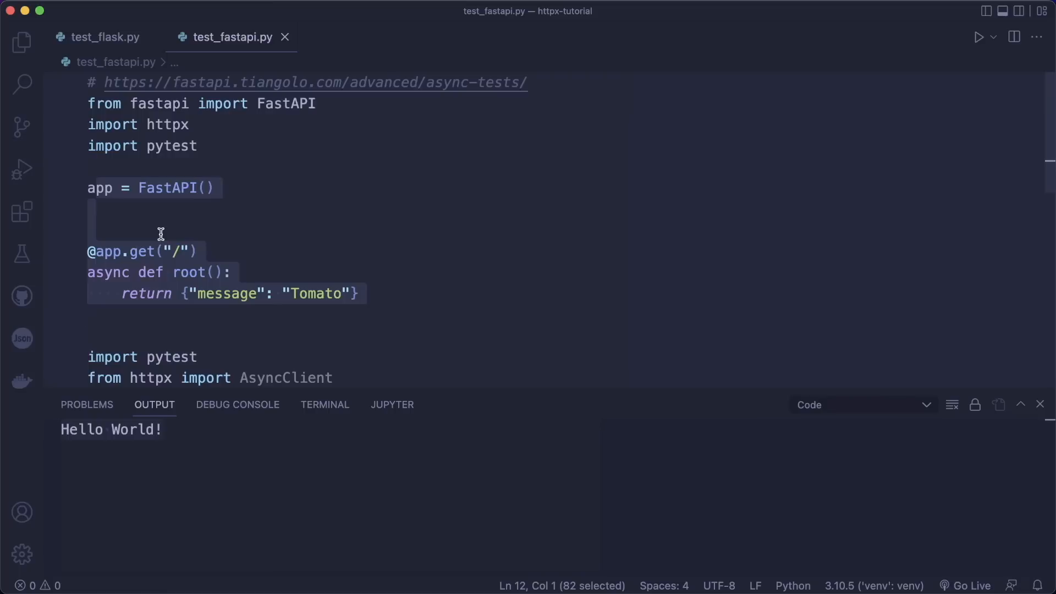
pyautogui.scroll(-3)
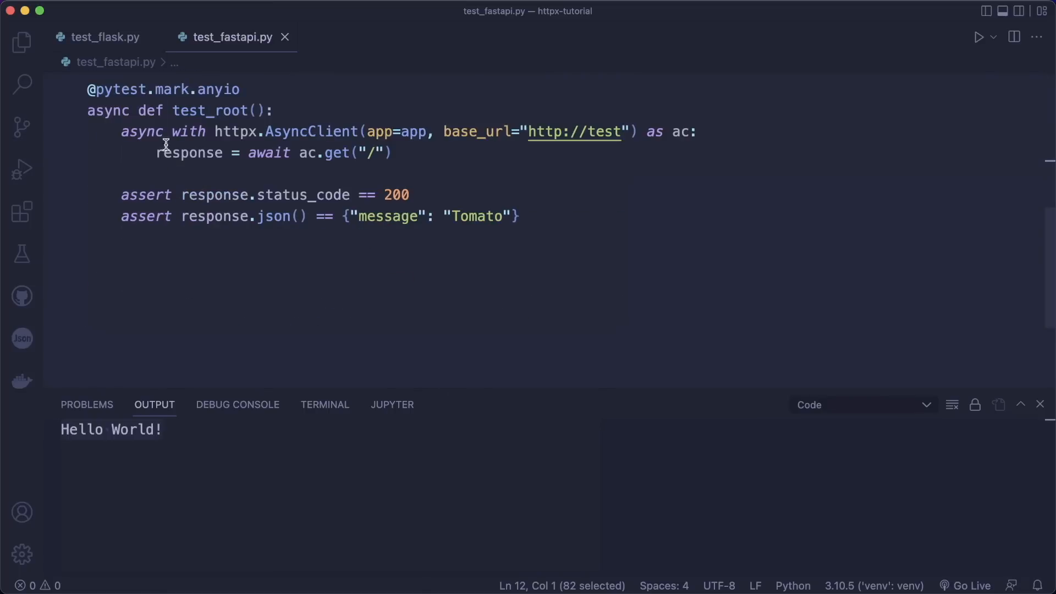
pyautogui.click(699, 131)
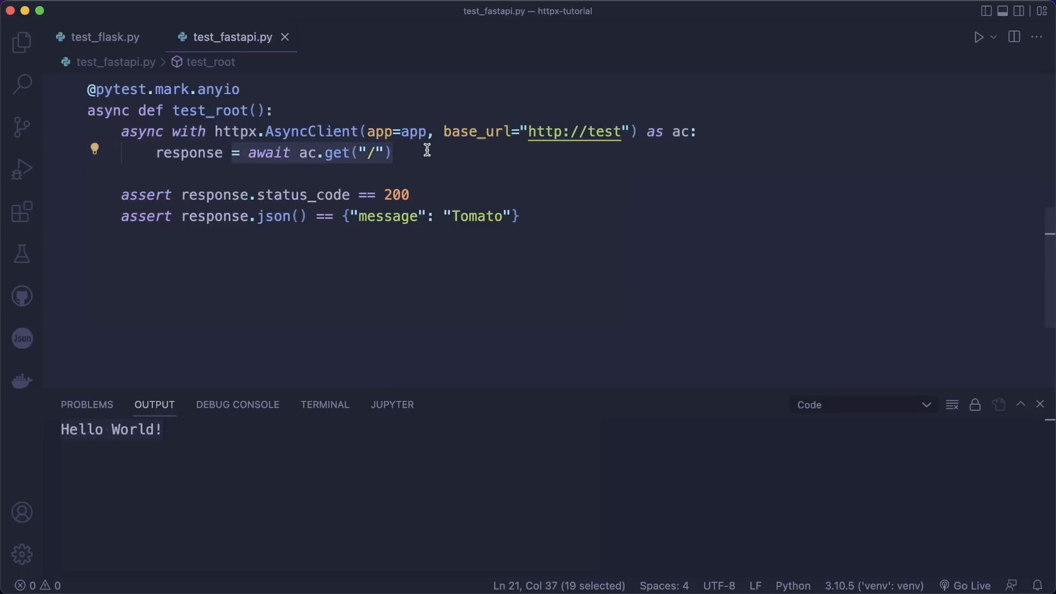
pyautogui.moveTo(558, 219)
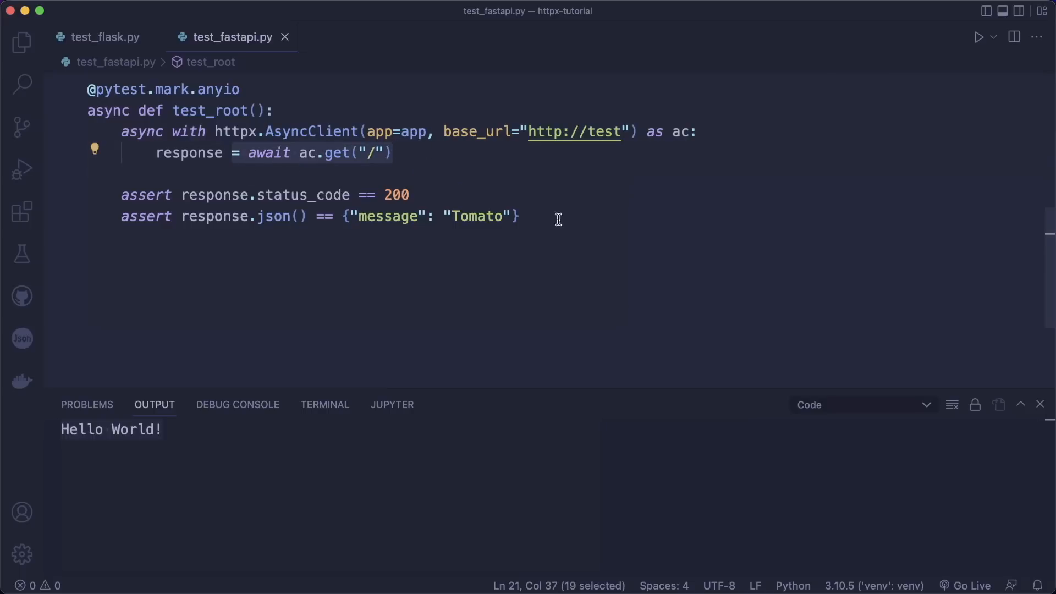
pyautogui.scroll(3)
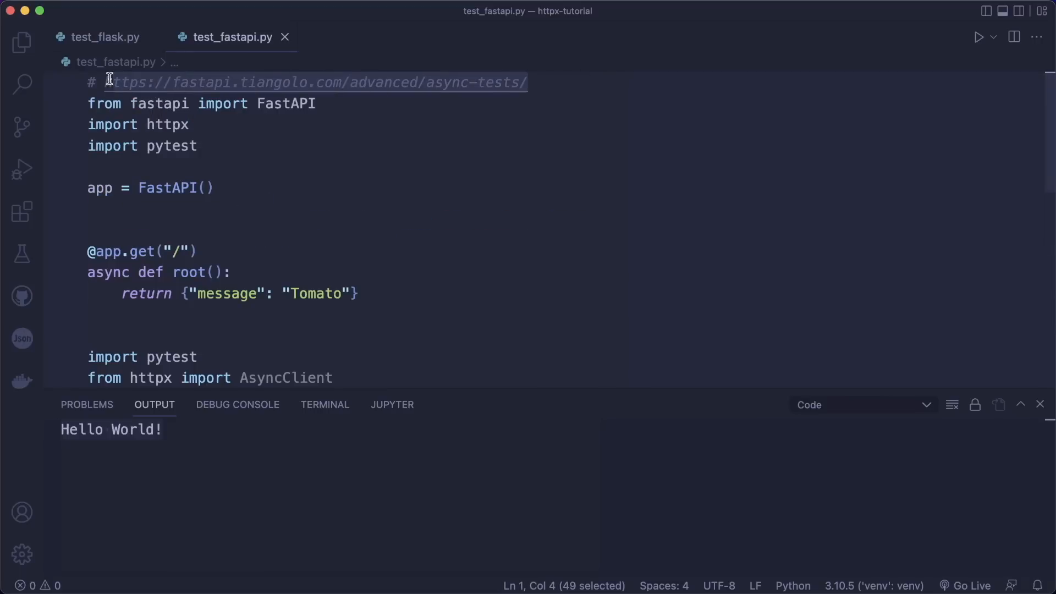
pyautogui.moveTo(683, 13)
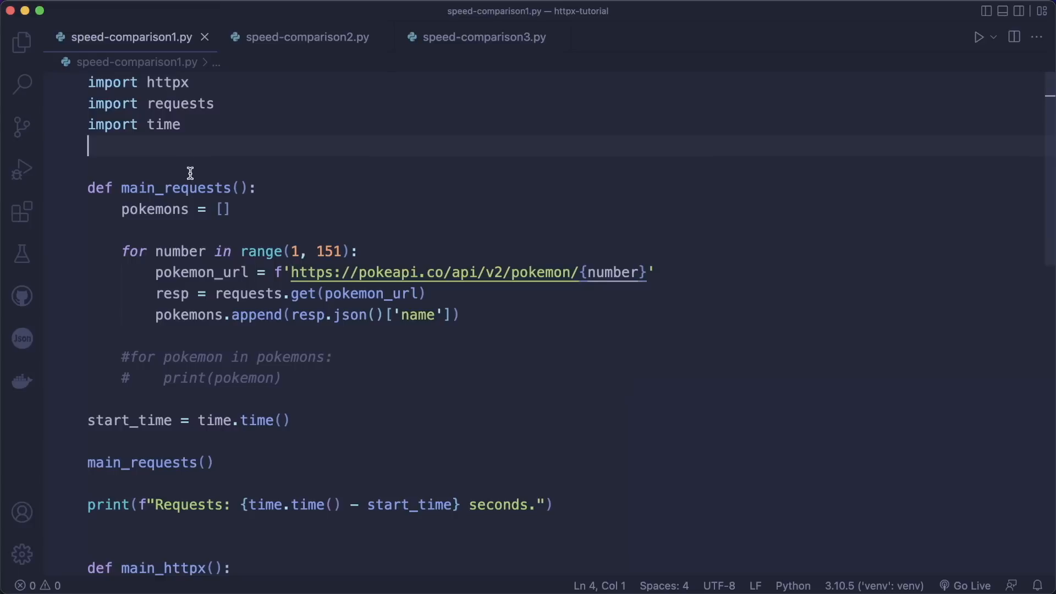
pyautogui.moveTo(152, 89)
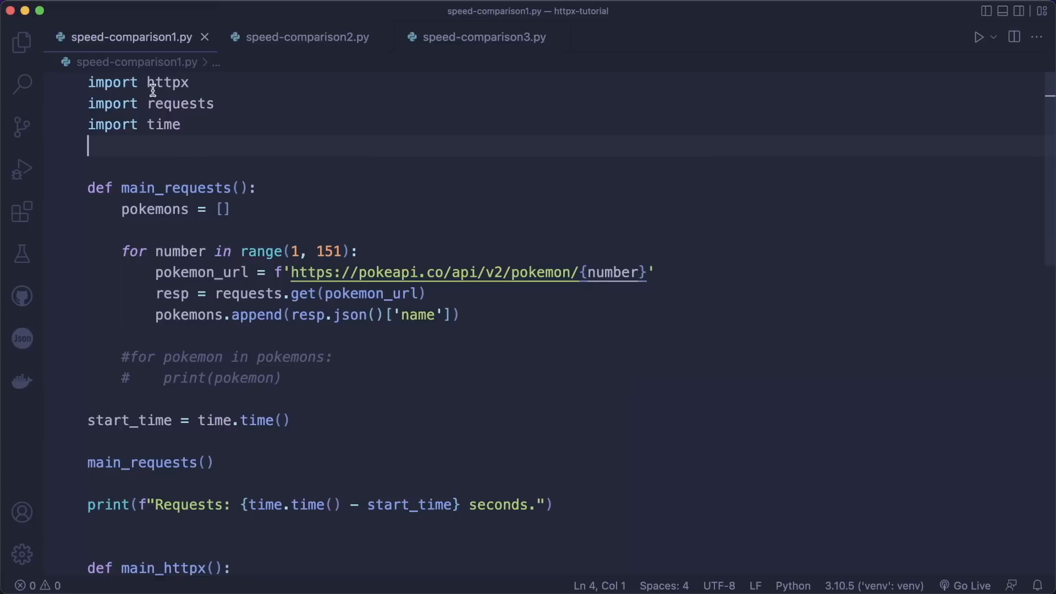
# - Review the imports, then skim speed-comparison2.py and speed-comparison3.py for the Session, Client and AsyncClient variants
pyautogui.doubleClick(166, 82)
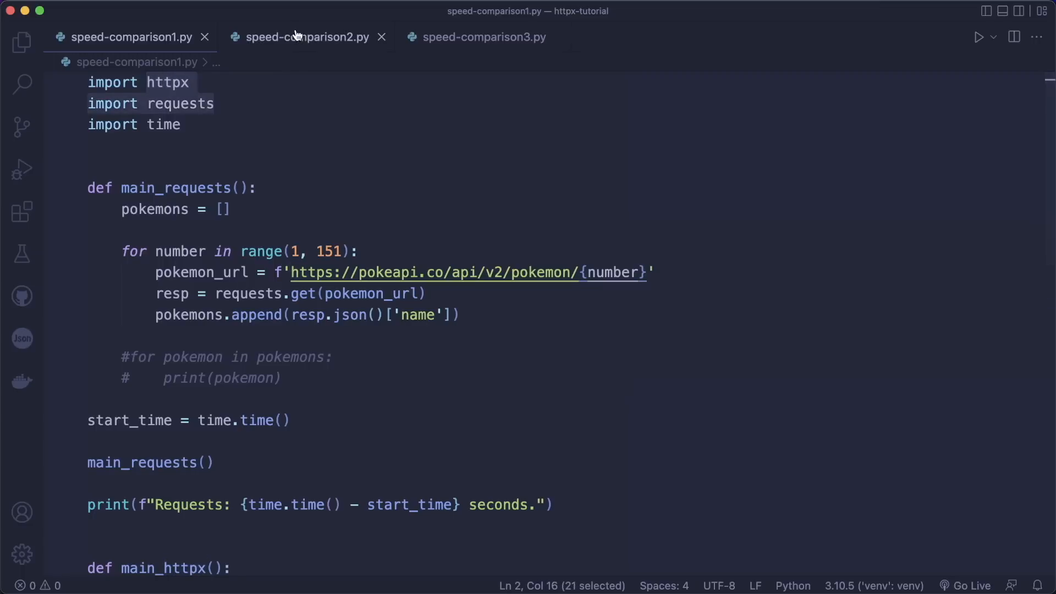
pyautogui.click(305, 37)
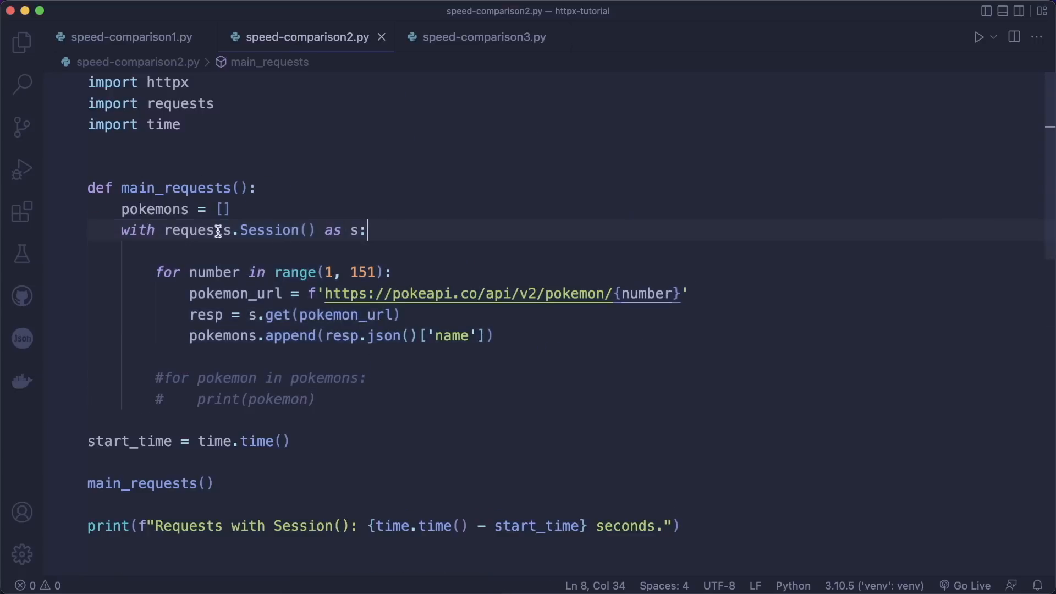
pyautogui.scroll(-3)
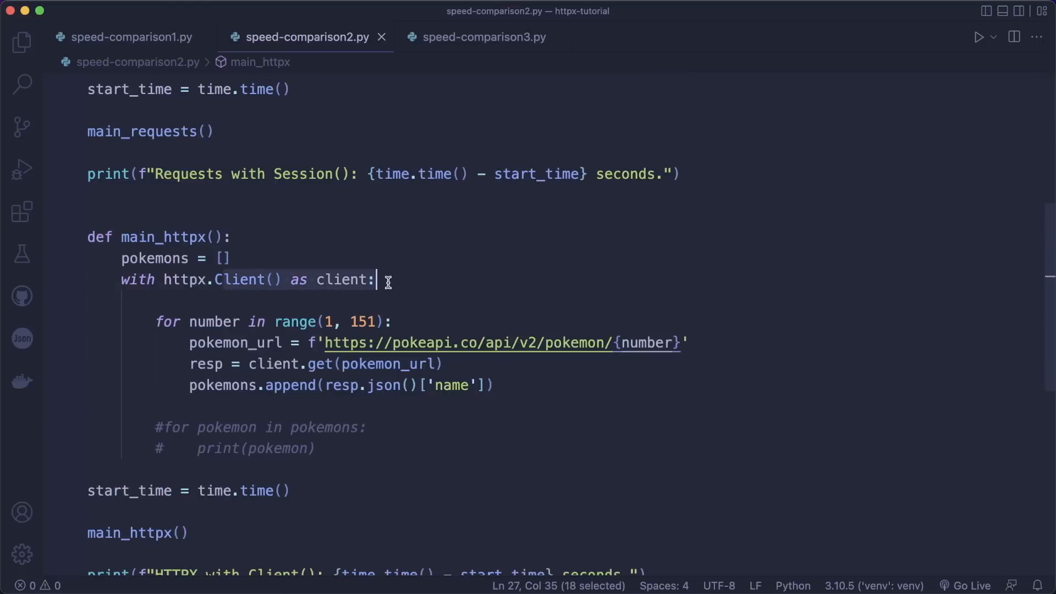
pyautogui.click(482, 37)
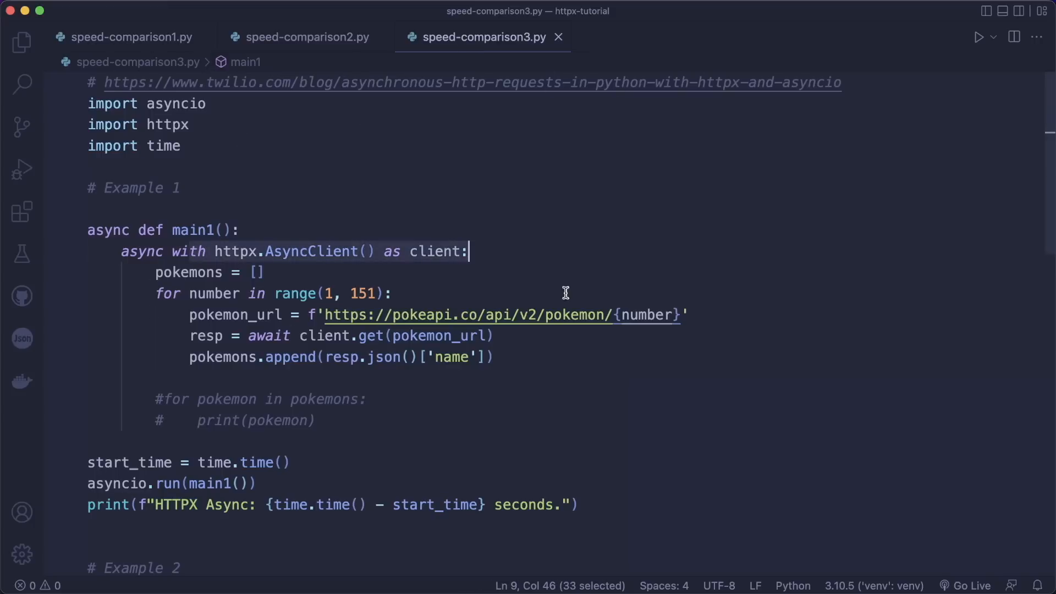
pyautogui.moveTo(276, 261)
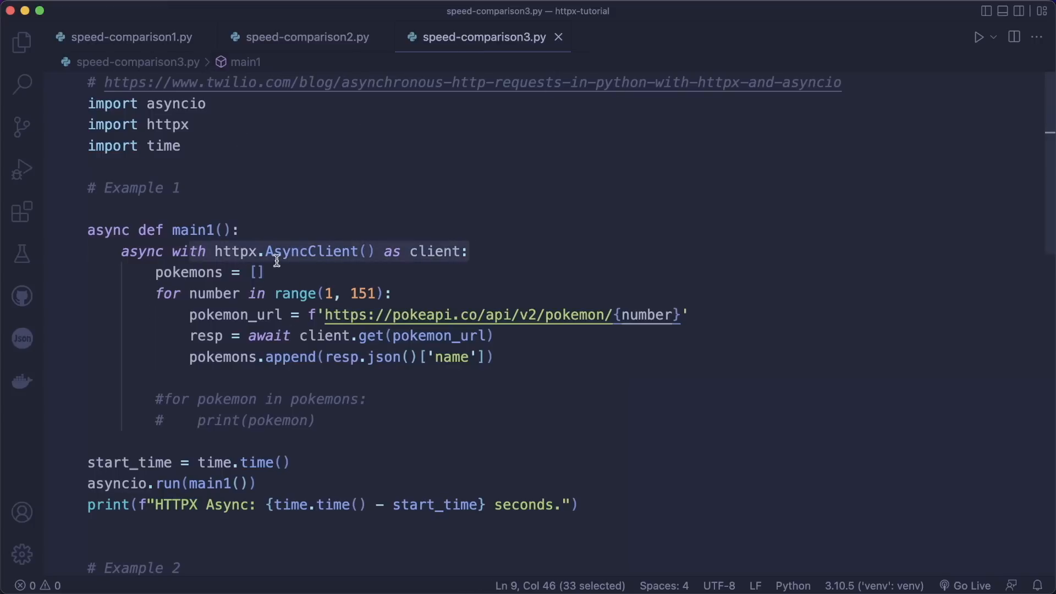
# - Return to speed-comparison1.py, note the plain httpx.get call, and run the script
pyautogui.click(128, 37)
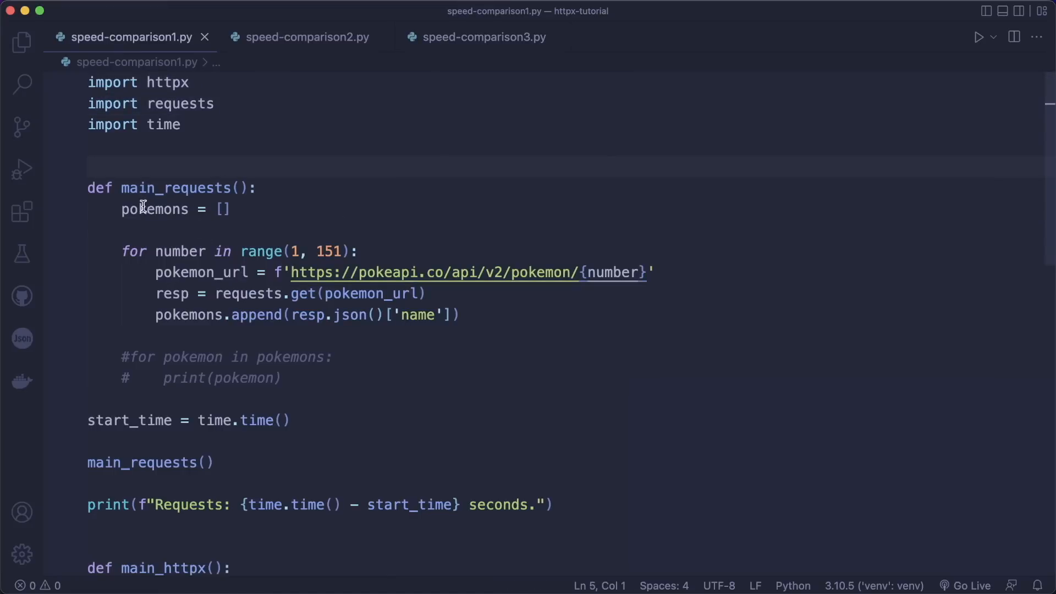
pyautogui.click(139, 251)
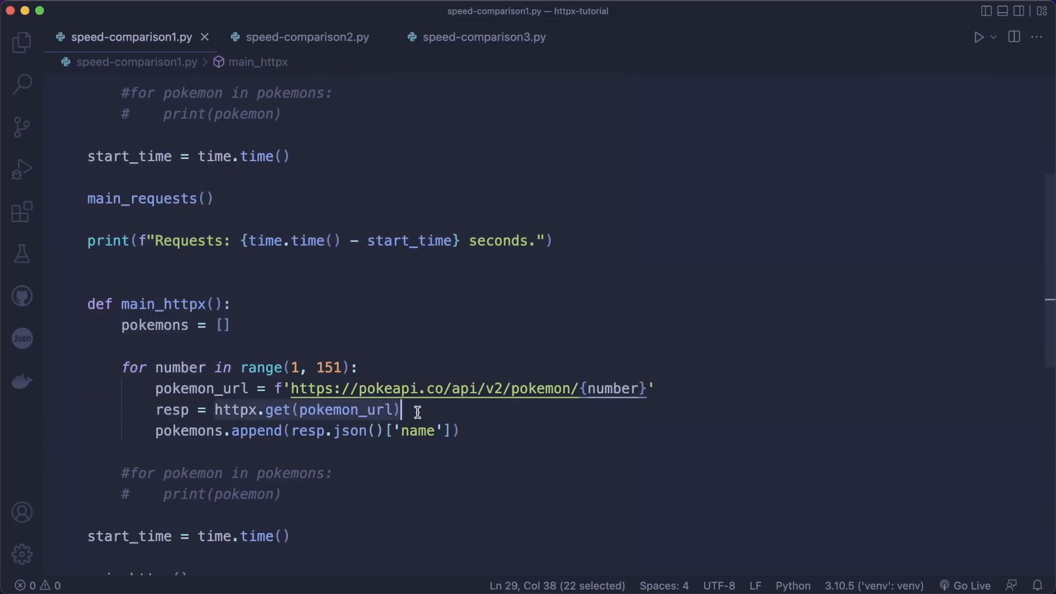
pyautogui.click(956, 37)
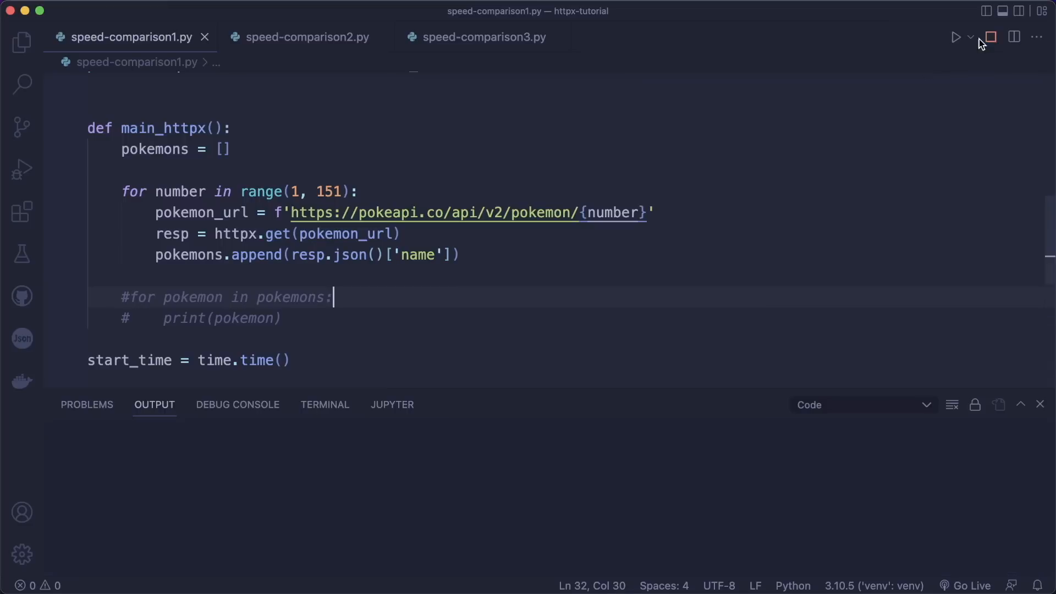
pyautogui.moveTo(205, 471)
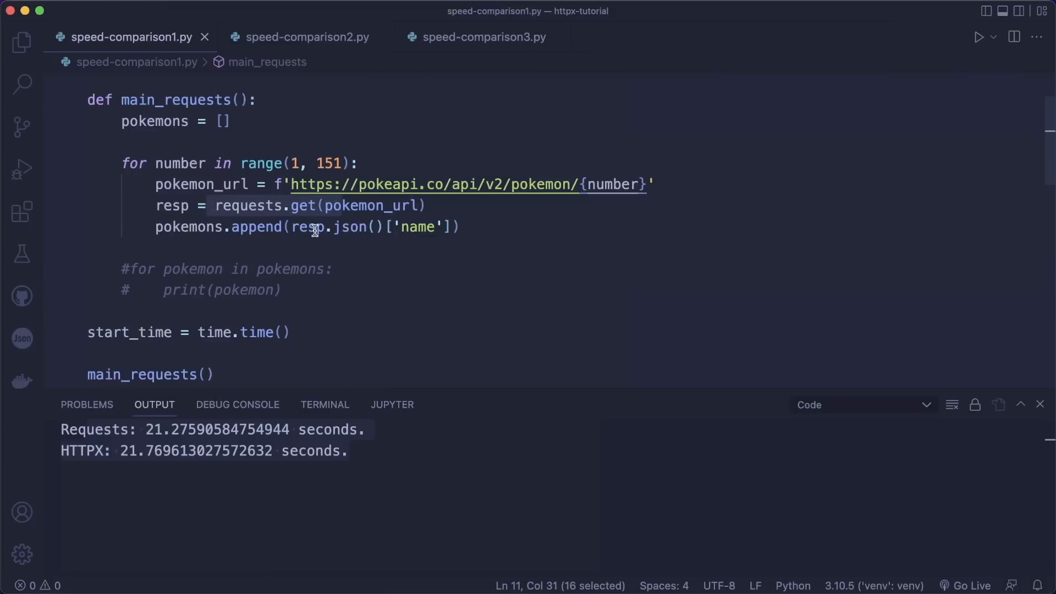
pyautogui.moveTo(289, 56)
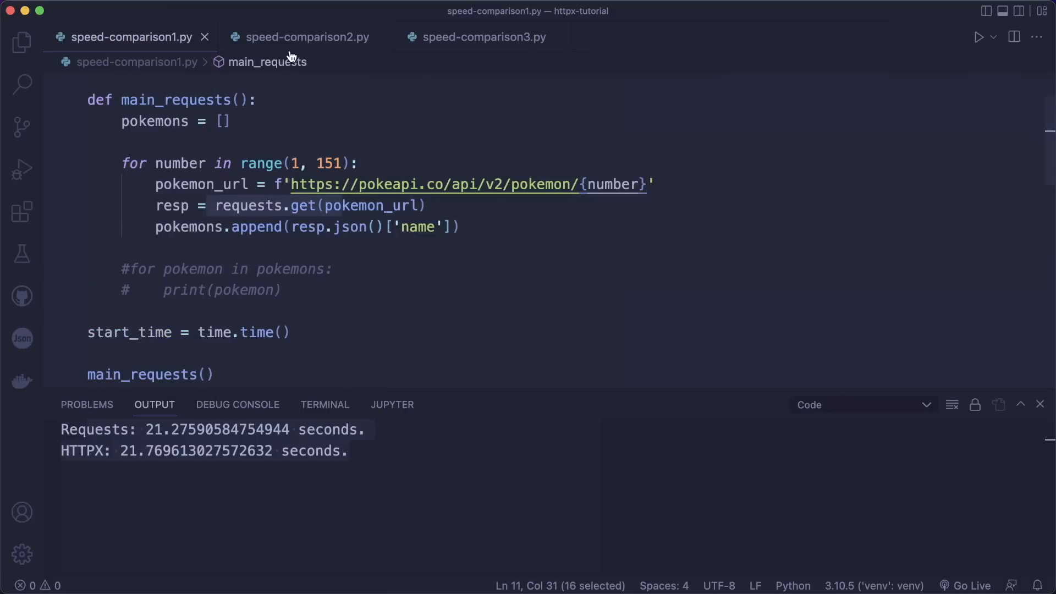
# - Switch to speed-comparison2.py and scroll through its Session and Client timing code
pyautogui.click(307, 37)
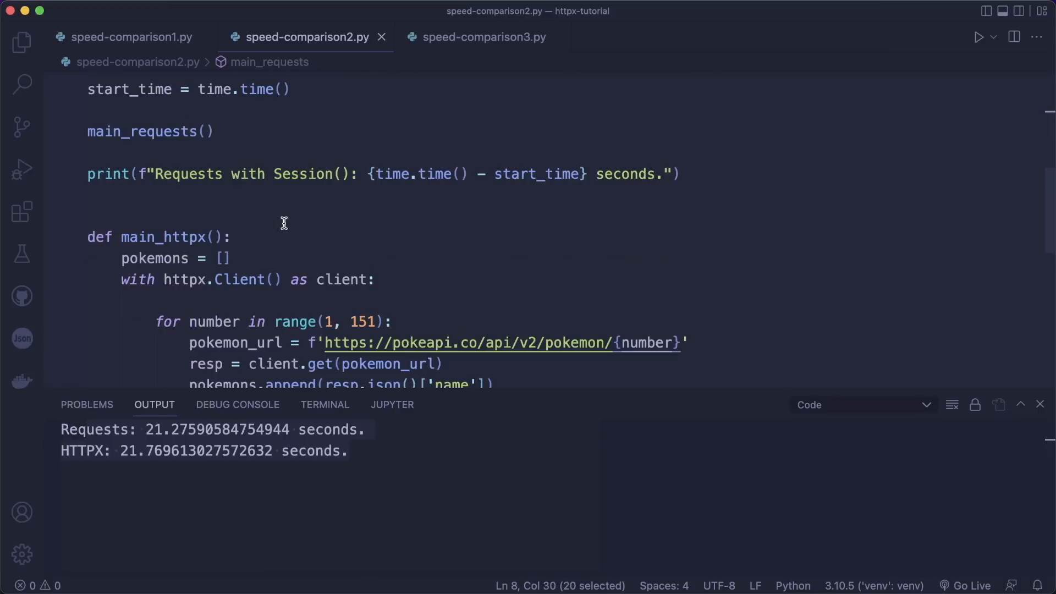
pyautogui.scroll(-3)
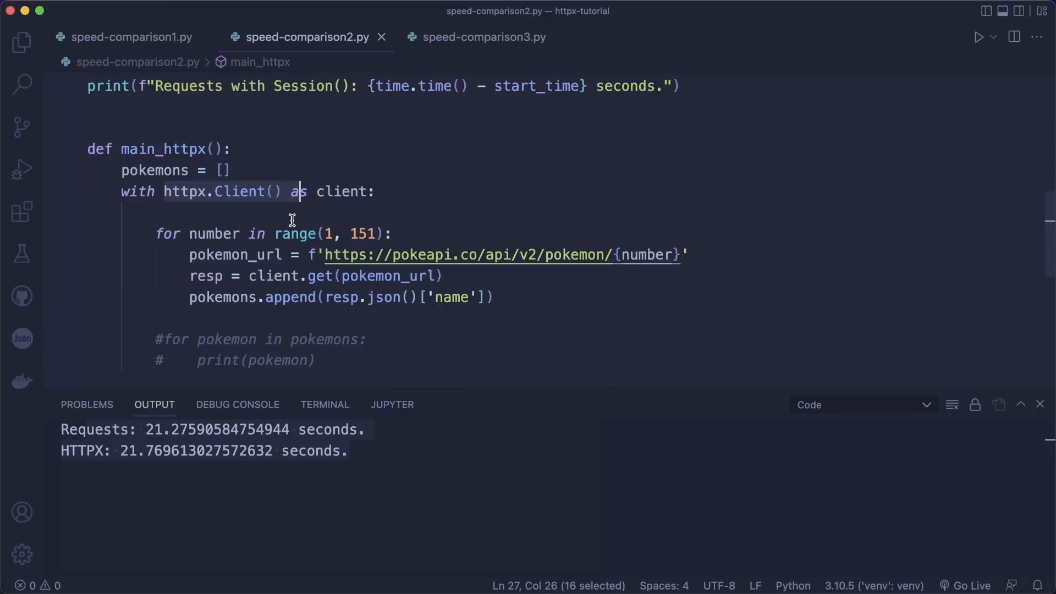
pyautogui.moveTo(438, 204)
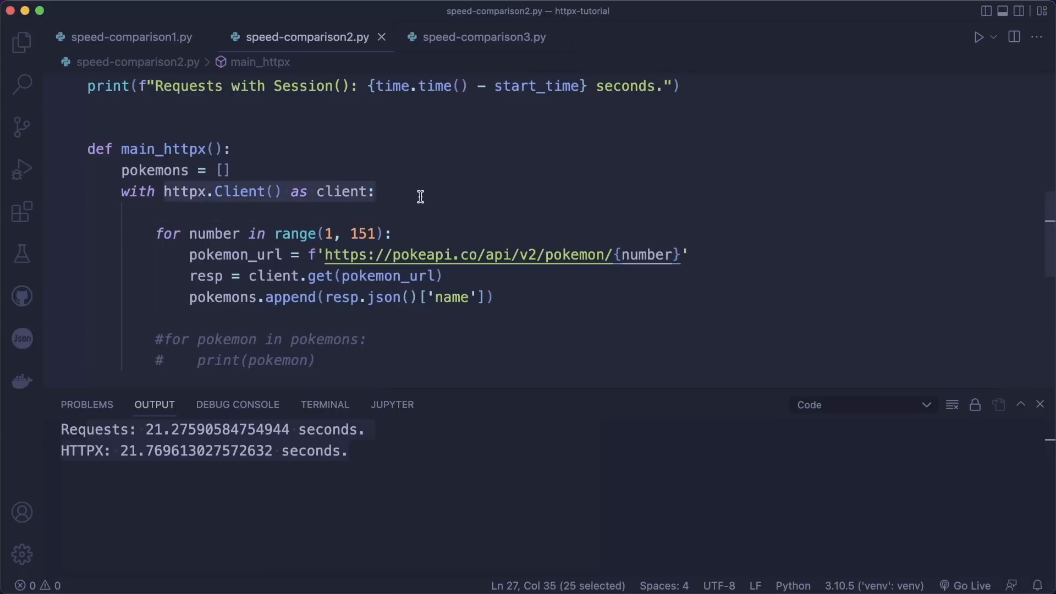
pyautogui.scroll(-3)
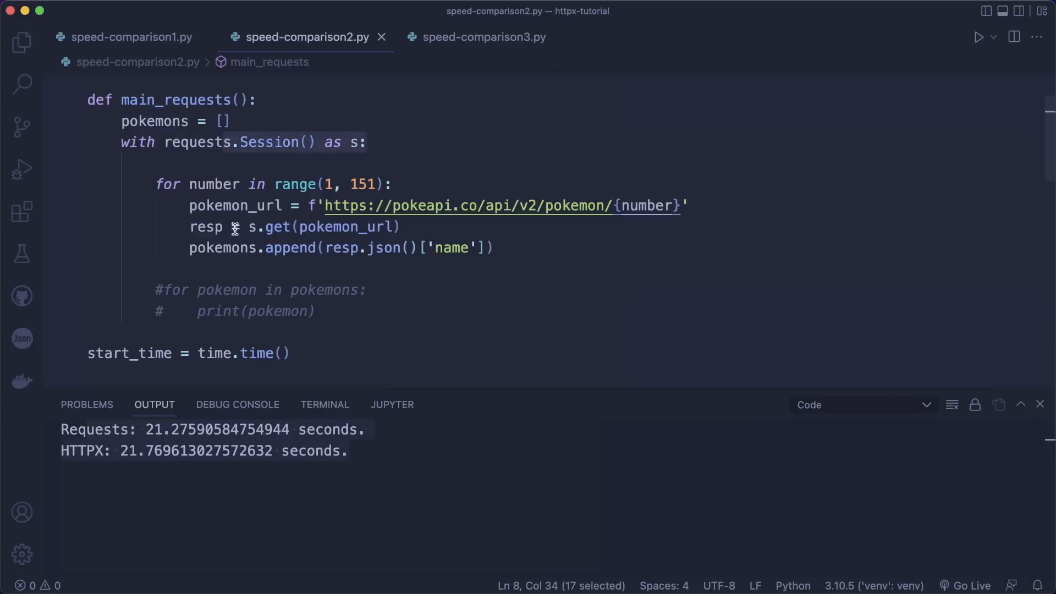
pyautogui.scroll(-3)
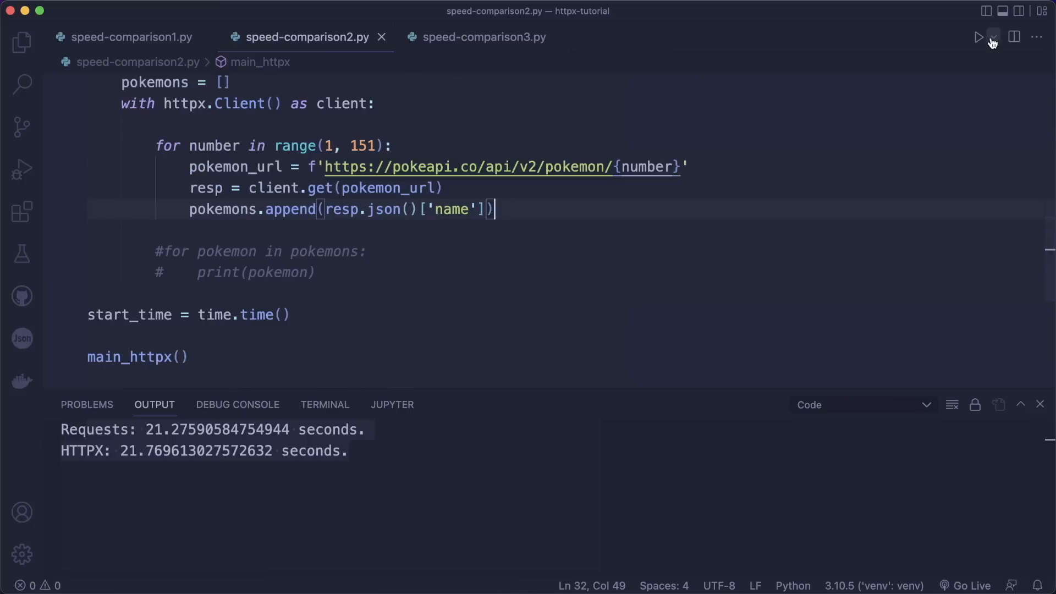
# - Run speed-comparison2.py, read the Session vs Client timings, then move to speed-comparison3.py
pyautogui.click(956, 38)
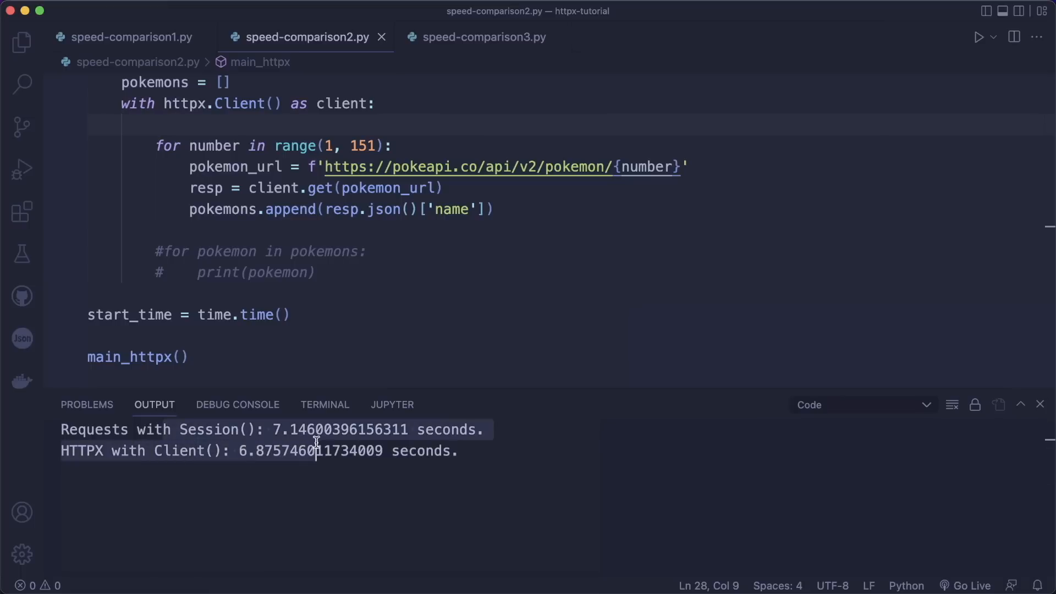
pyautogui.click(316, 430)
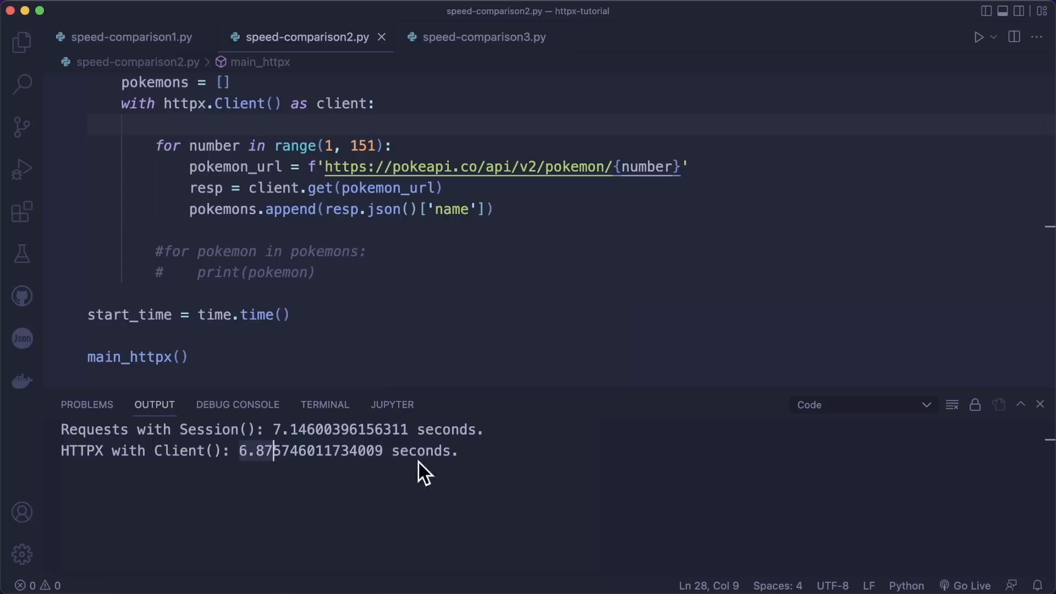
pyautogui.moveTo(405, 166)
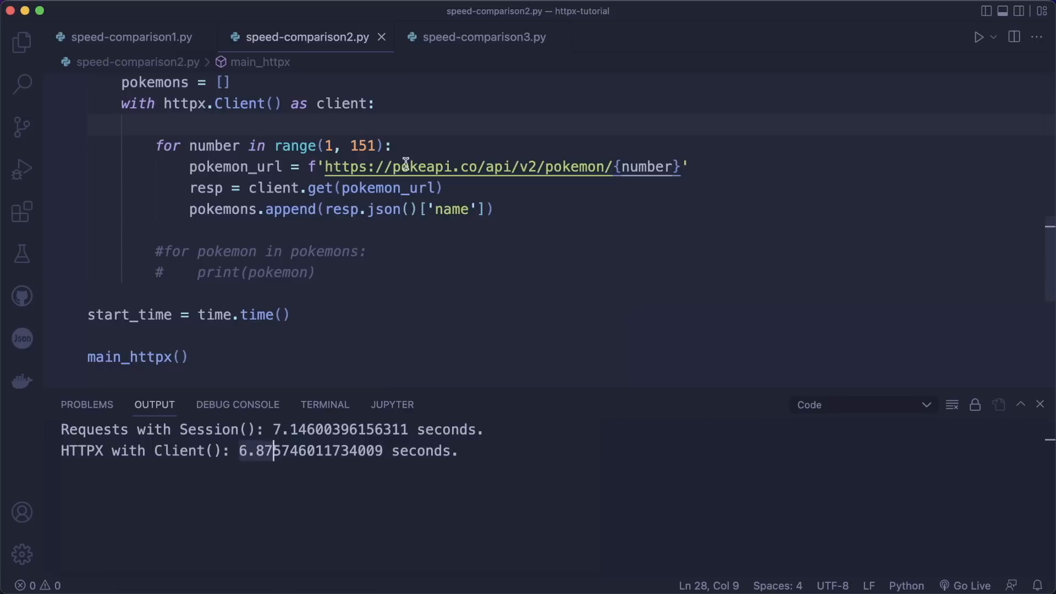
pyautogui.scroll(3)
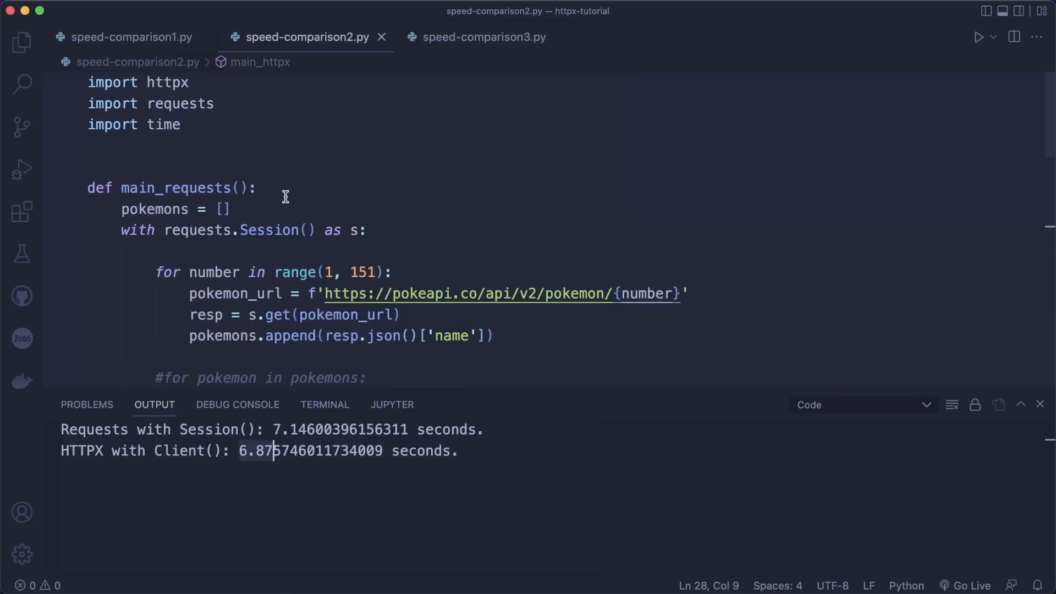
pyautogui.click(483, 37)
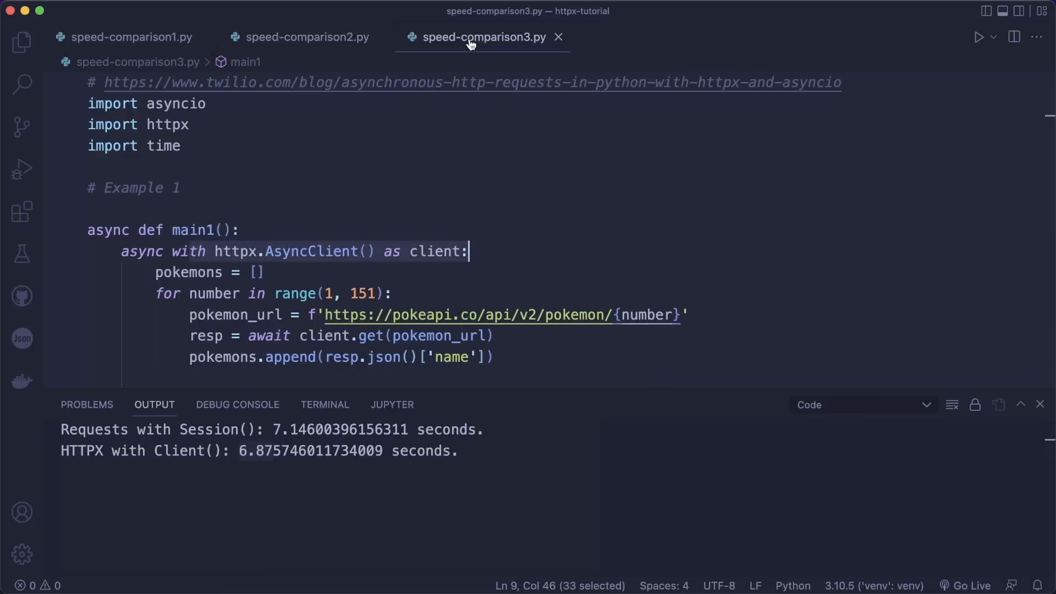
pyautogui.click(285, 206)
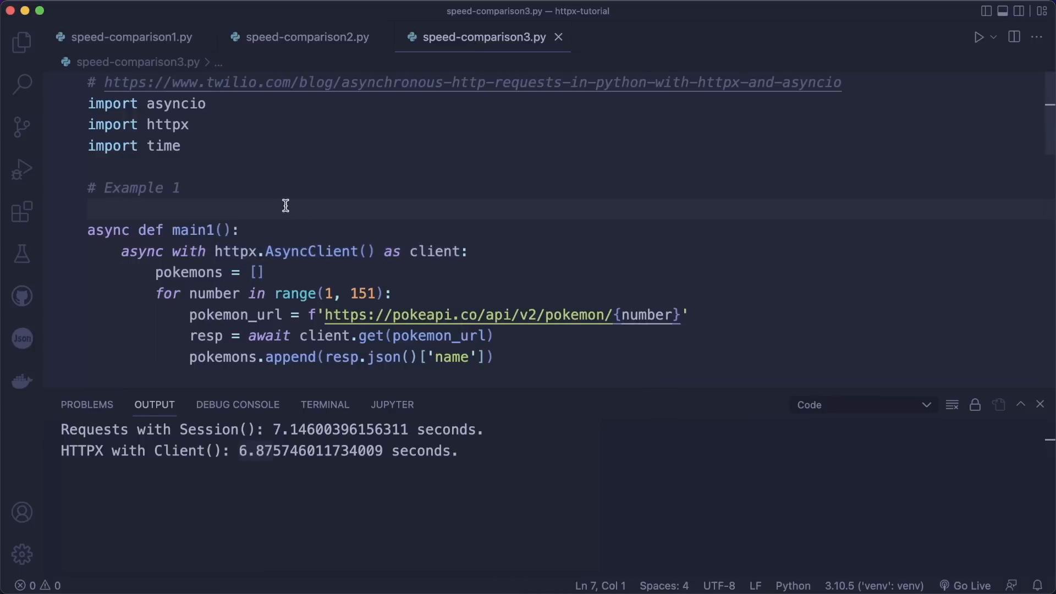
pyautogui.scroll(-3)
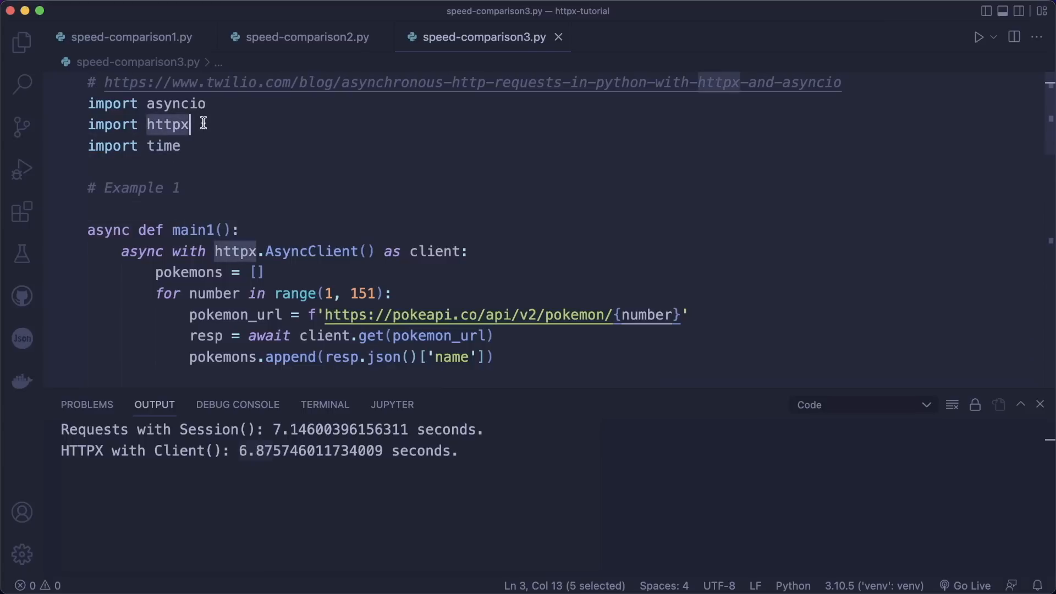
pyautogui.moveTo(225, 148)
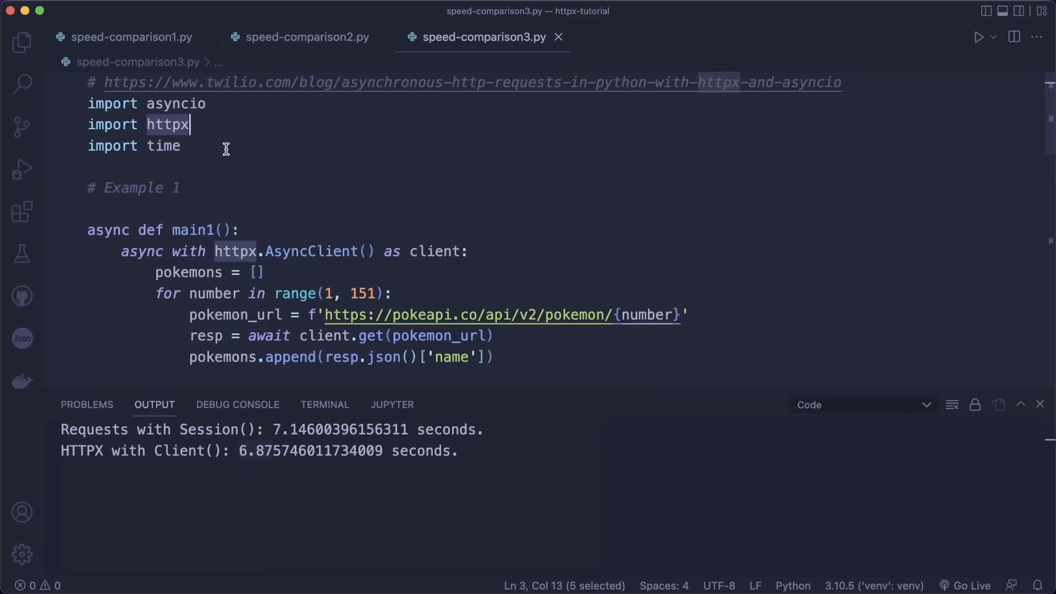
pyautogui.click(266, 198)
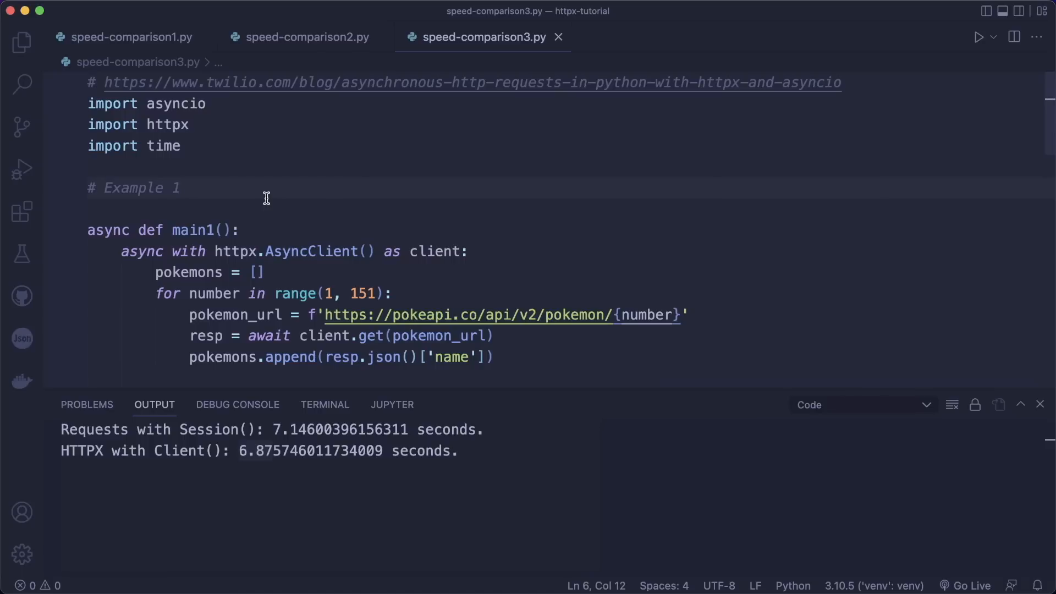
pyautogui.moveTo(285, 208)
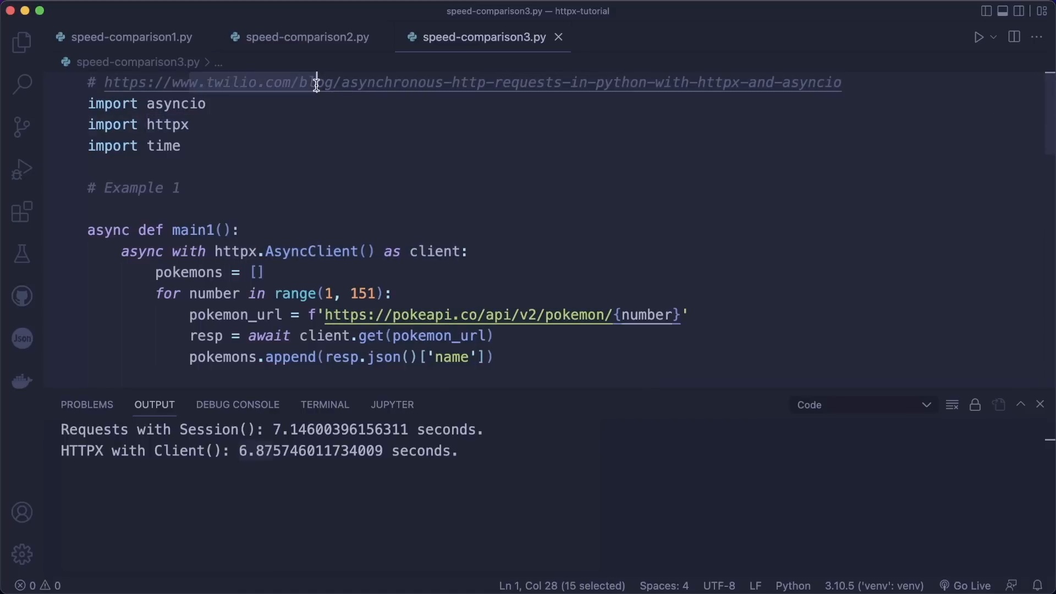
pyautogui.moveTo(350, 130)
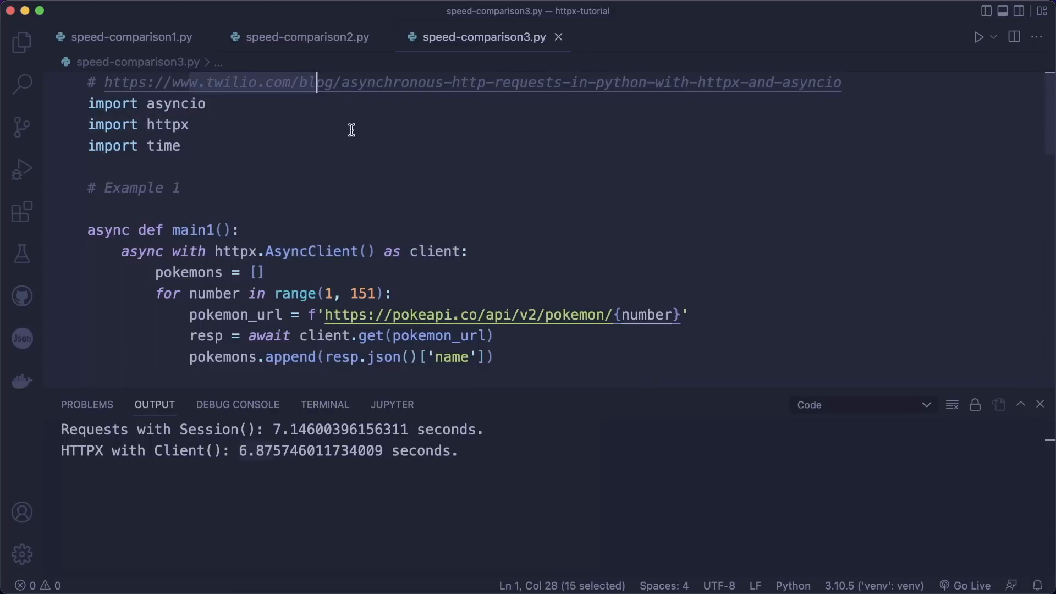
pyautogui.scroll(-3)
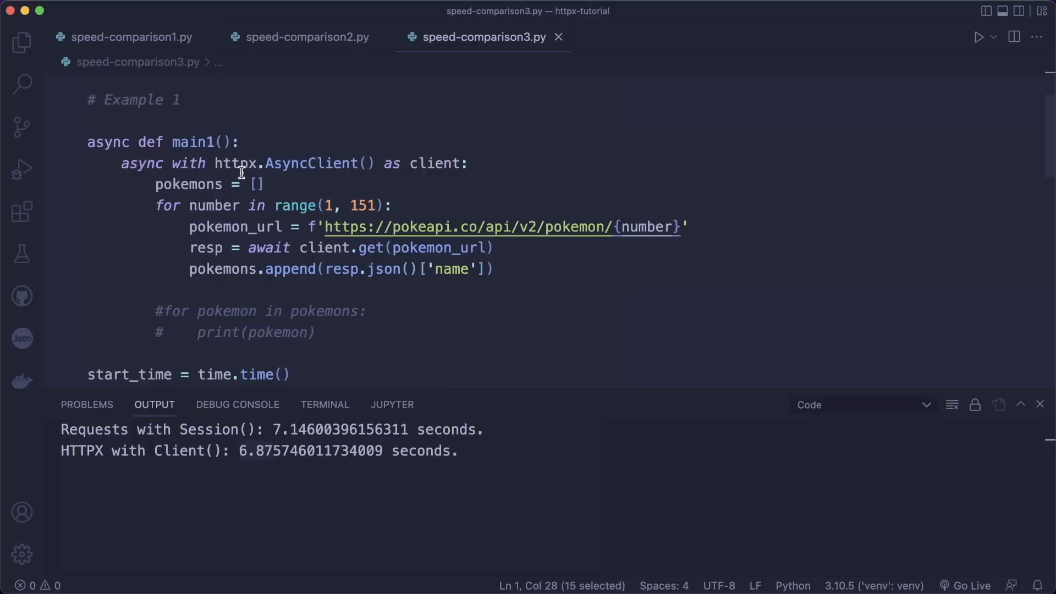
pyautogui.click(470, 163)
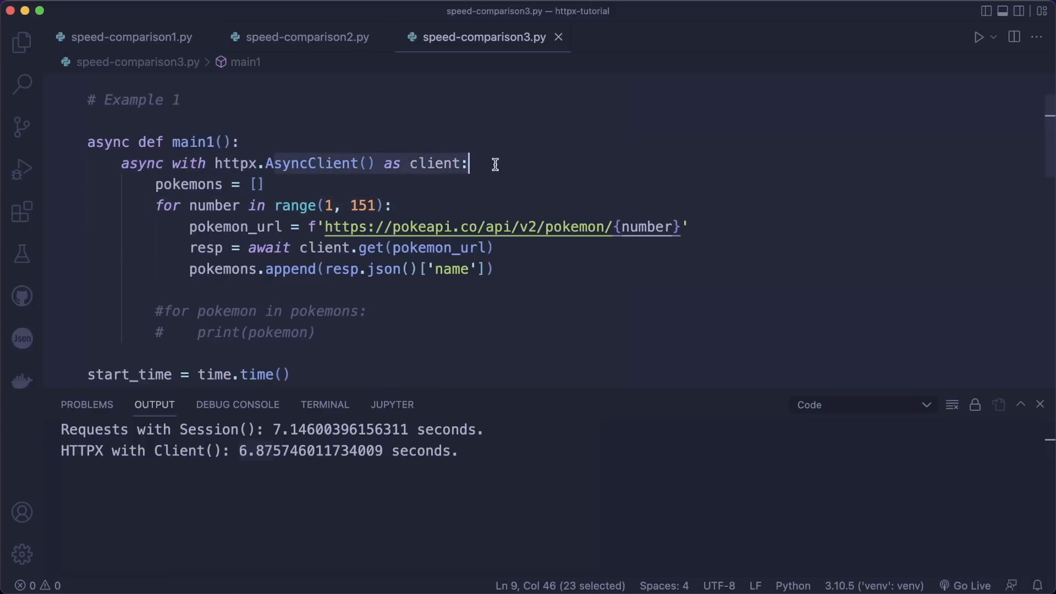
pyautogui.scroll(-3)
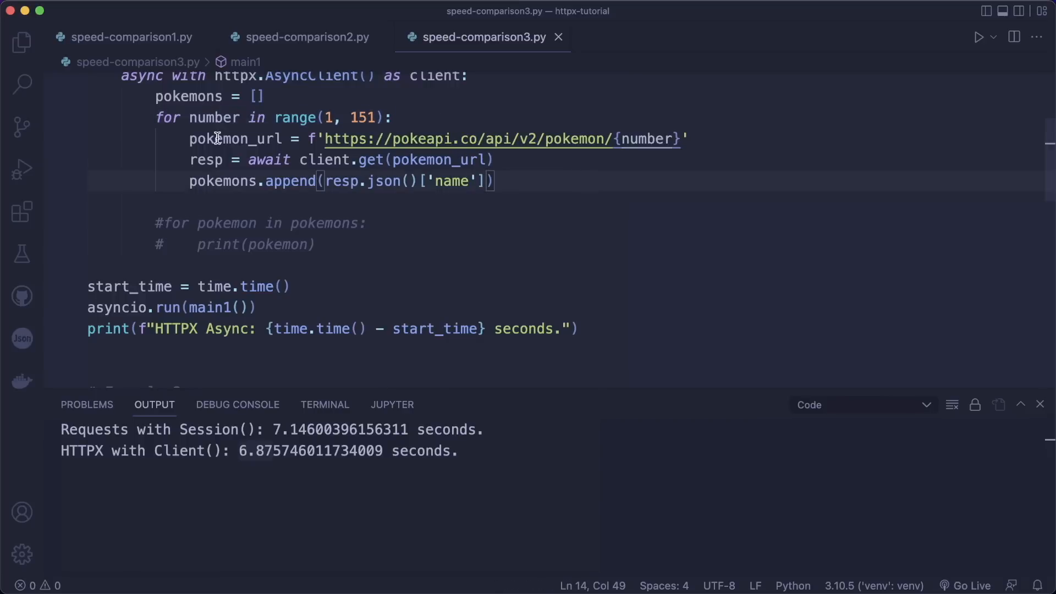
pyautogui.click(238, 161)
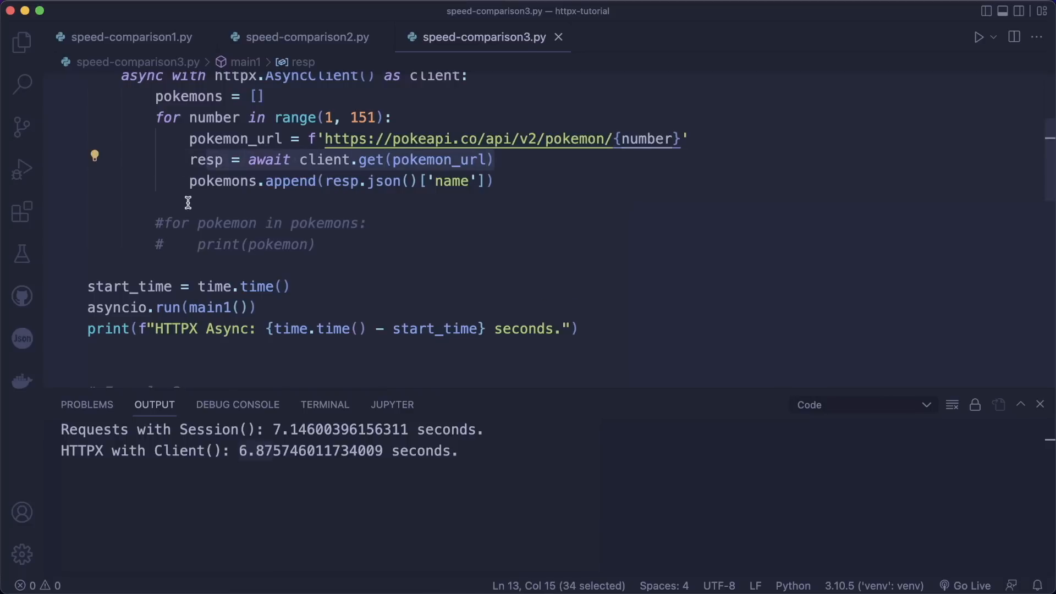
pyautogui.scroll(-3)
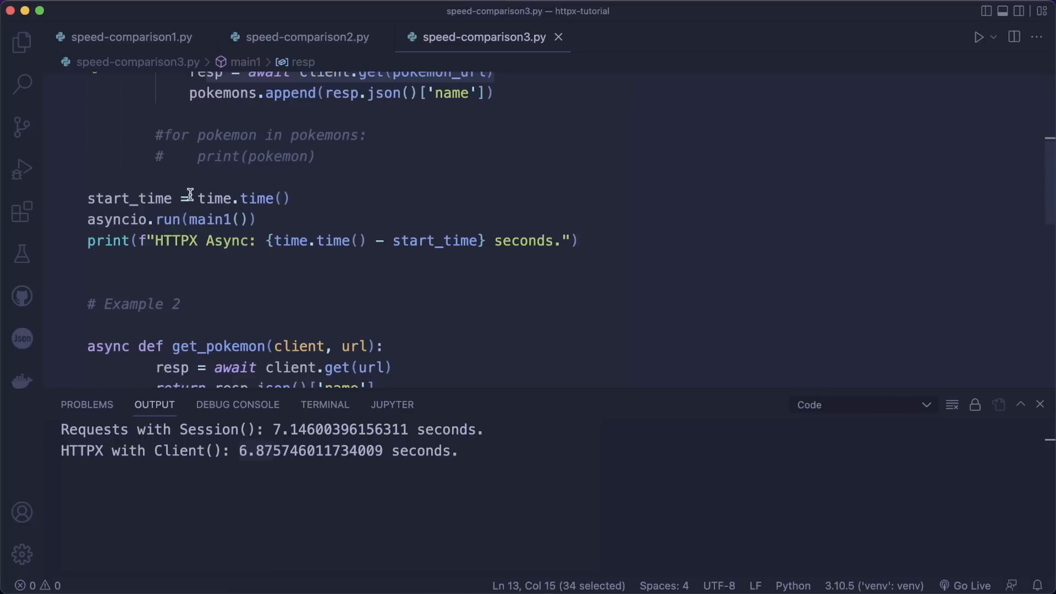
# - Scroll to Example 2 and highlight the create_task calls and the awaited gather of tasks
pyautogui.scroll(-3)
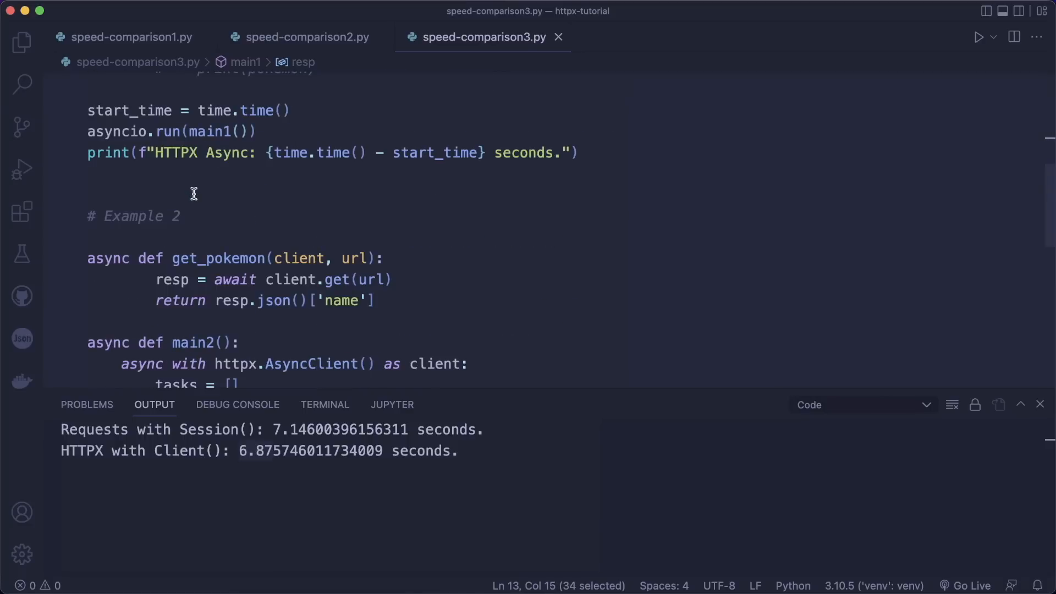
pyautogui.scroll(-3)
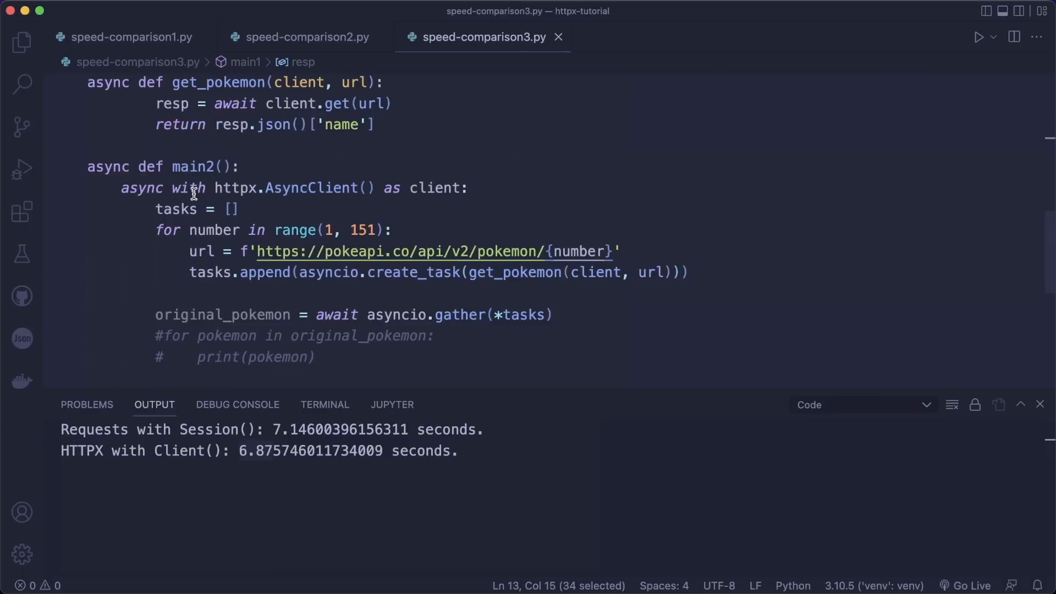
pyautogui.moveTo(216, 188)
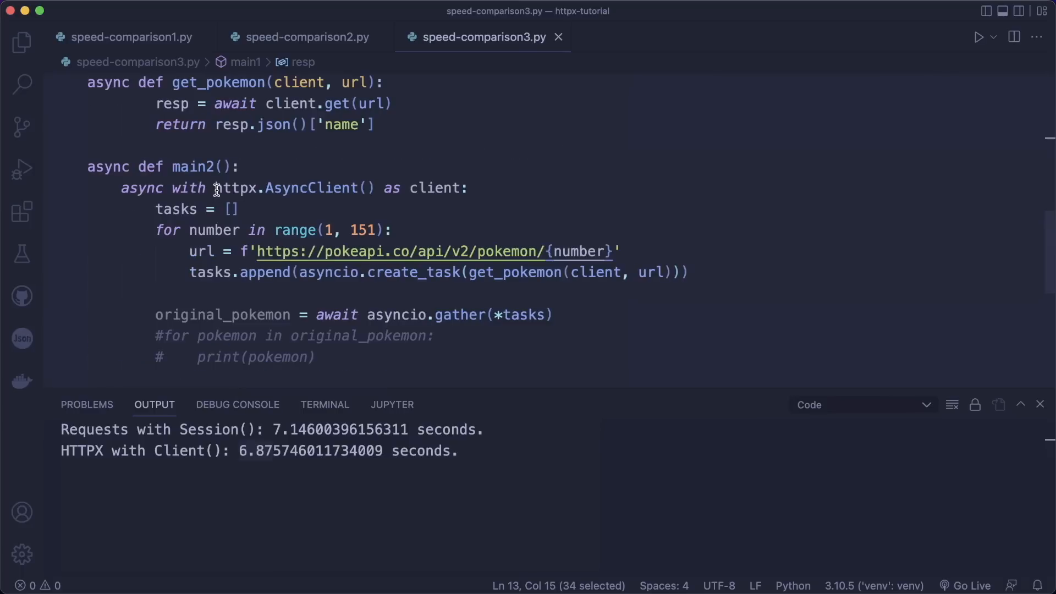
pyautogui.scroll(3)
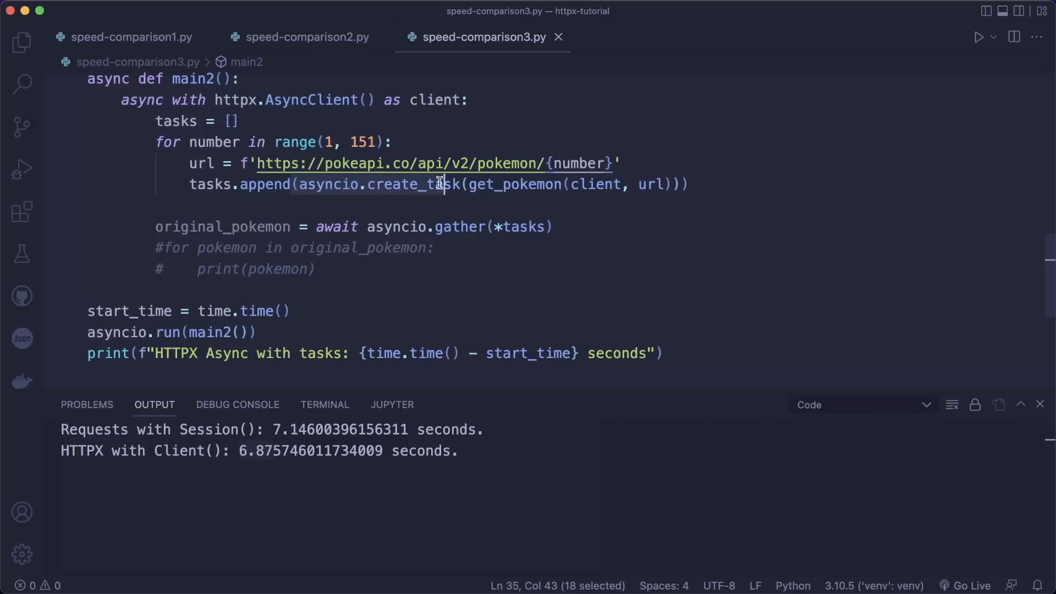
pyautogui.click(461, 184)
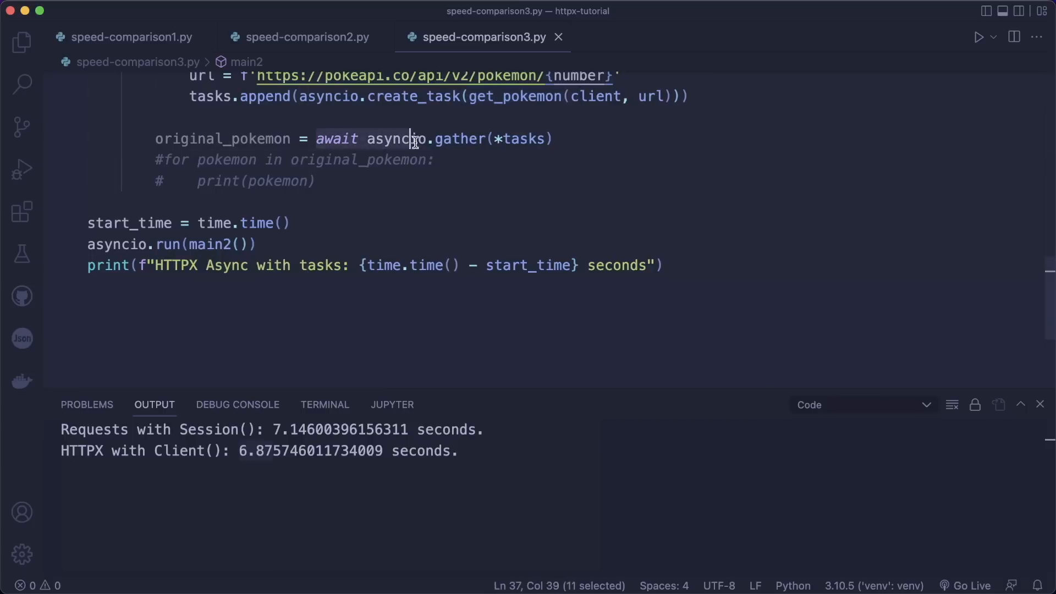
pyautogui.click(555, 138)
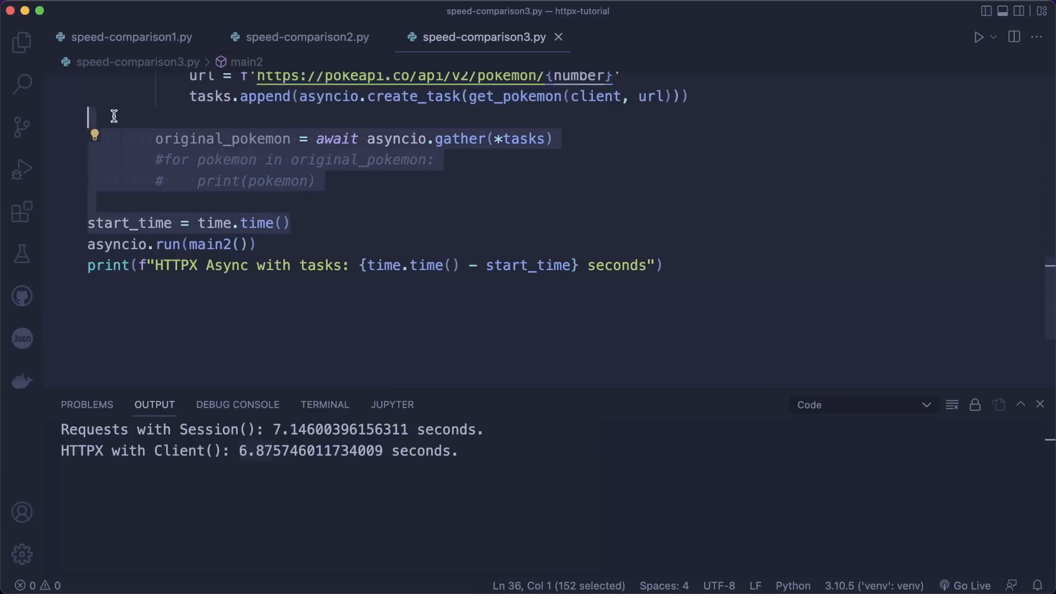
# - Run speed-comparison3.py to print the HTTPX Async and Async-with-tasks timings
pyautogui.click(663, 265)
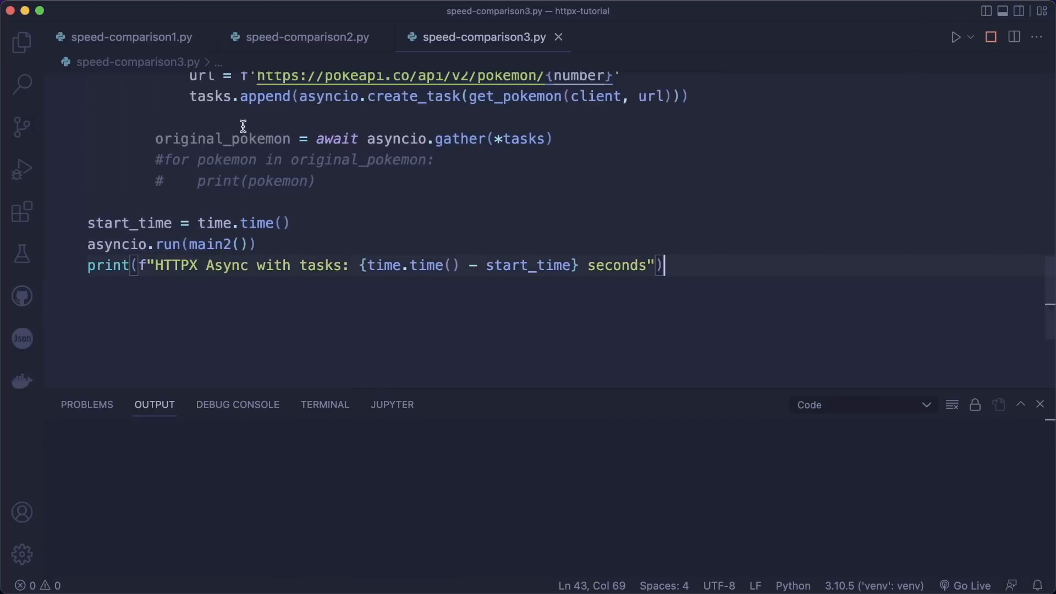
pyautogui.moveTo(390, 125)
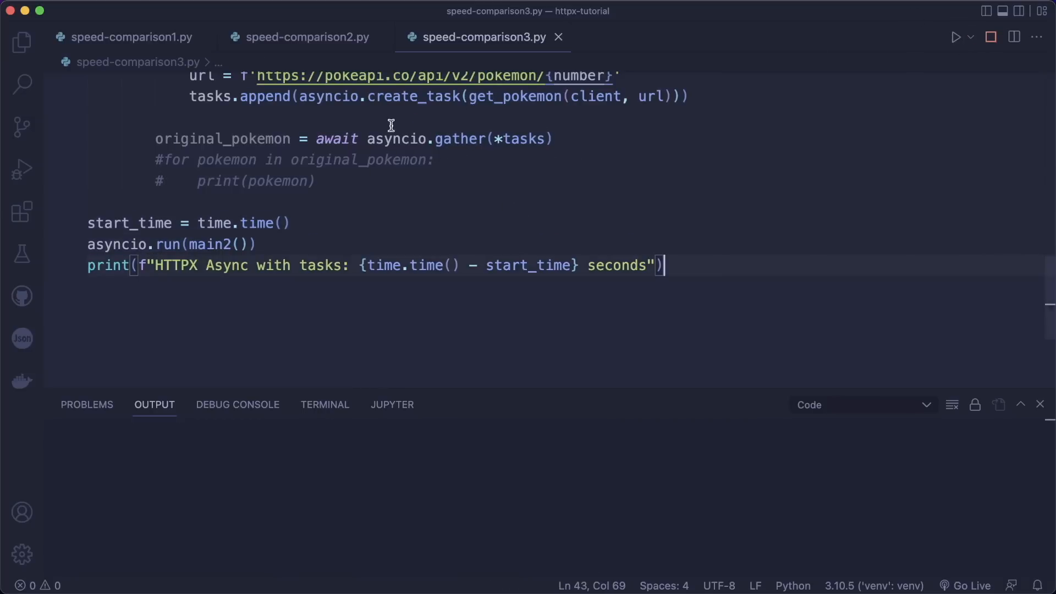
pyautogui.click(955, 37)
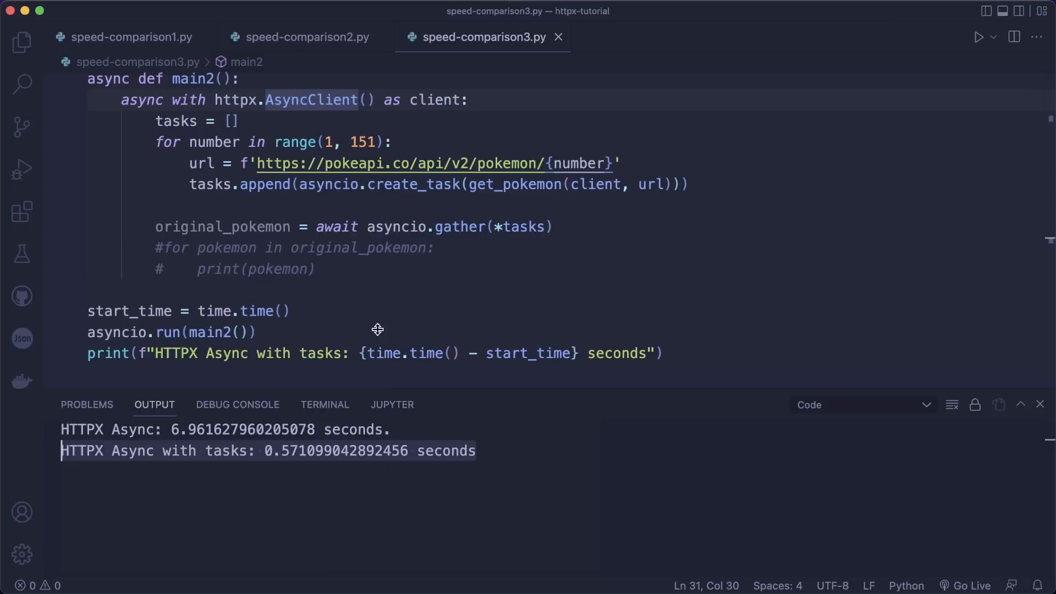
pyautogui.moveTo(390, 219)
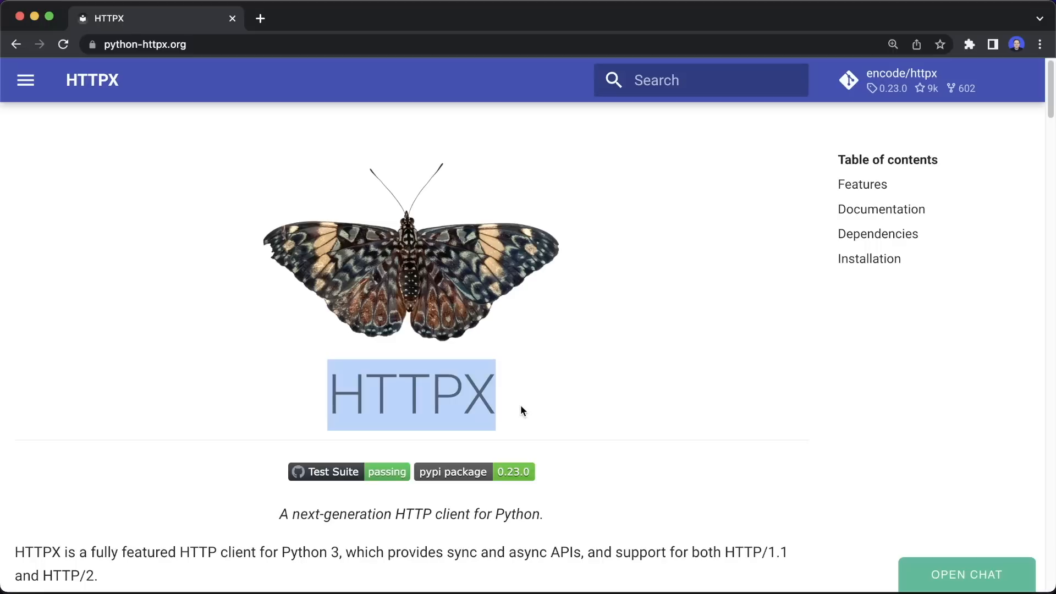
pyautogui.moveTo(545, 494)
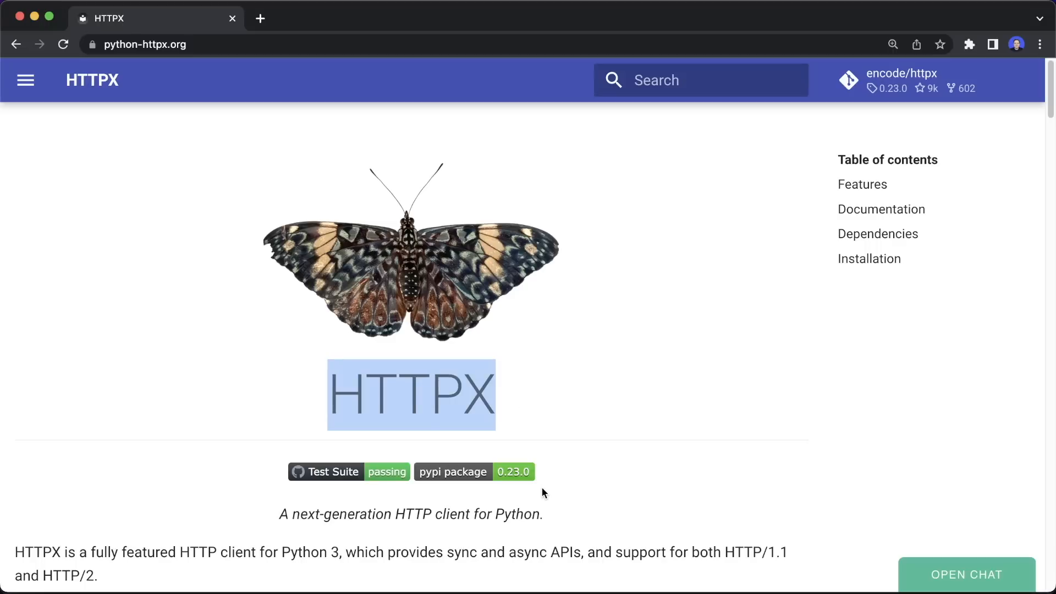
pyautogui.moveTo(581, 177)
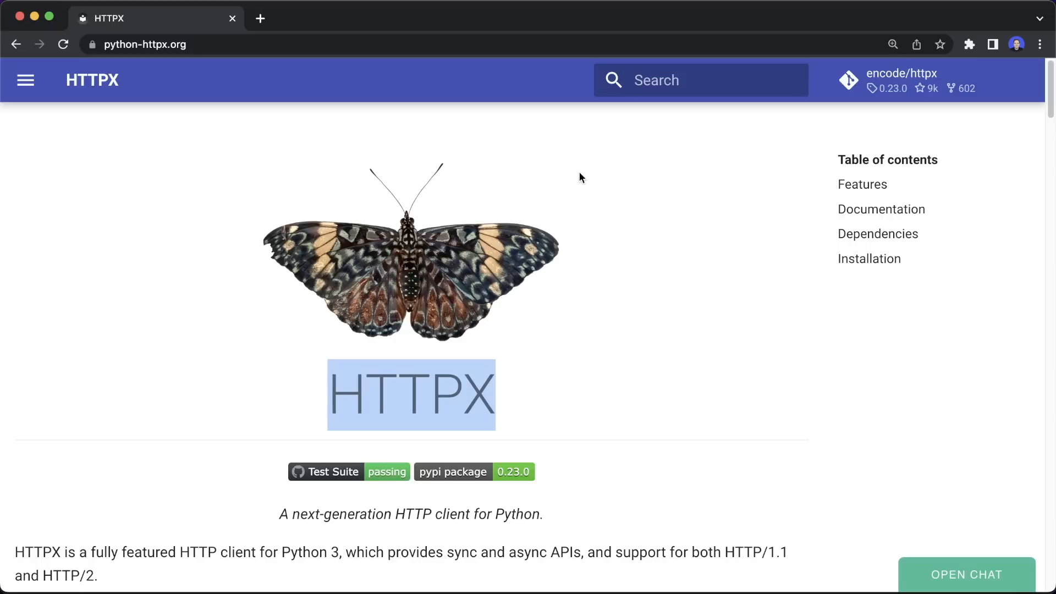